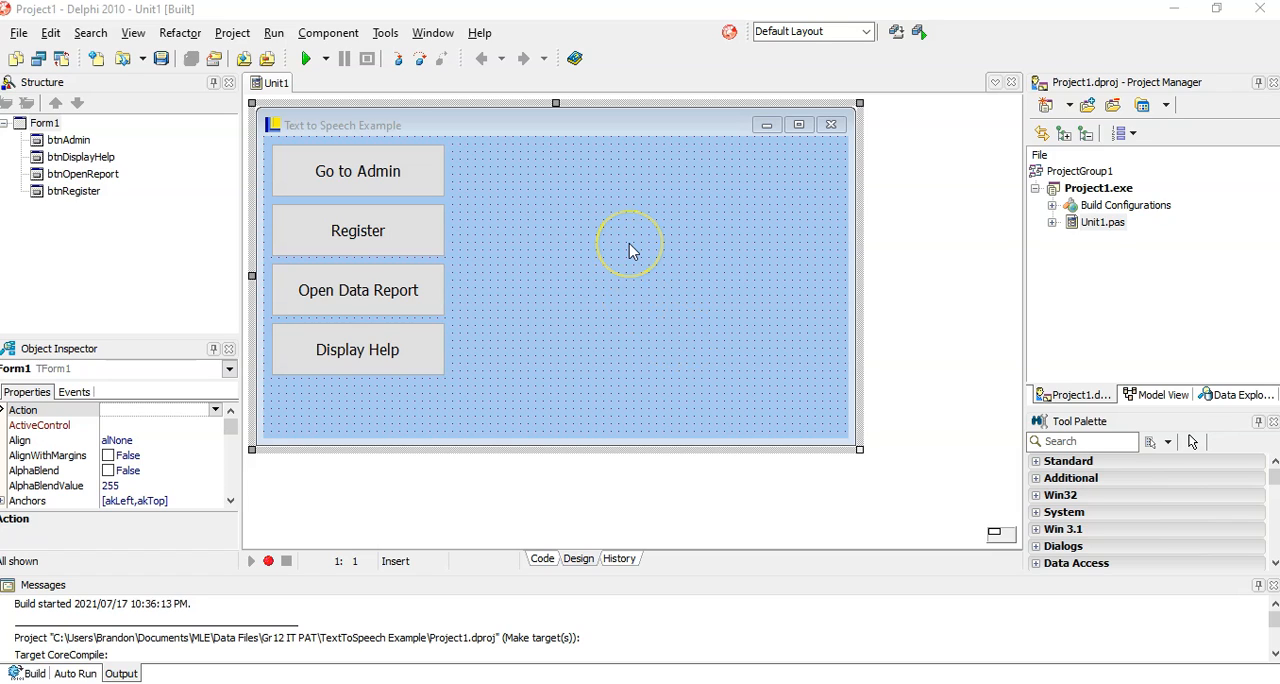
mouse_move(124, 444)
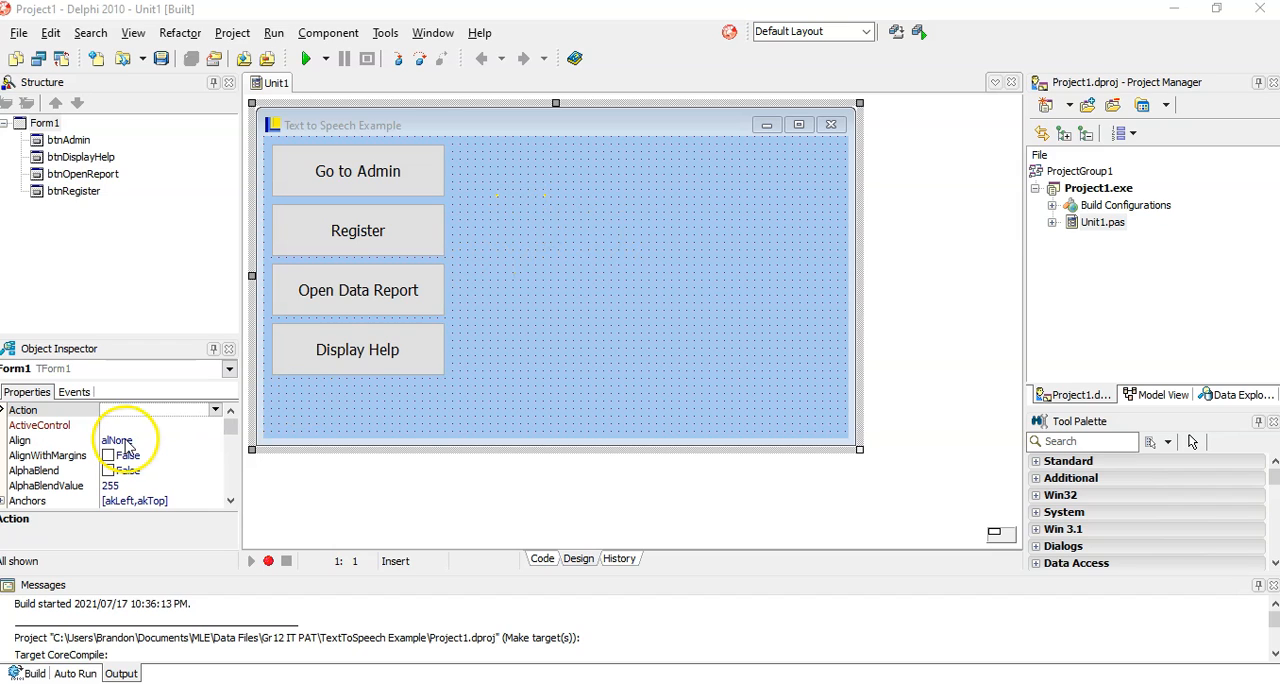
- Set btnAdmin's Hint property to 'Go to set all features'
left_click(356, 170)
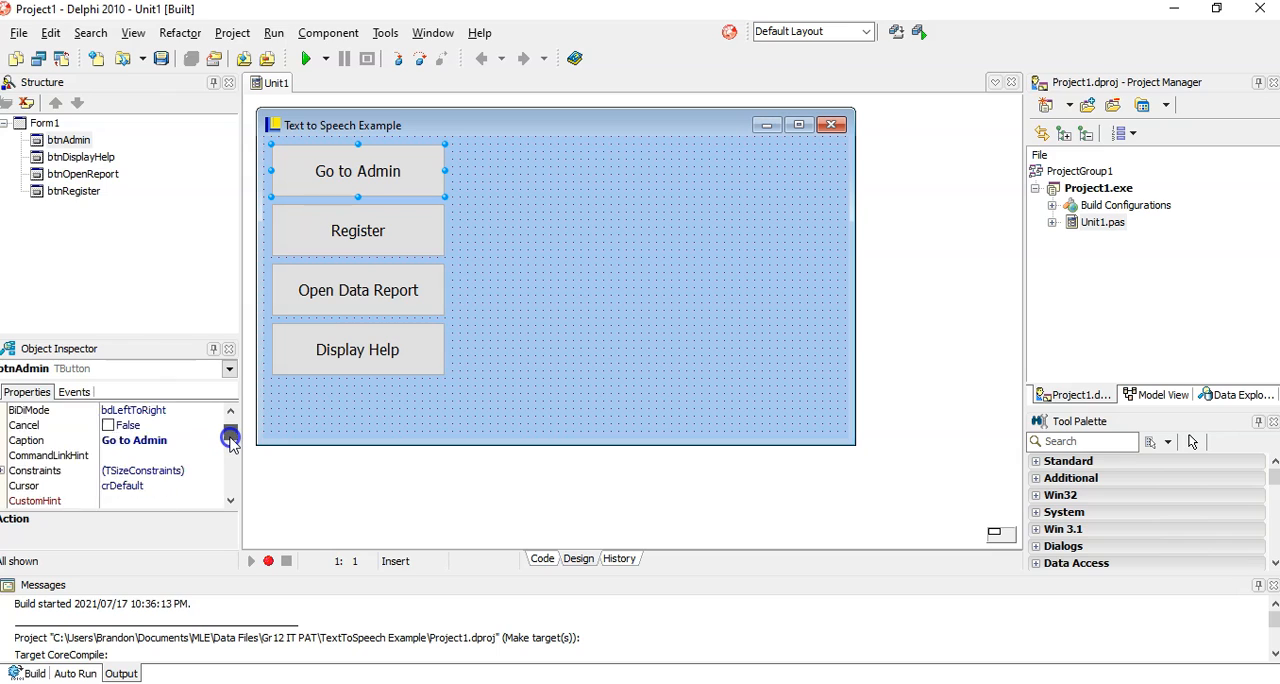
scroll("down", 3)
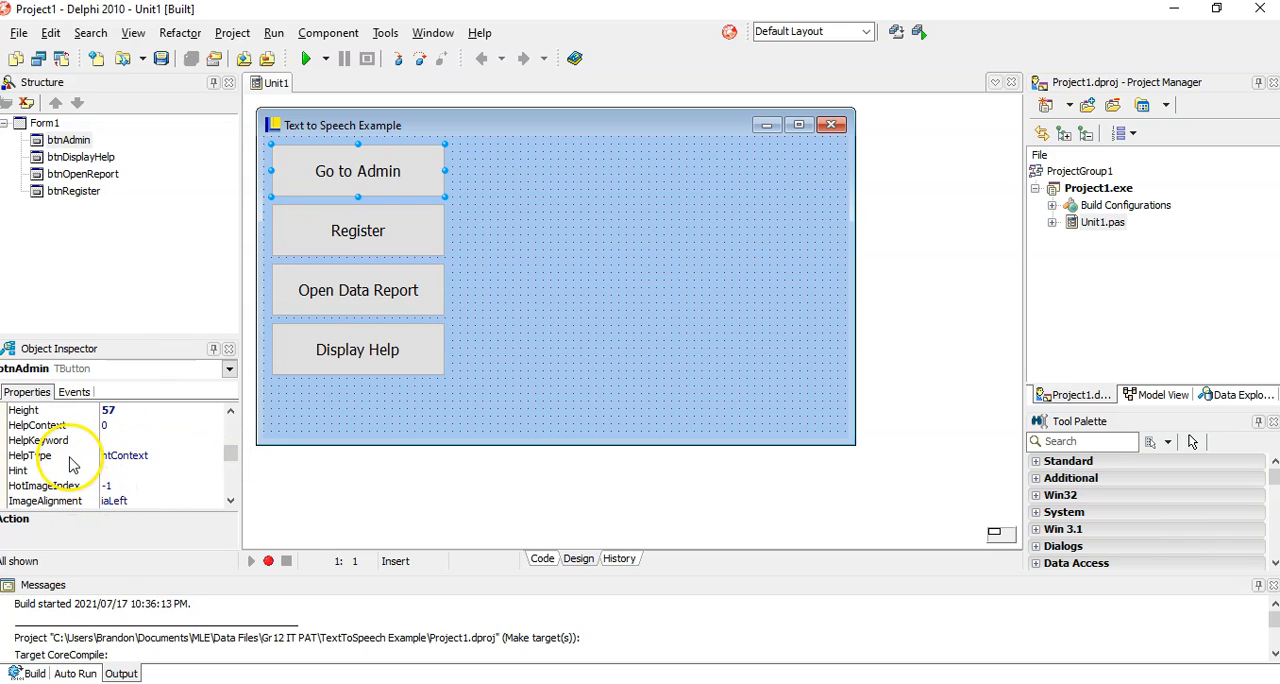
mouse_move(30, 484)
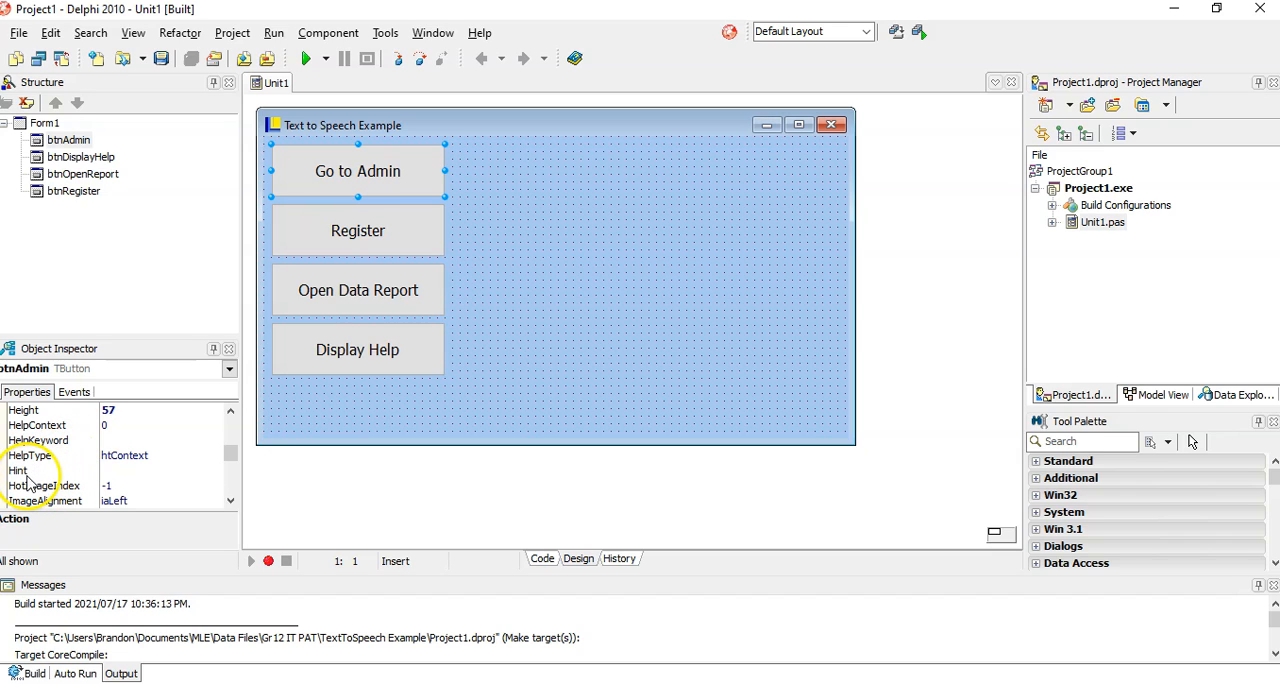
mouse_move(158, 468)
type("Go")
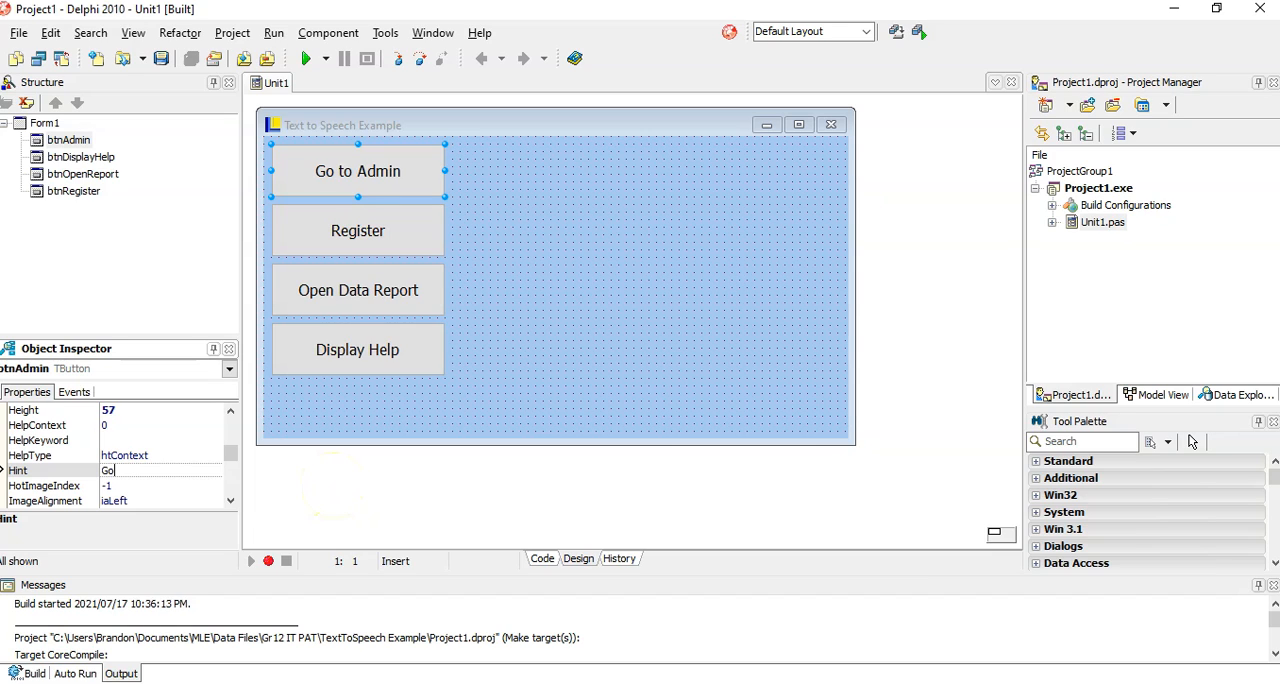
type("to set")
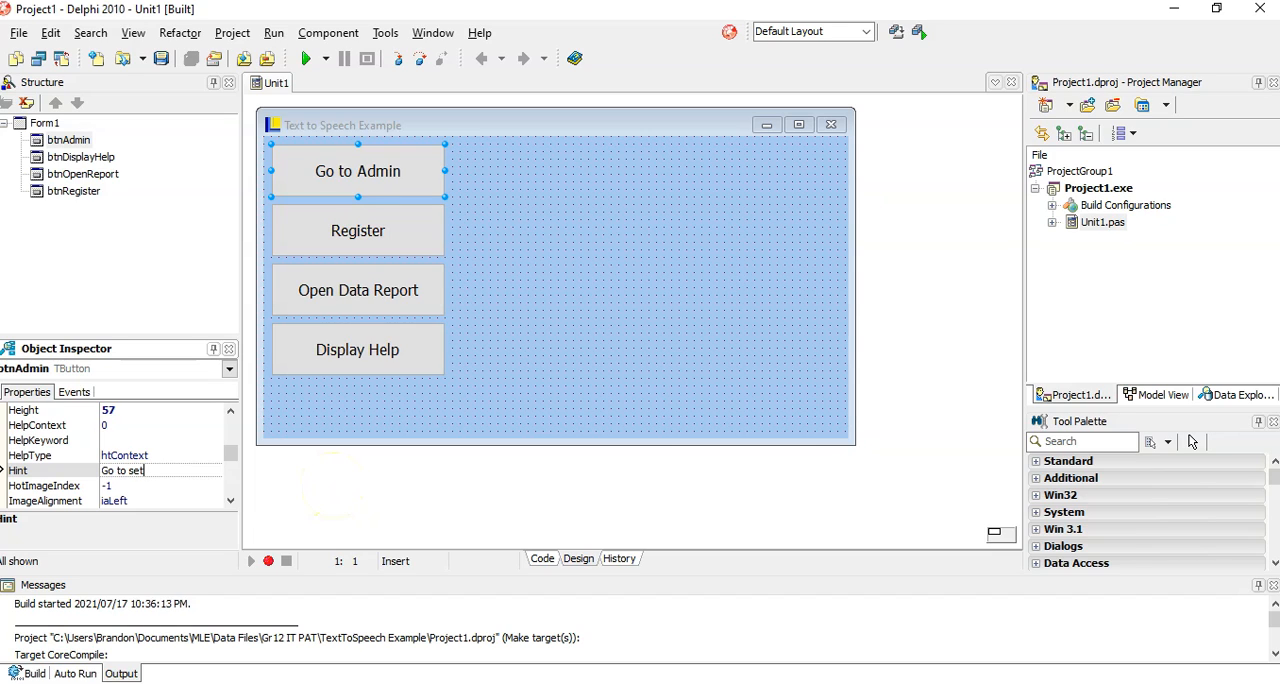
type("all")
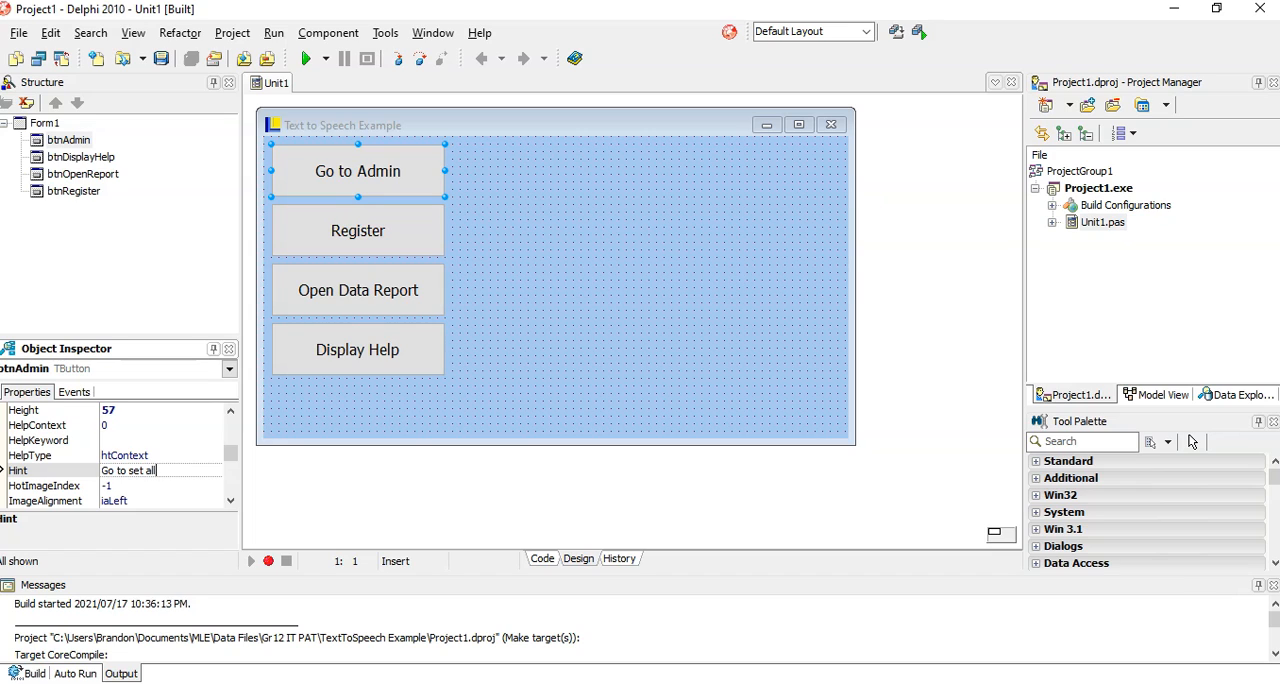
type("features")
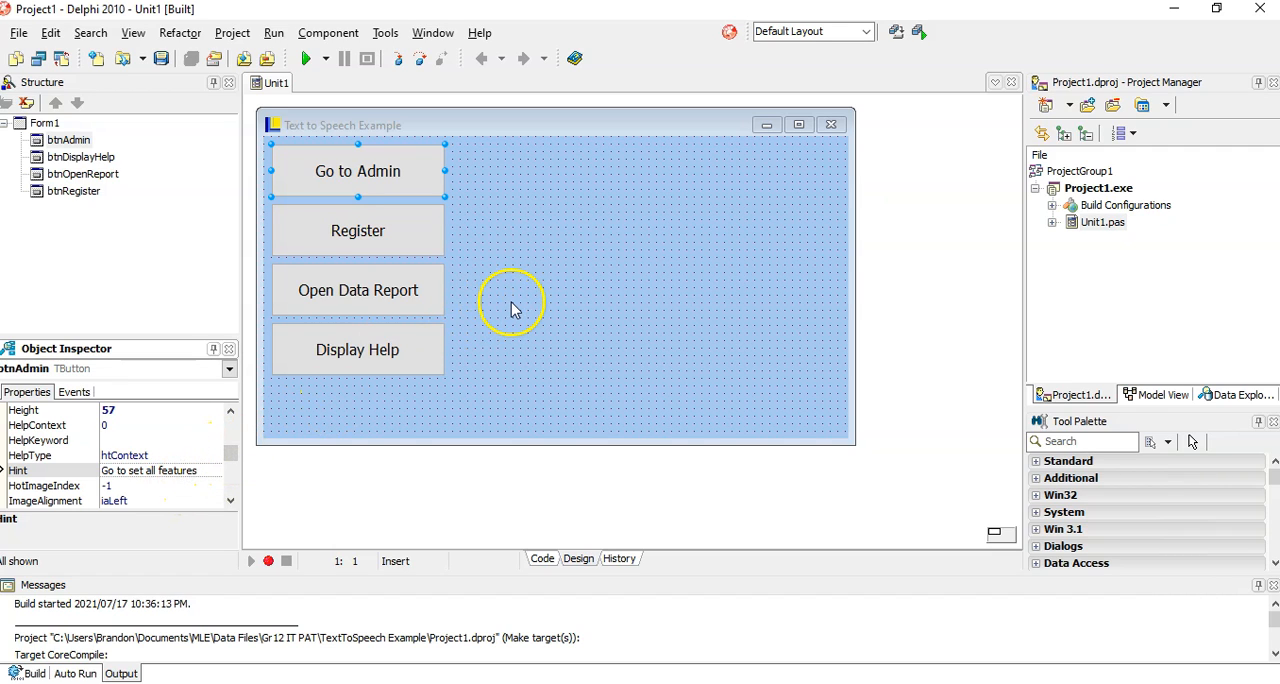
mouse_move(400, 186)
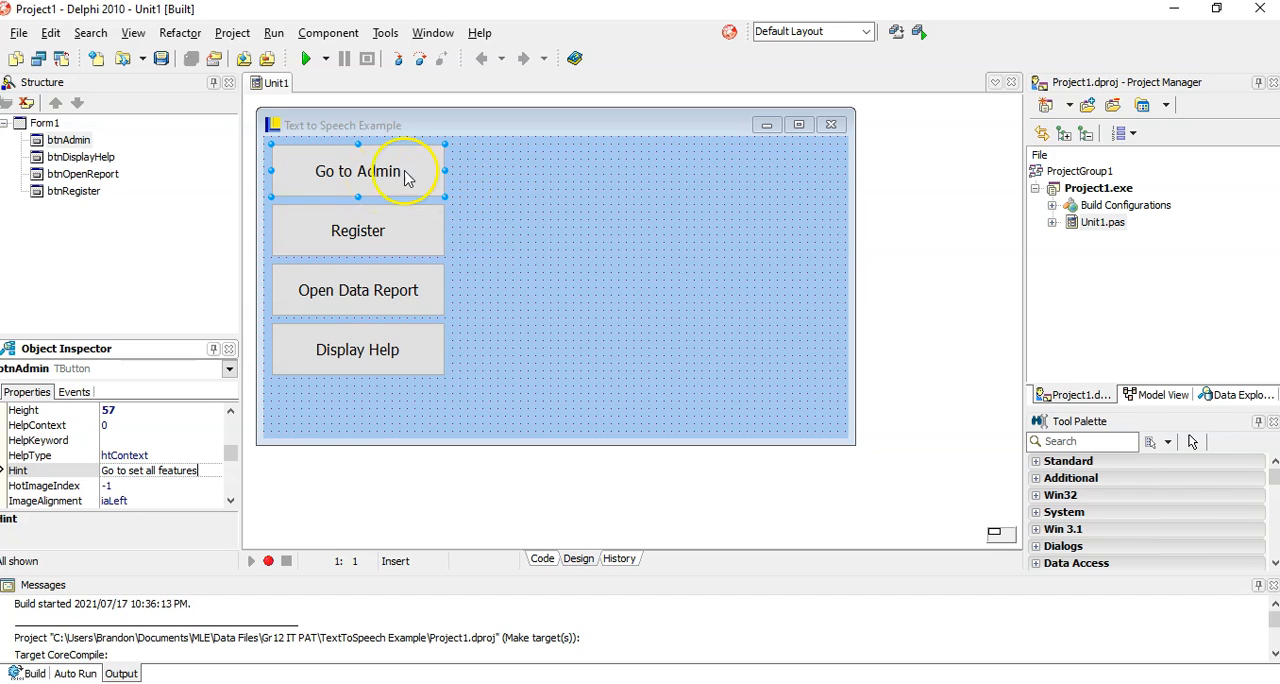
left_click(500, 348)
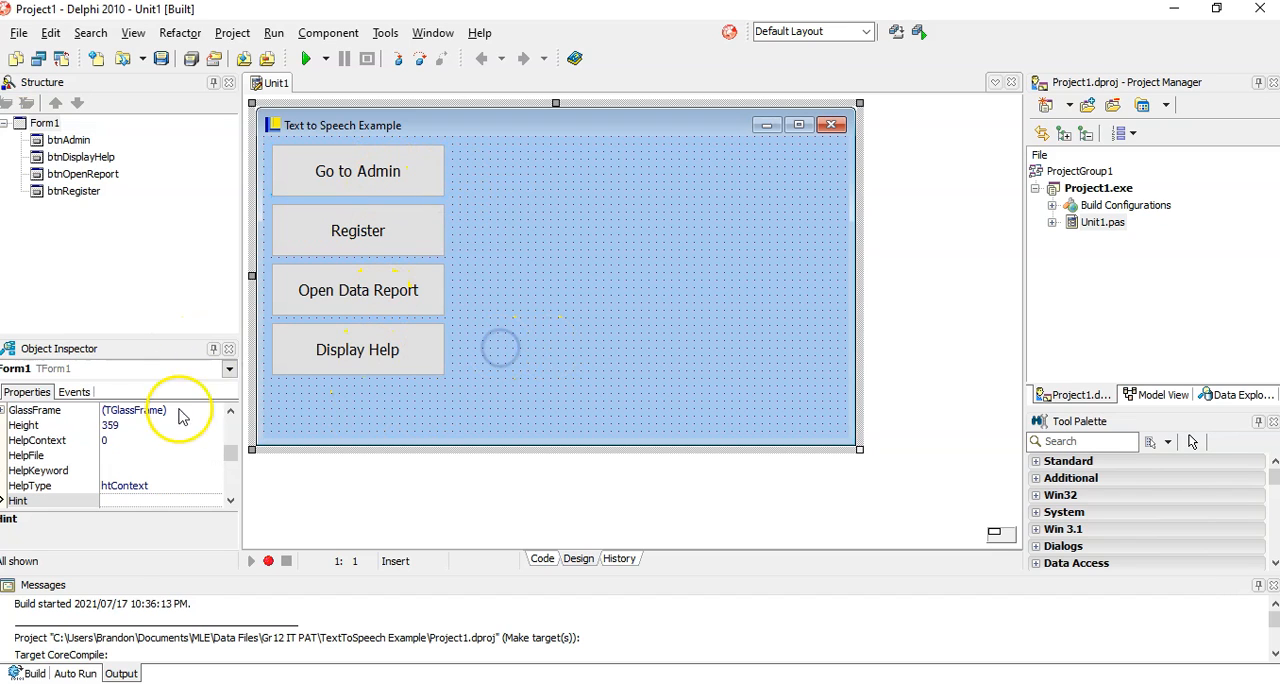
left_click(356, 170)
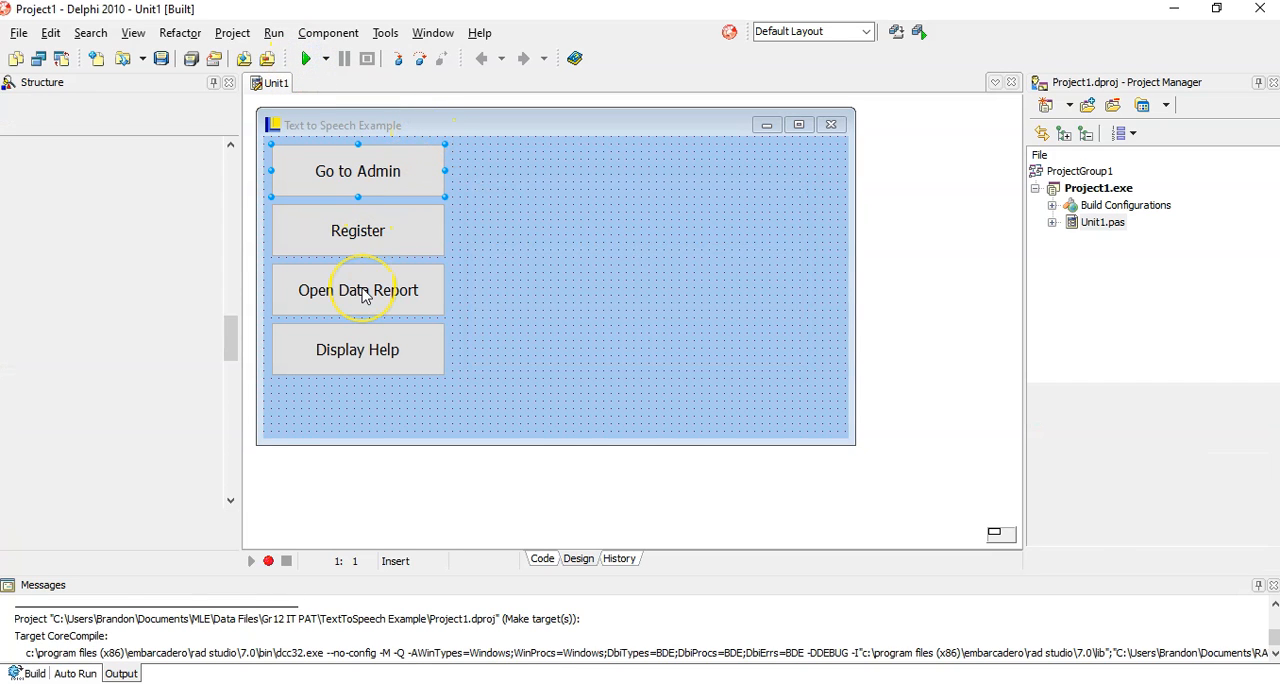
left_click(306, 58)
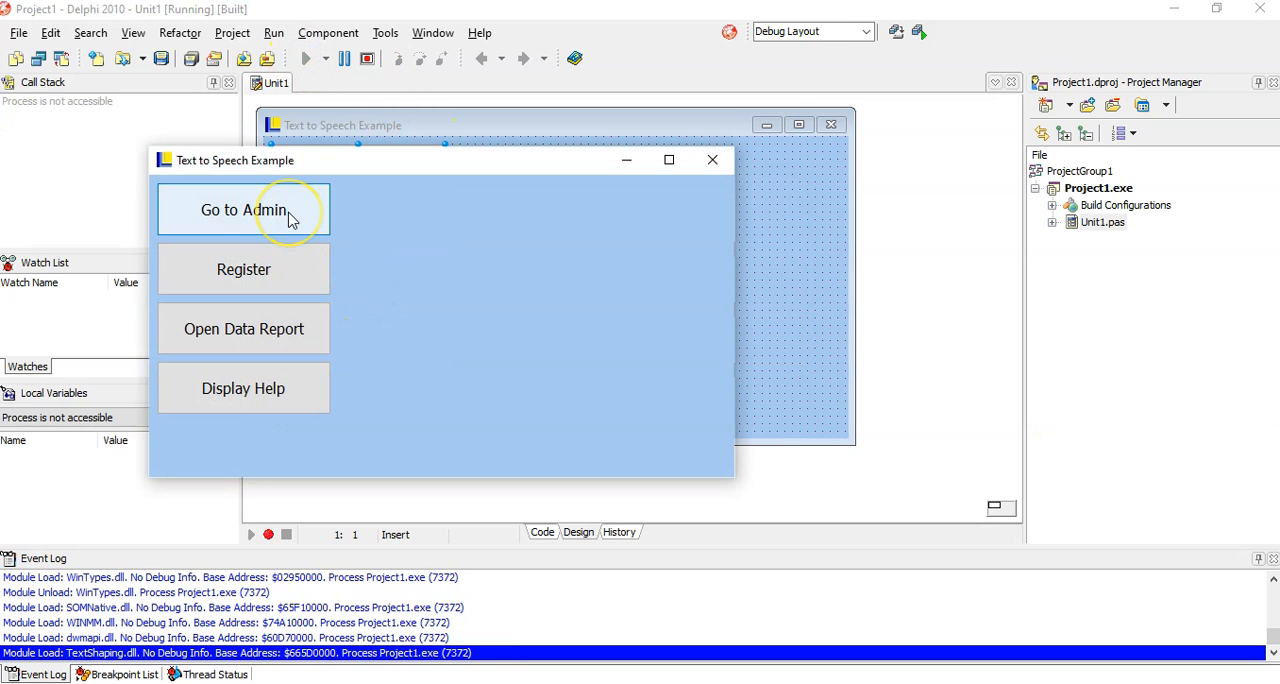
left_click(712, 160)
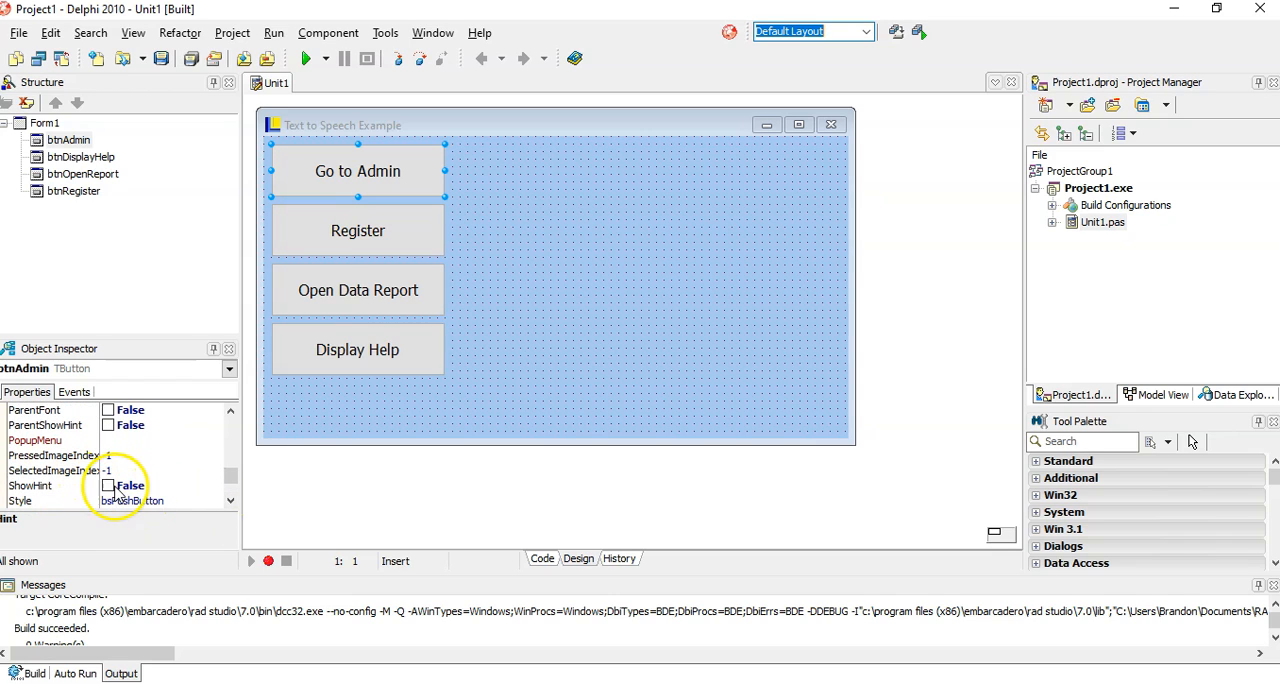
- Set ShowHint to True for btnAdmin and run the application to test the hint
left_click(108, 486)
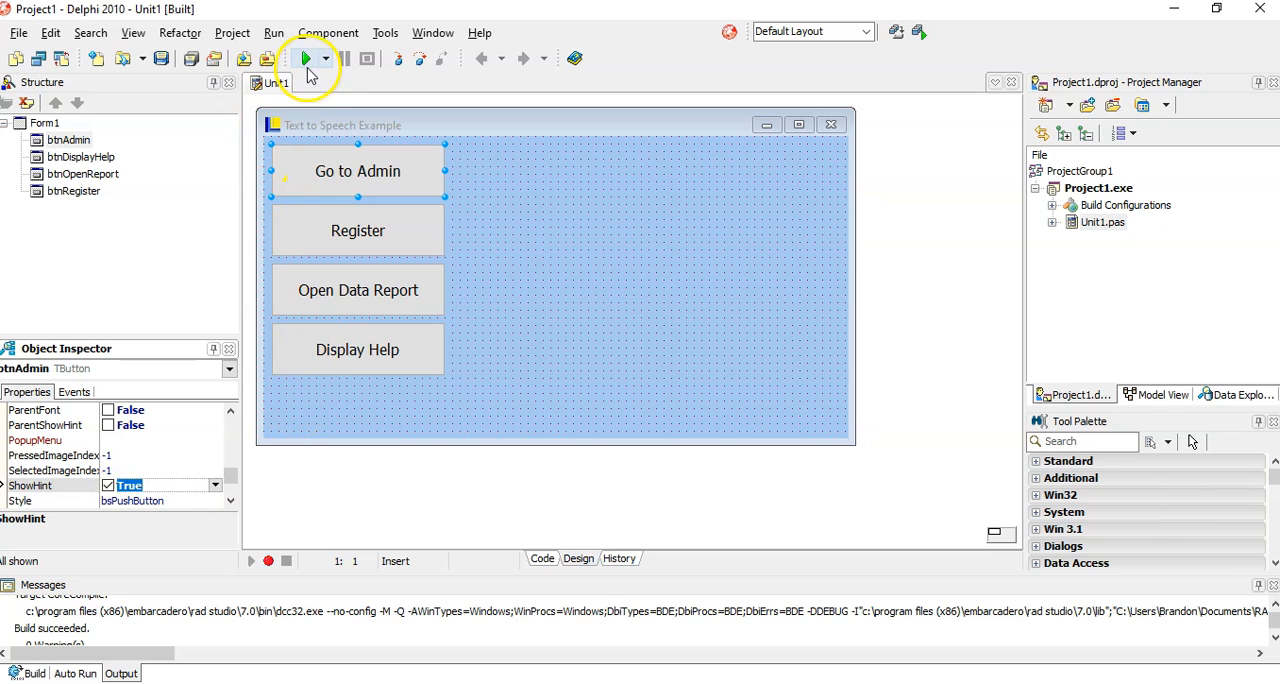
left_click(308, 58)
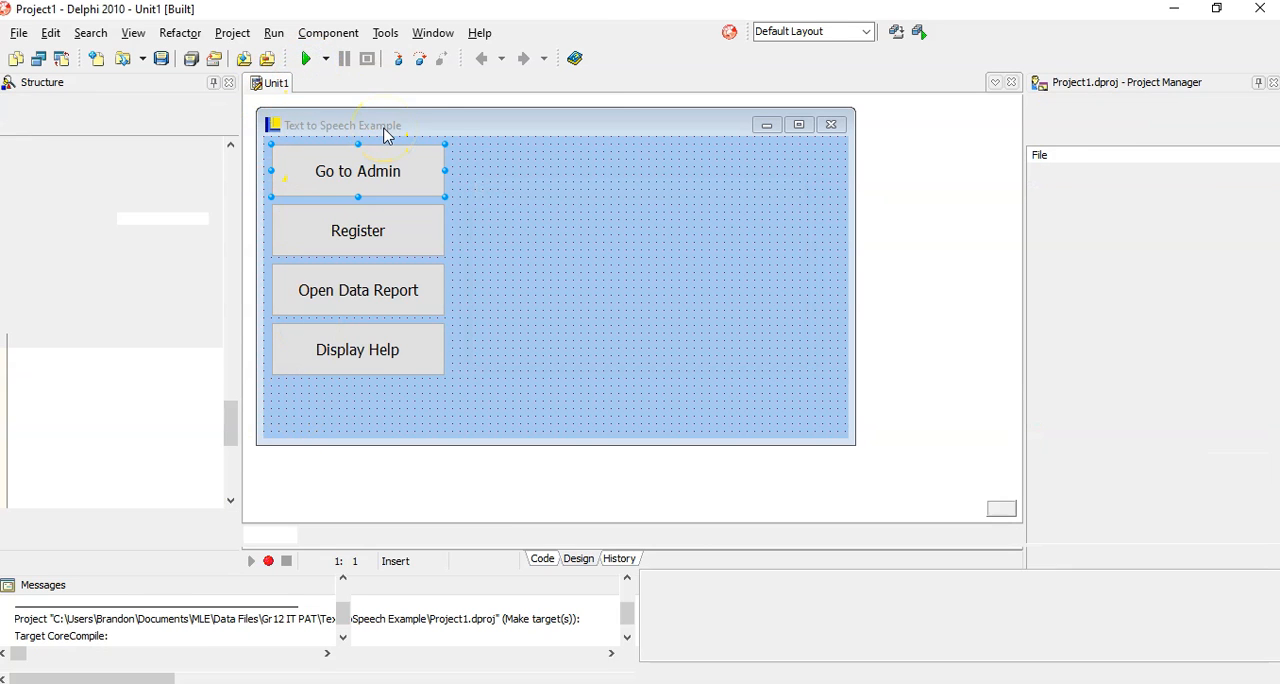
left_click(308, 58)
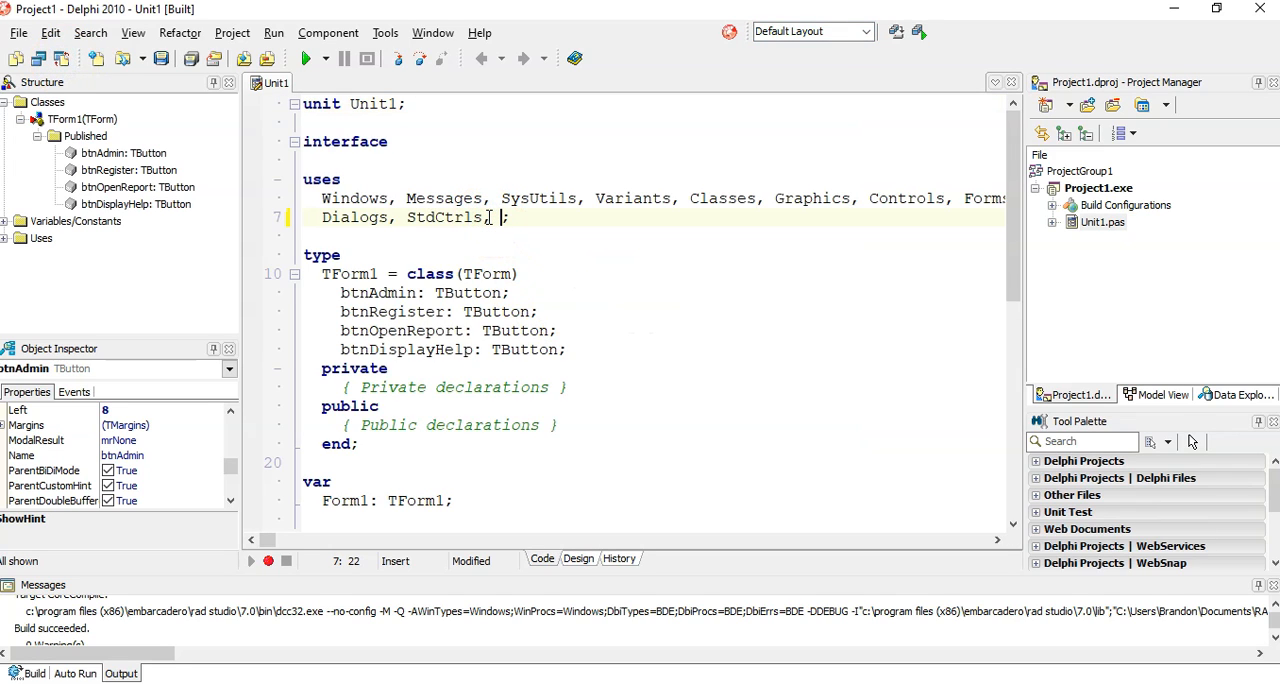
- Append 'comObj; //Step 1: add comObj' to the uses clause after StdCtrls
type("com")
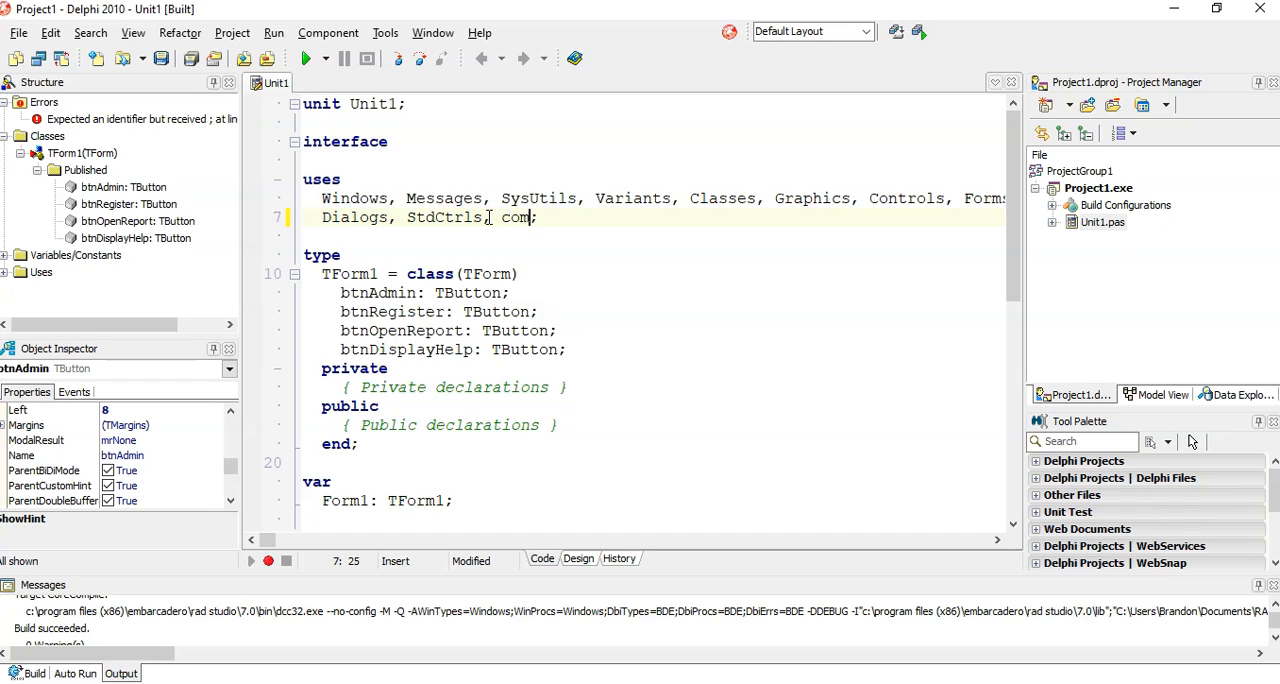
type("Obj")
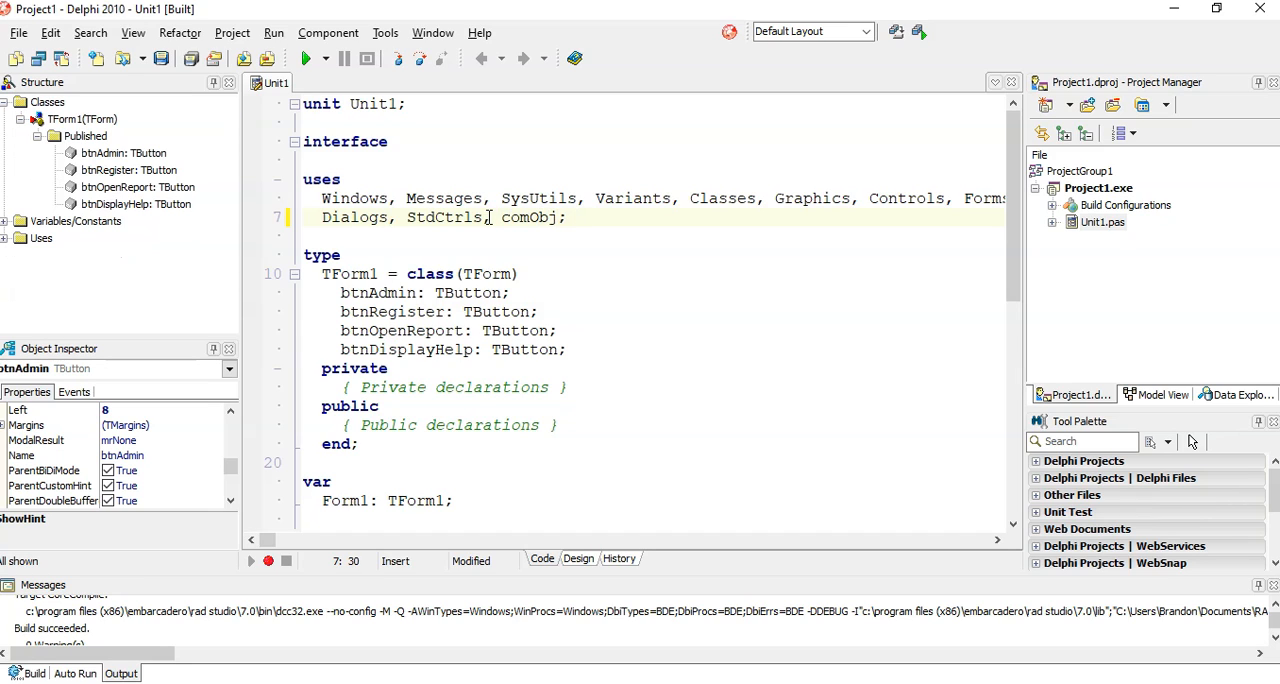
type("//Step 1: add")
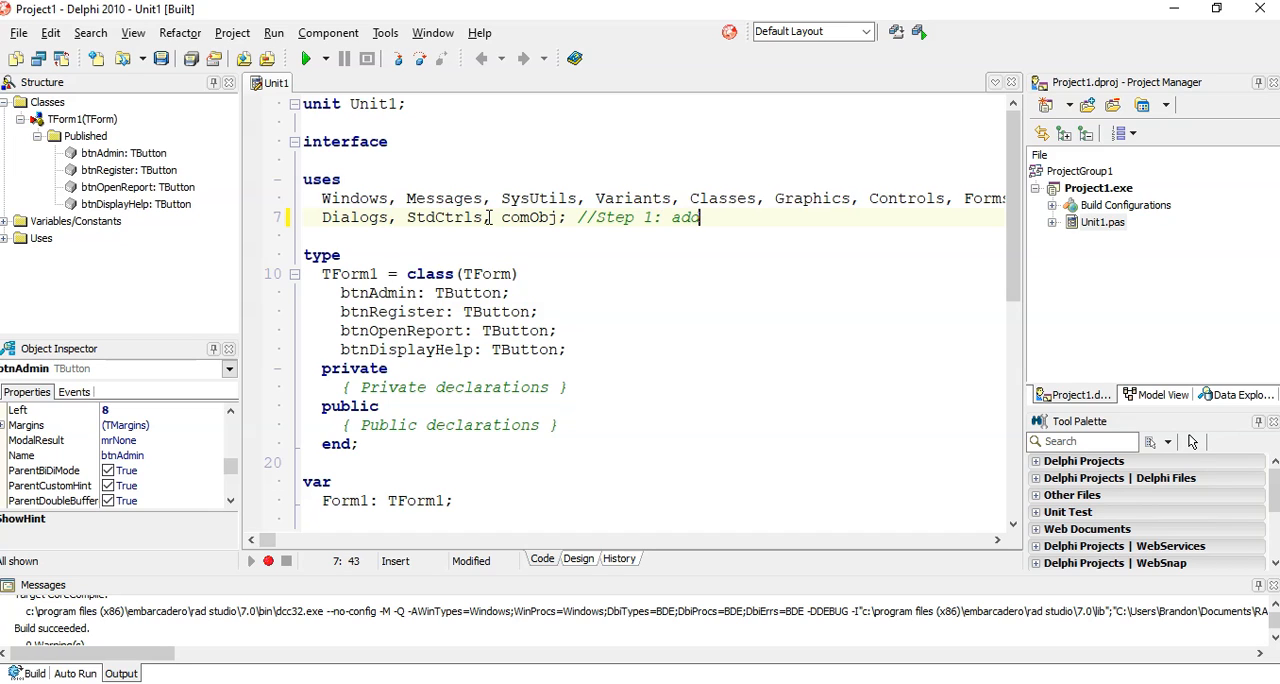
type("comObj")
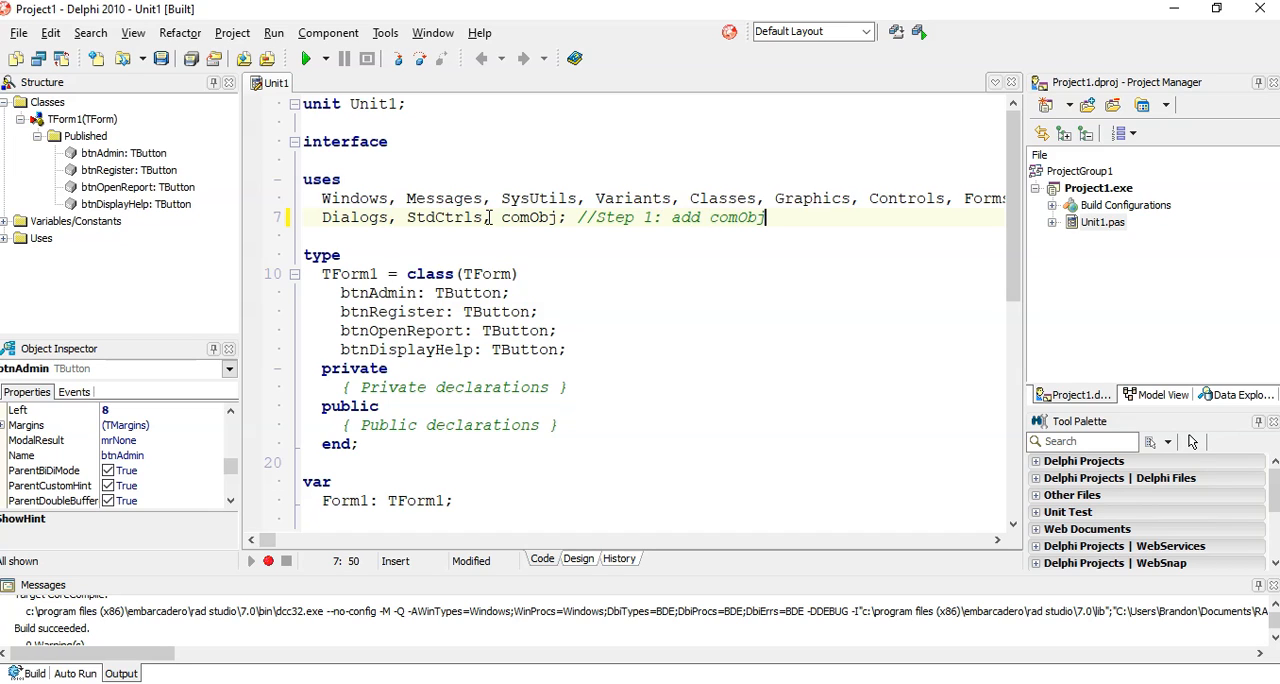
mouse_move(568, 184)
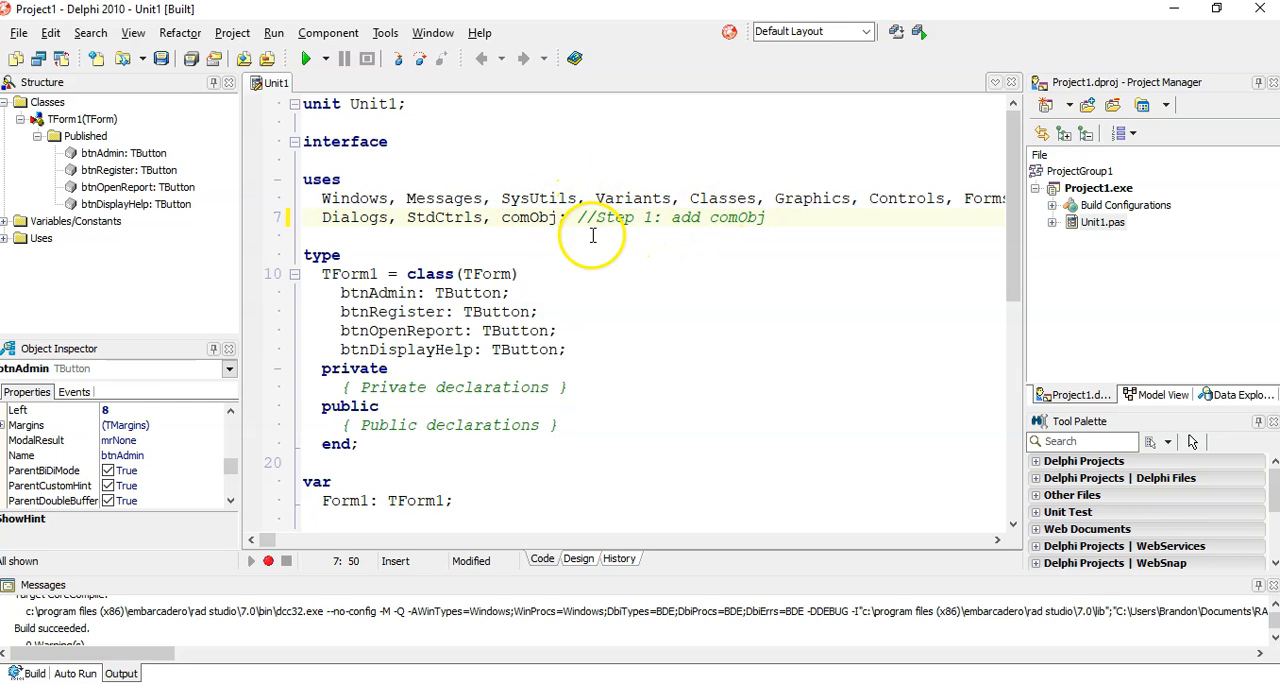
scroll("down", 3)
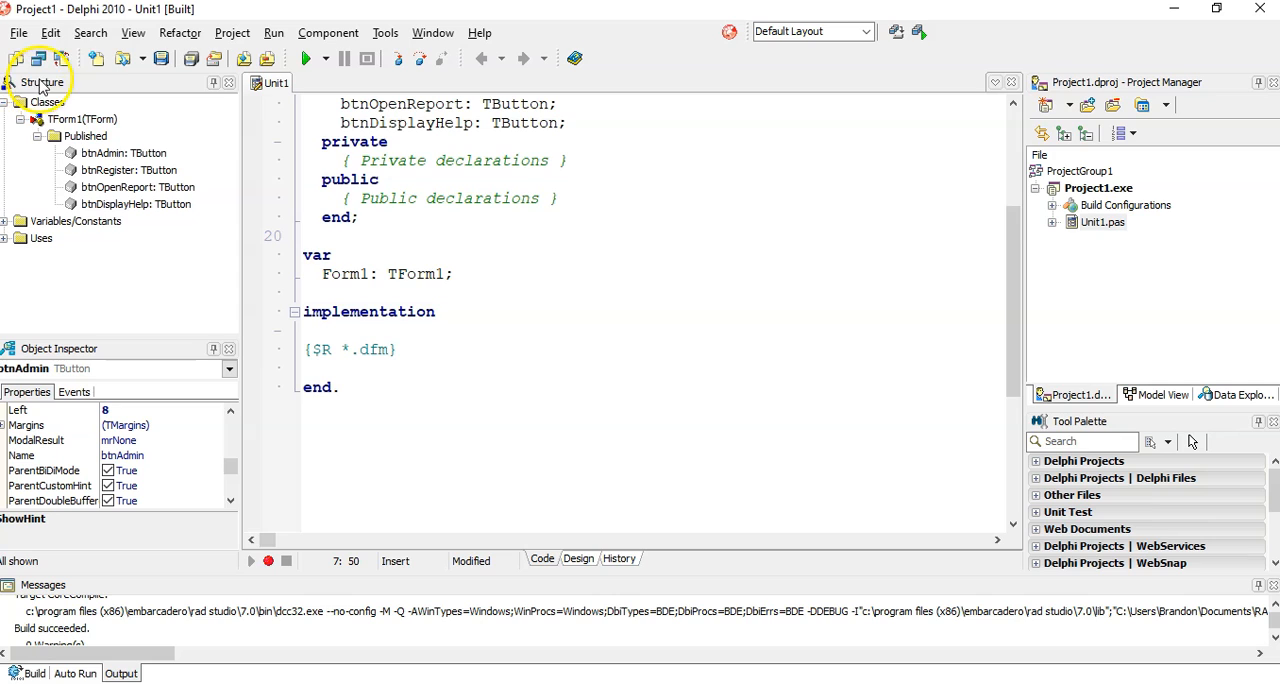
- Select btnAdmin's OnMouseEnter event in the Object Inspector Events list
left_click(578, 558)
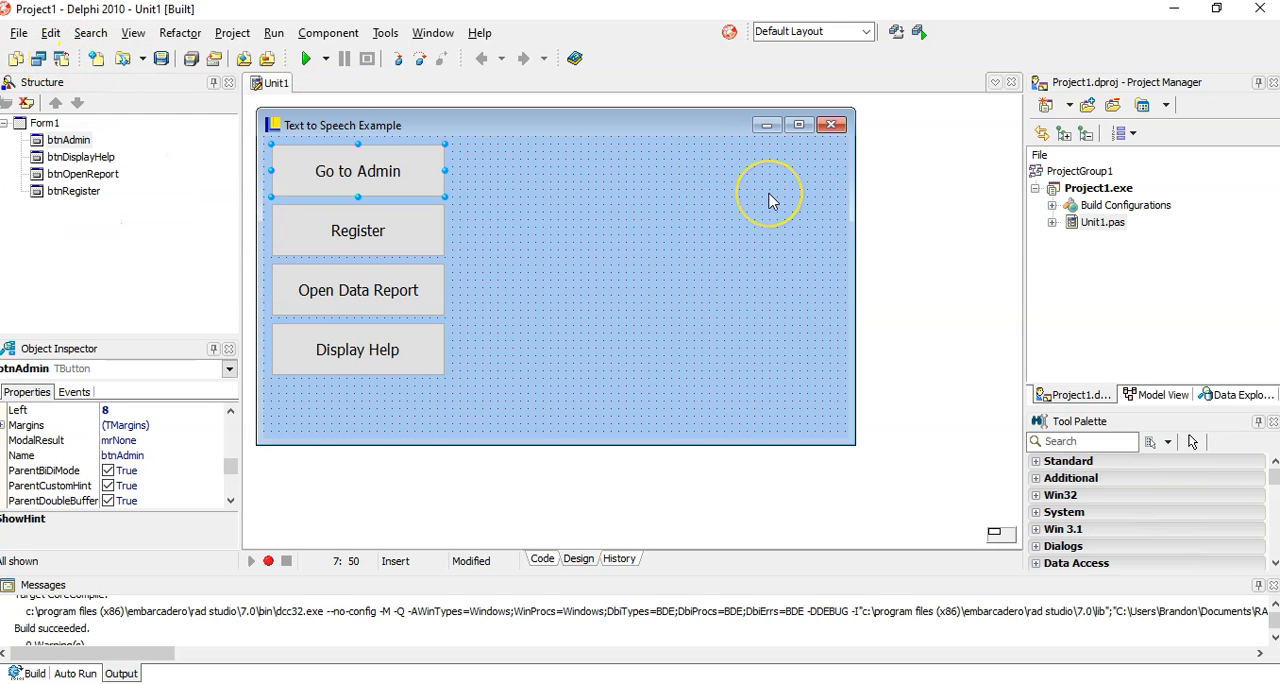
mouse_move(518, 148)
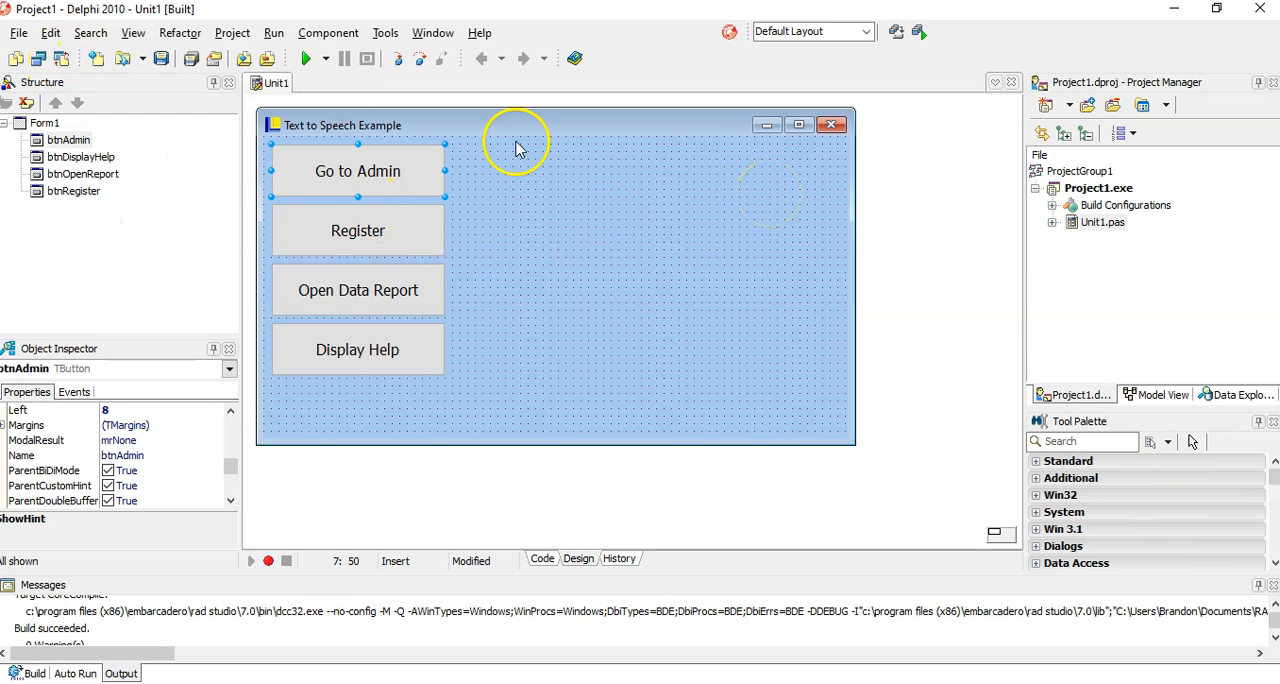
mouse_move(388, 172)
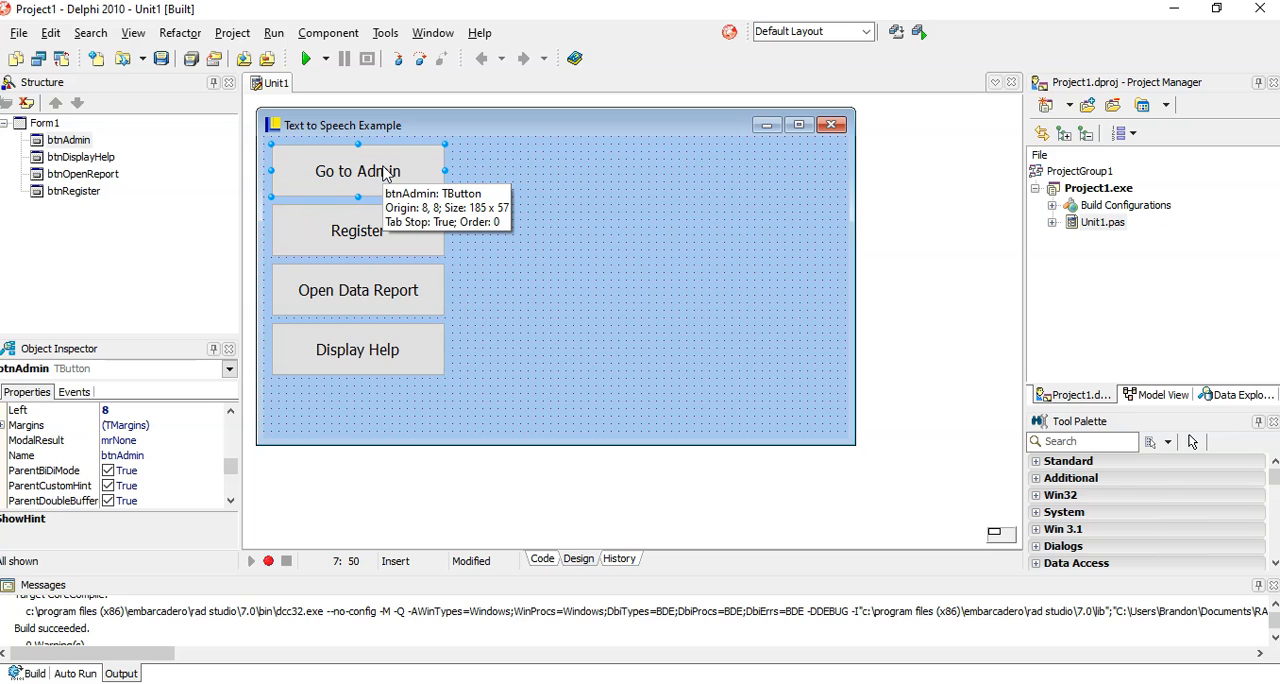
mouse_move(58, 404)
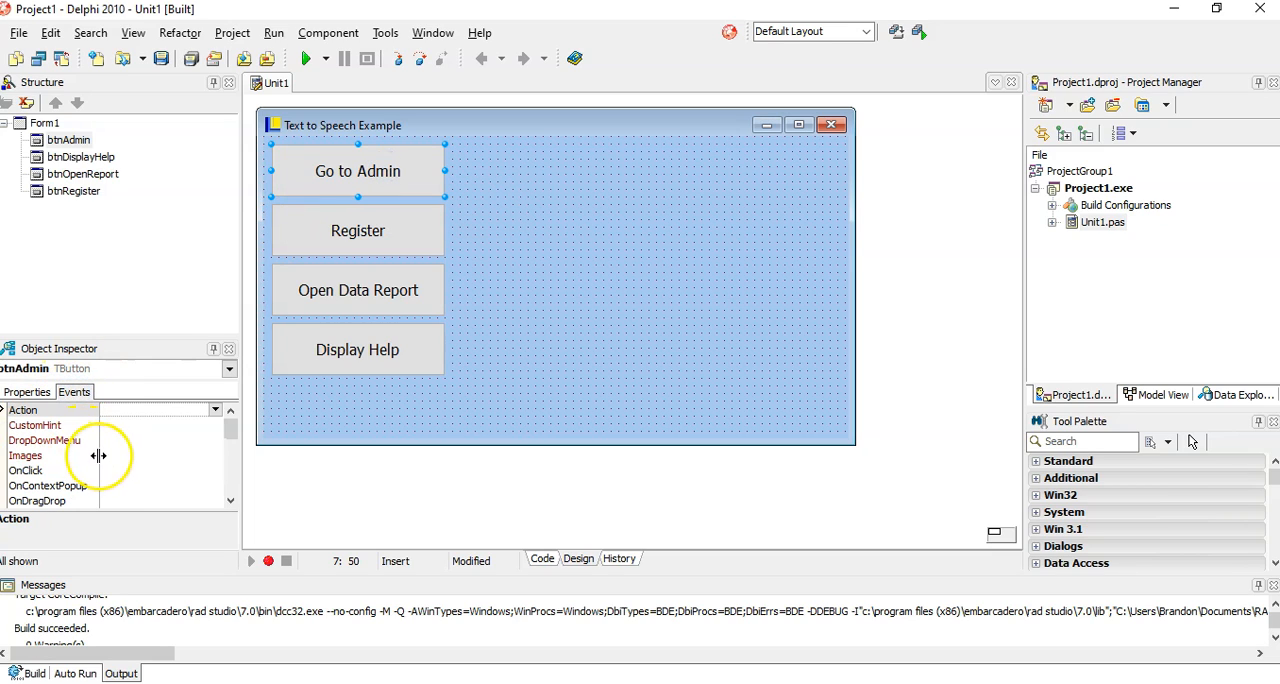
scroll("down", 3)
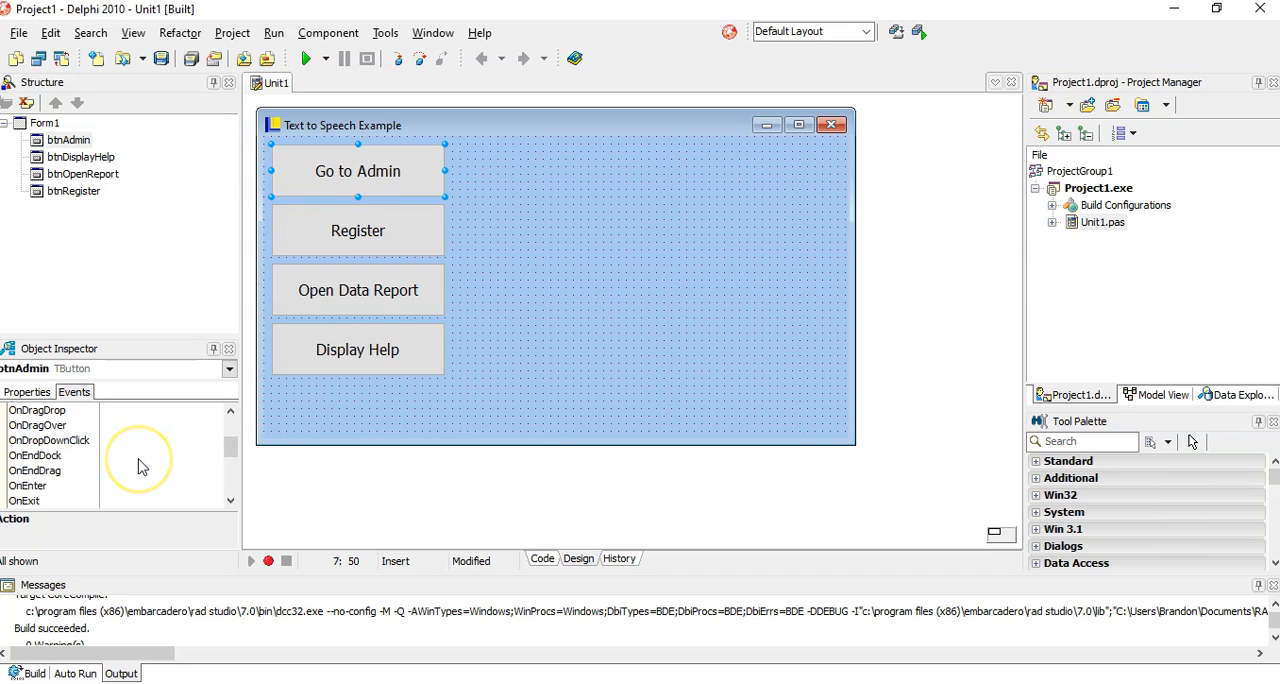
scroll("down", 3)
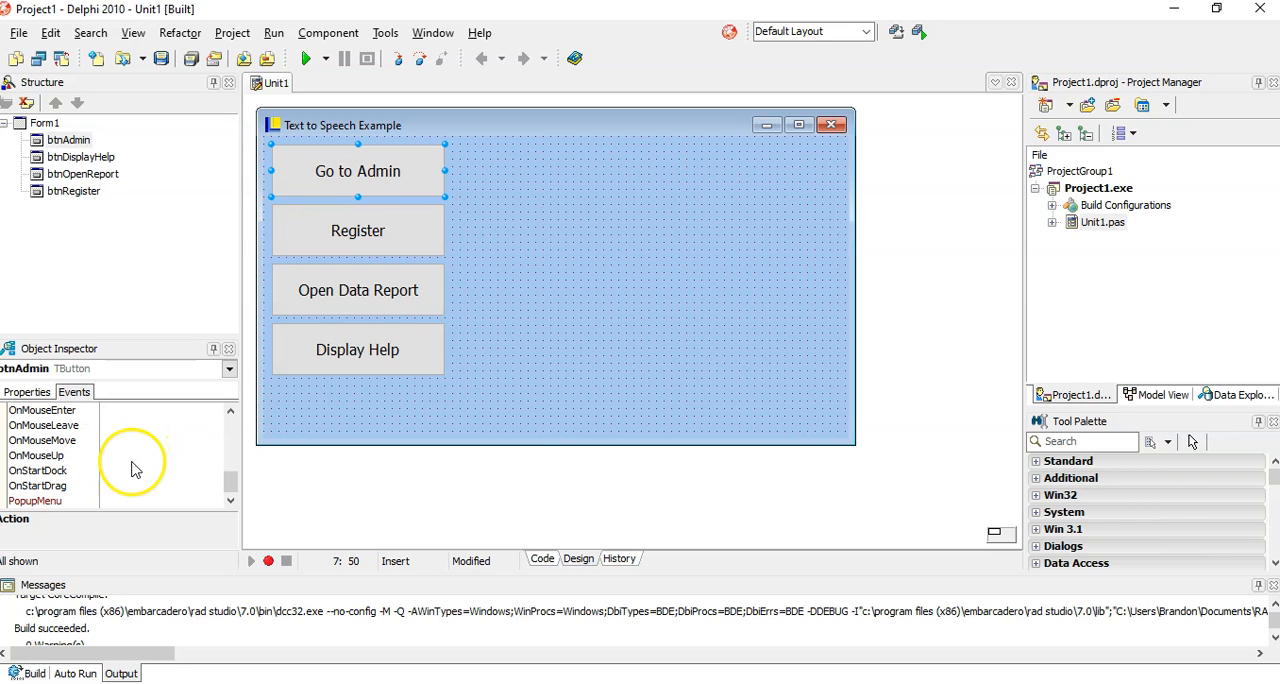
scroll("up", 3)
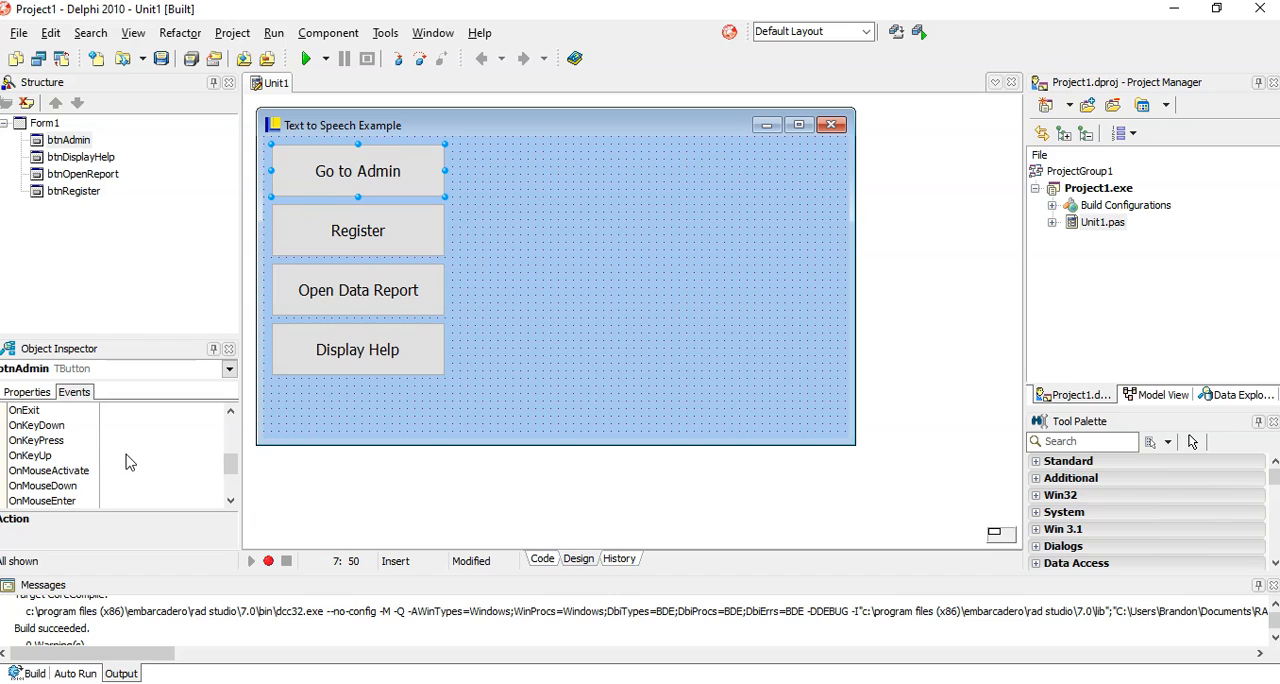
left_click(542, 558)
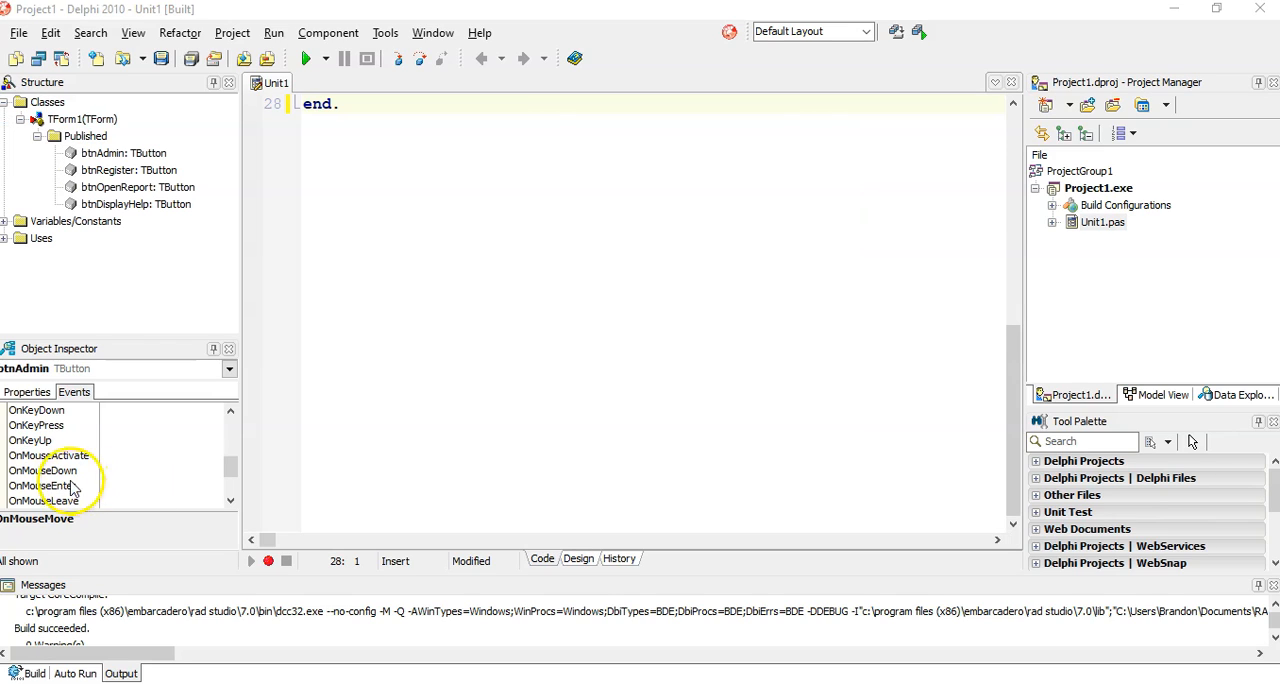
mouse_move(120, 490)
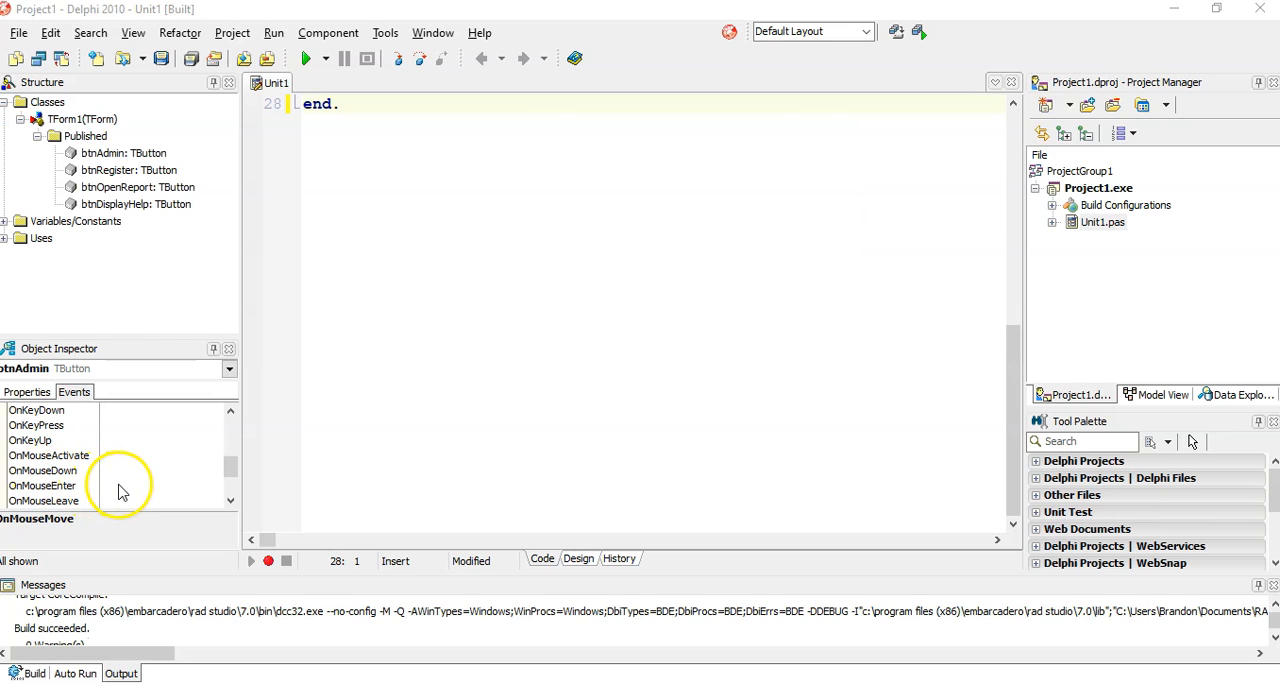
left_click(50, 484)
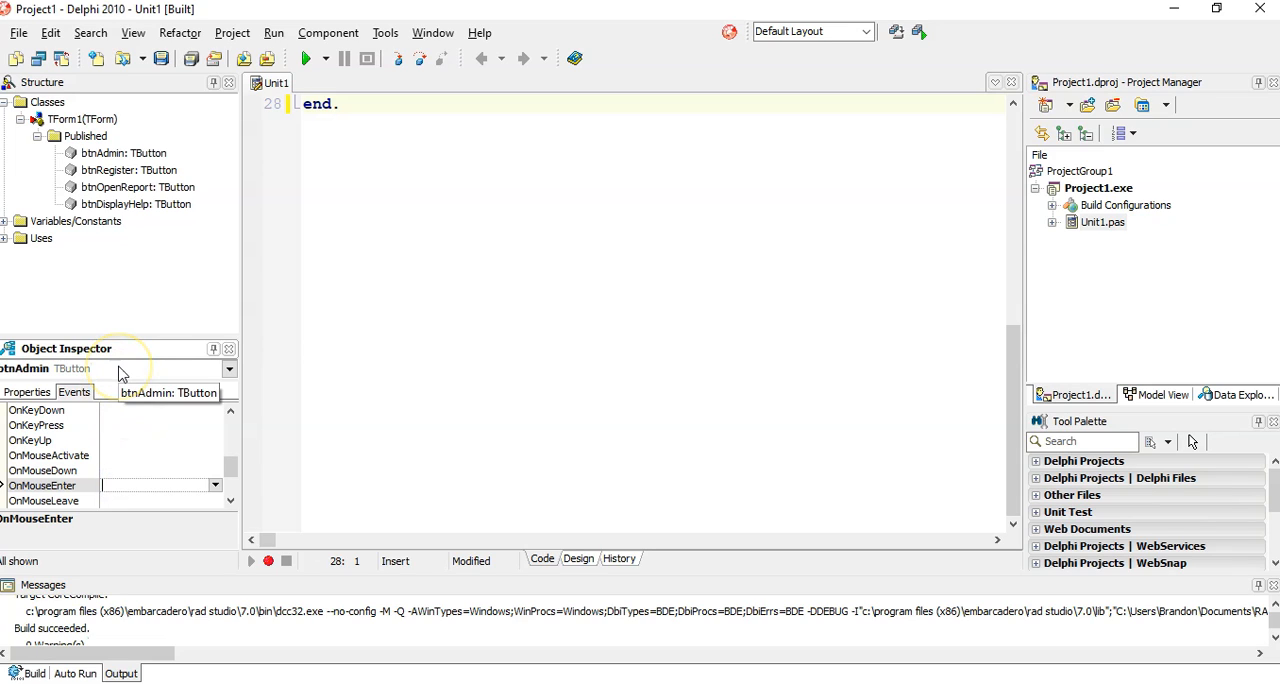
mouse_move(120, 372)
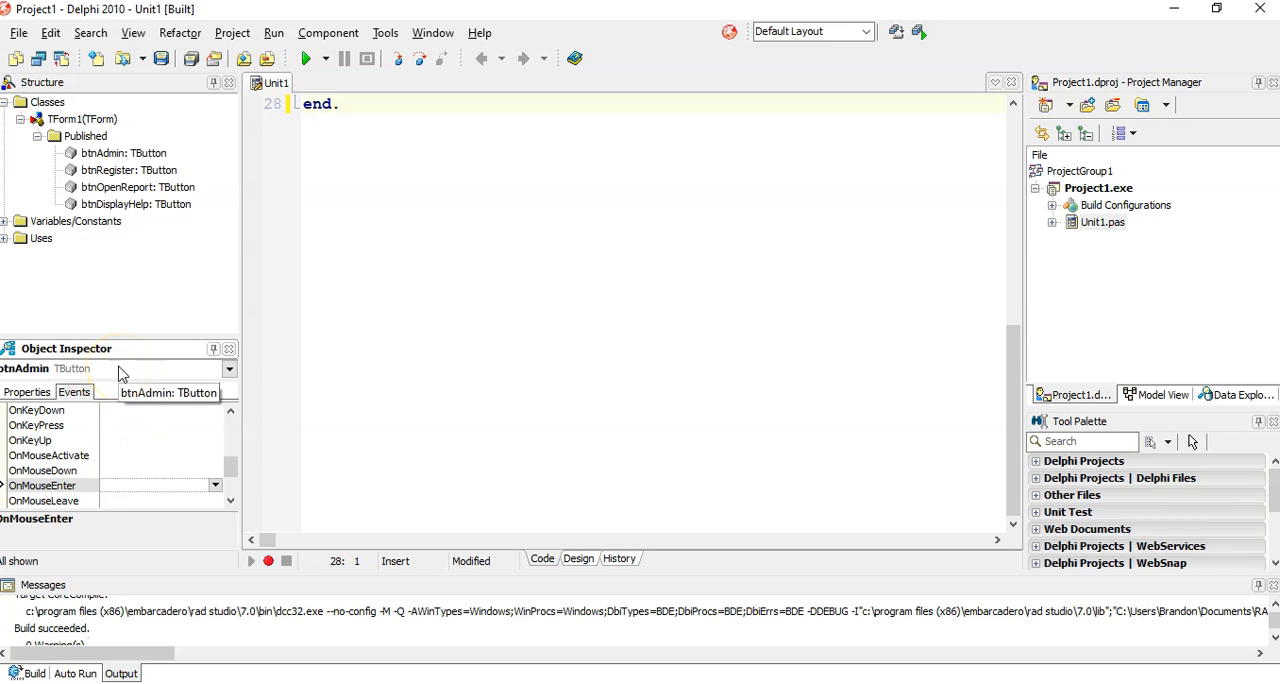
mouse_move(120, 372)
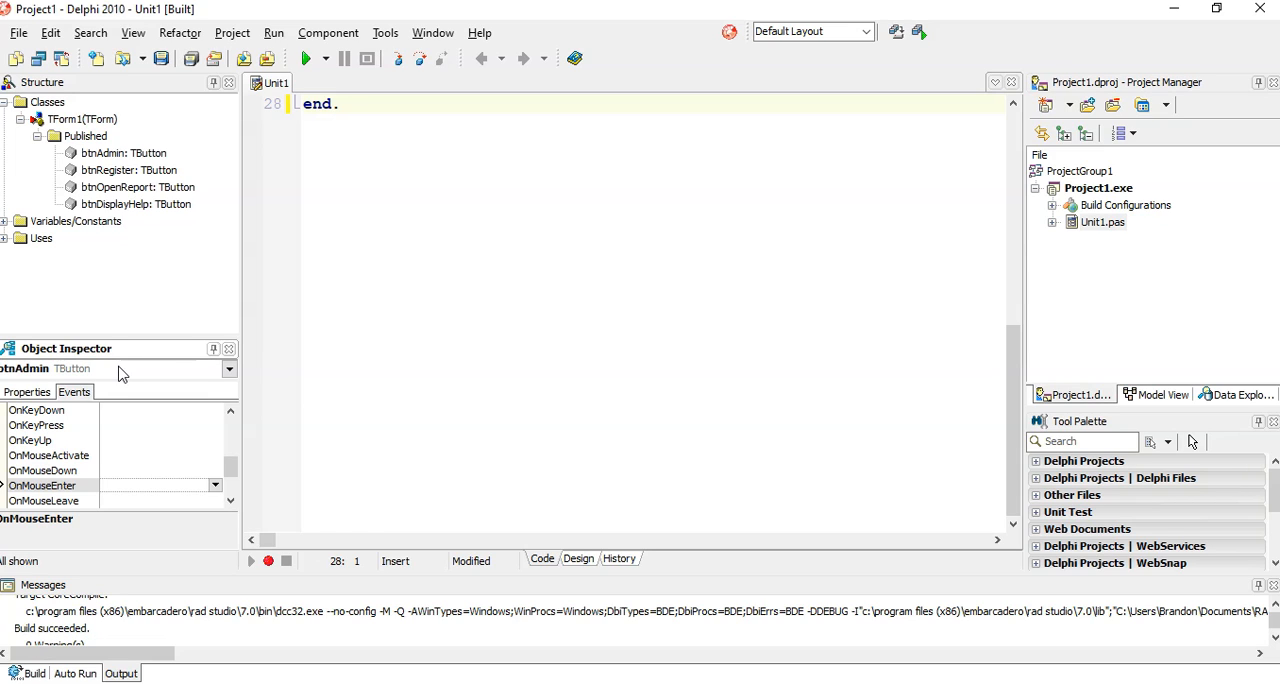
- Create the btnAdminMouseEnter handler declaring var ovRead: oleVariant, commented as step 2
double_click(156, 484)
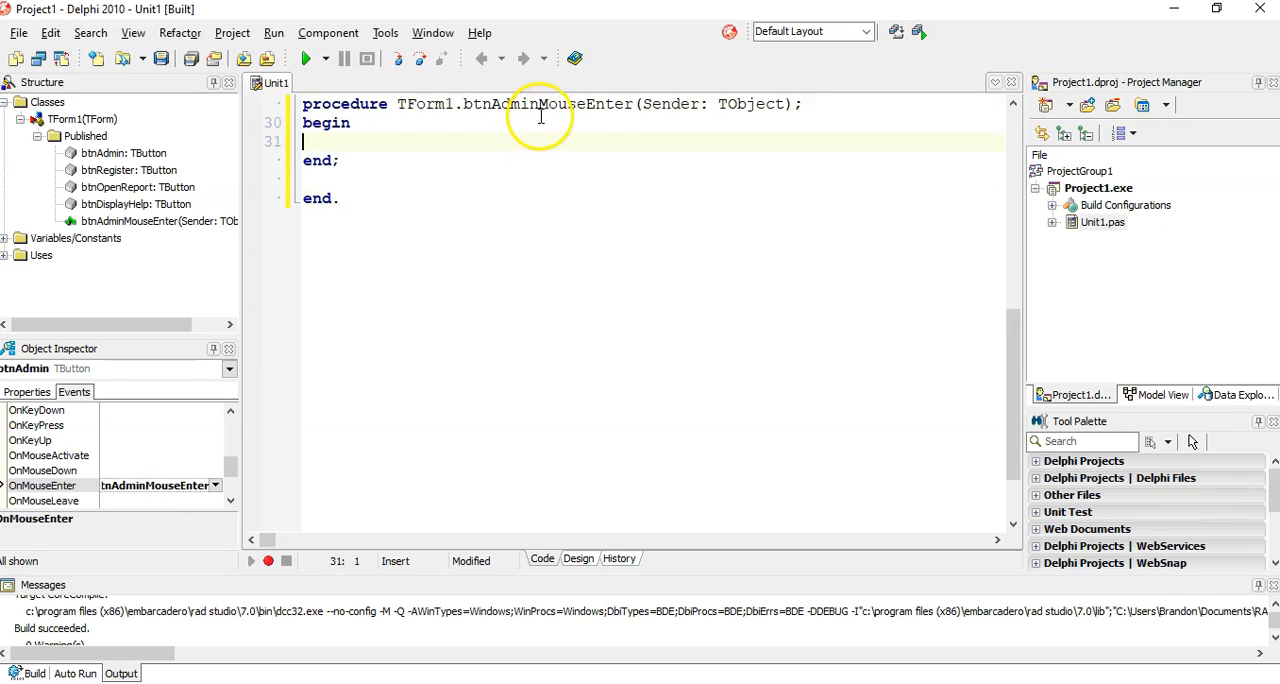
mouse_move(596, 108)
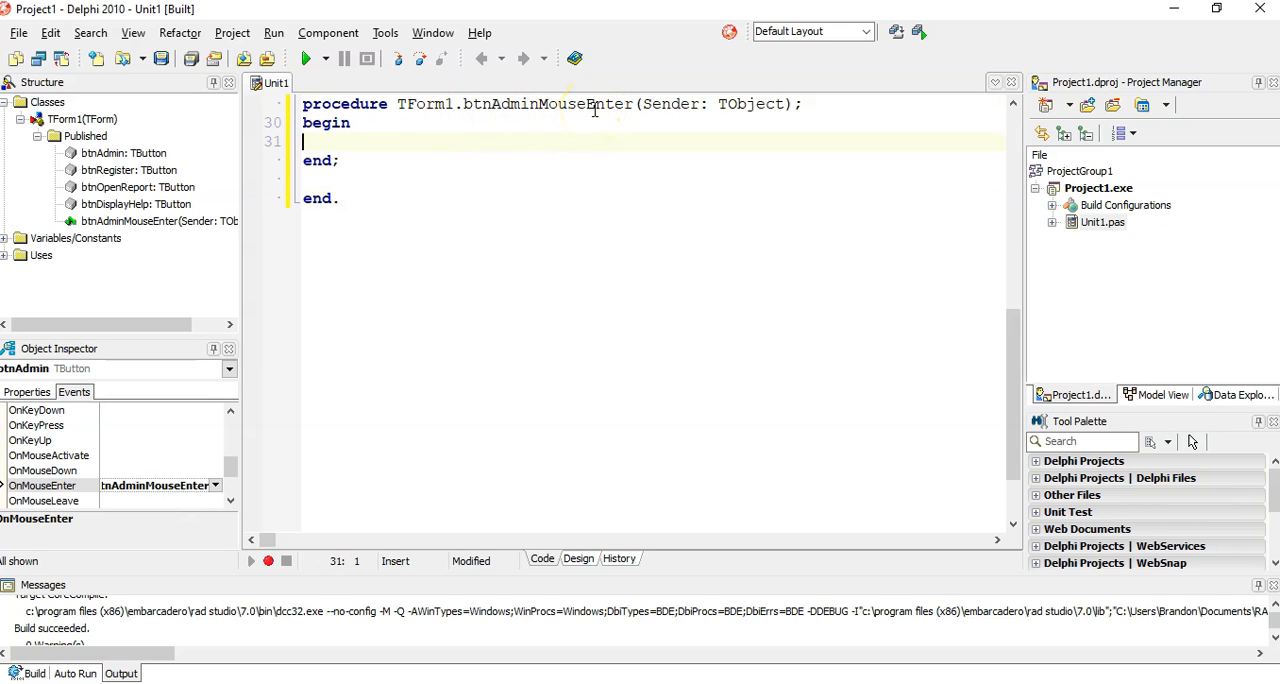
mouse_move(590, 104)
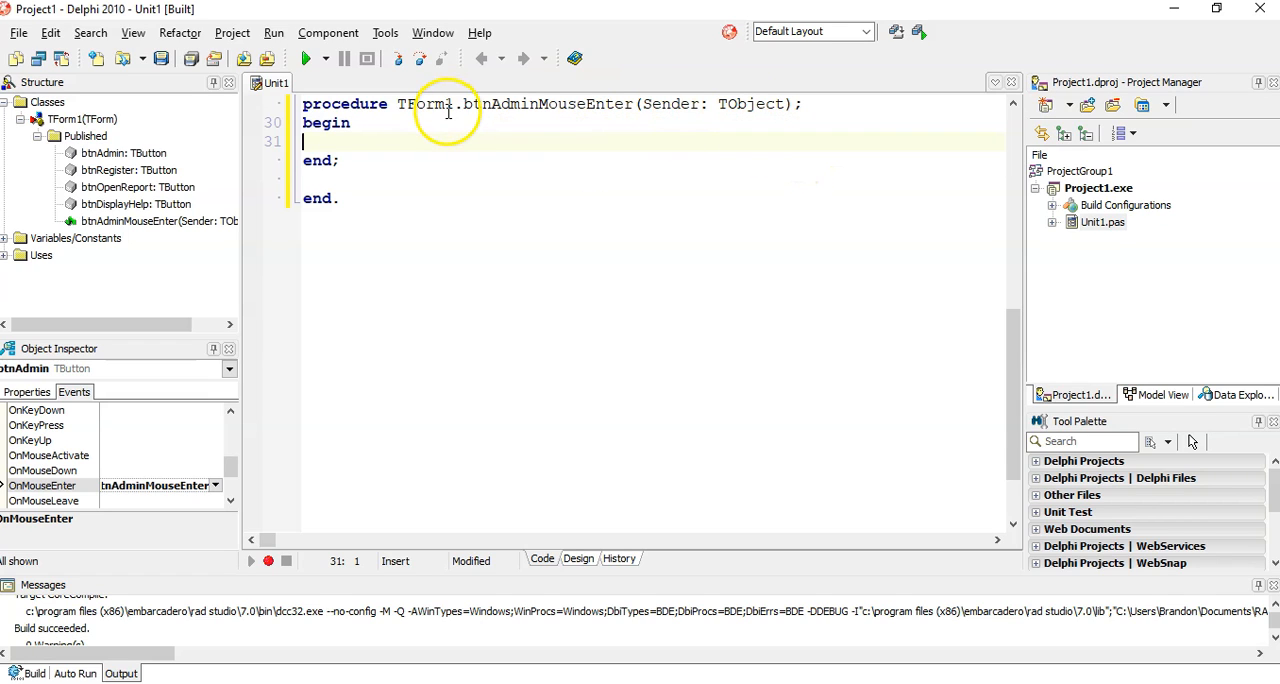
mouse_move(528, 116)
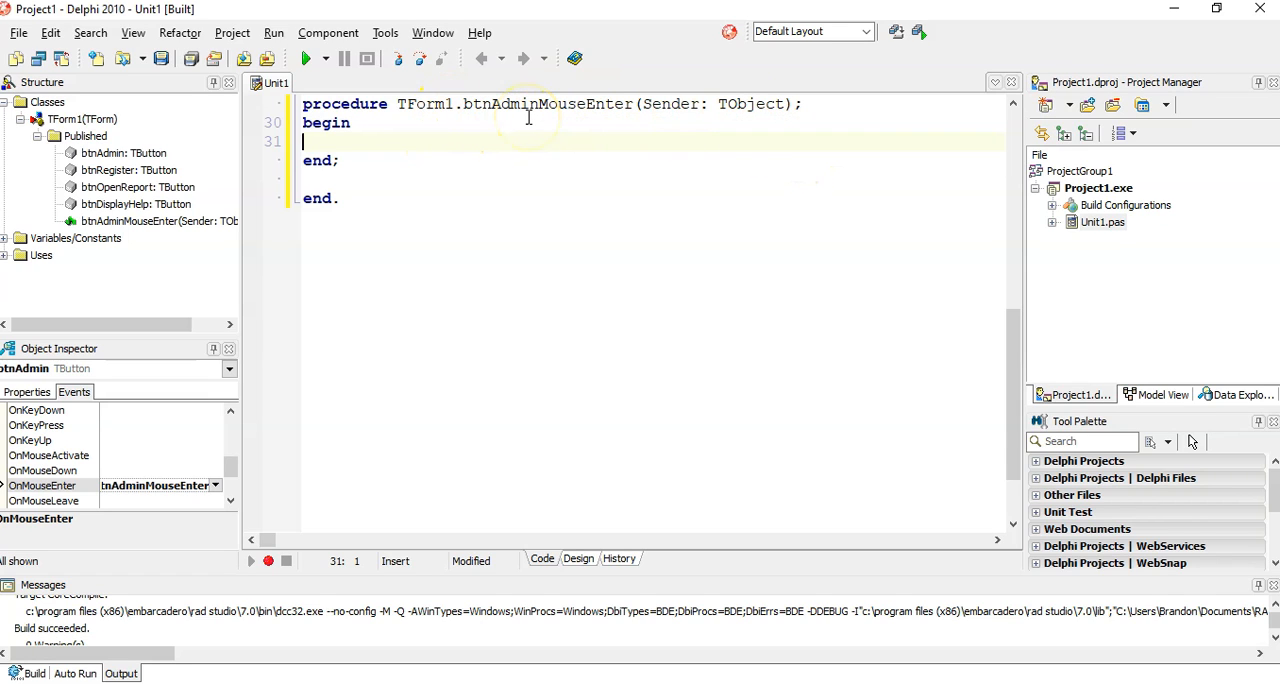
key("Backspace")
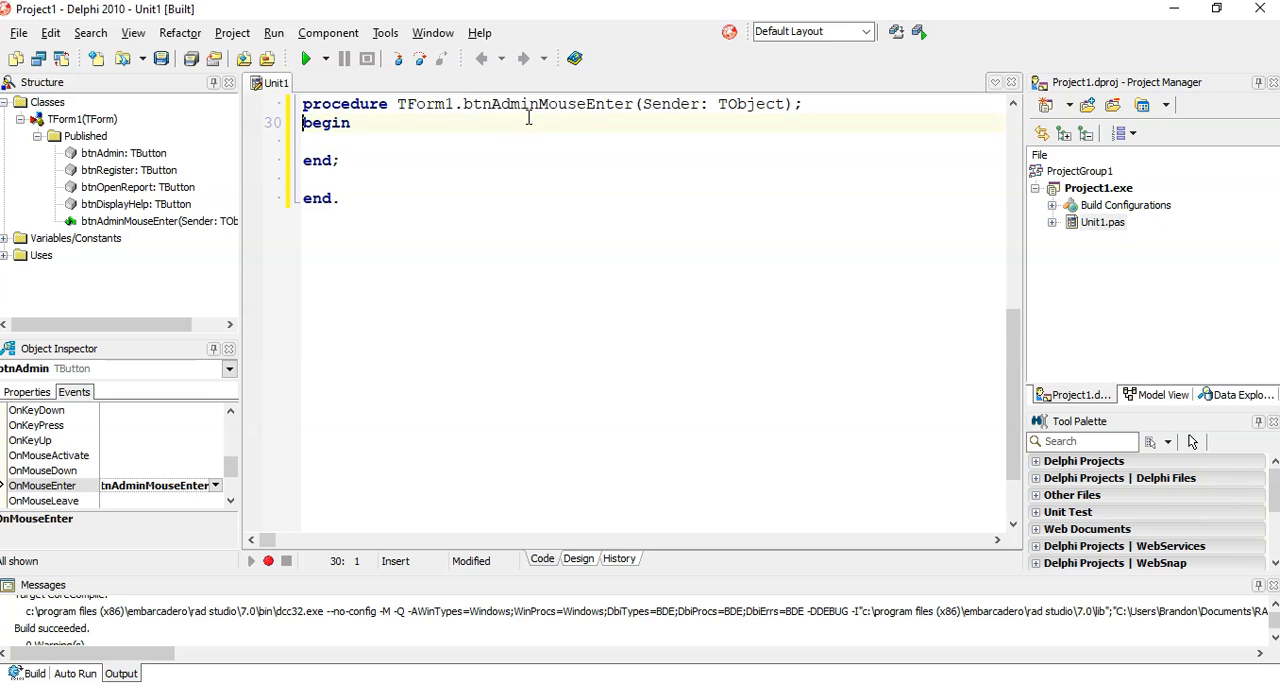
type("var")
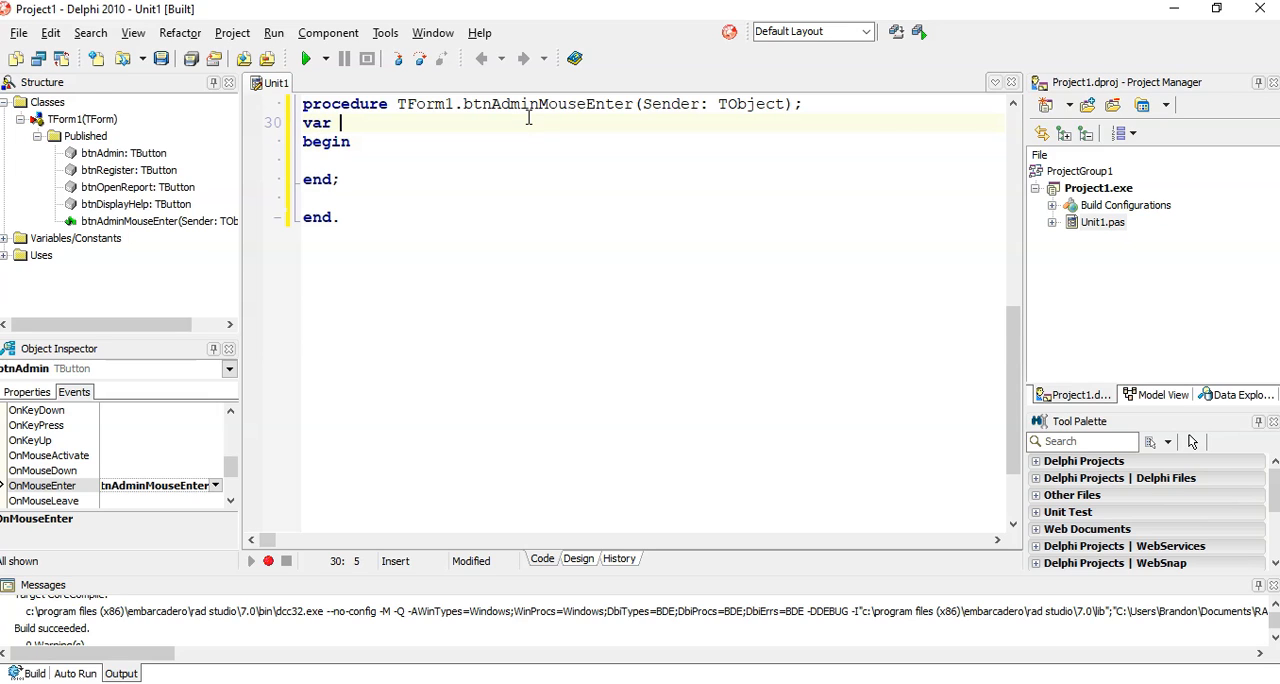
type("ov")
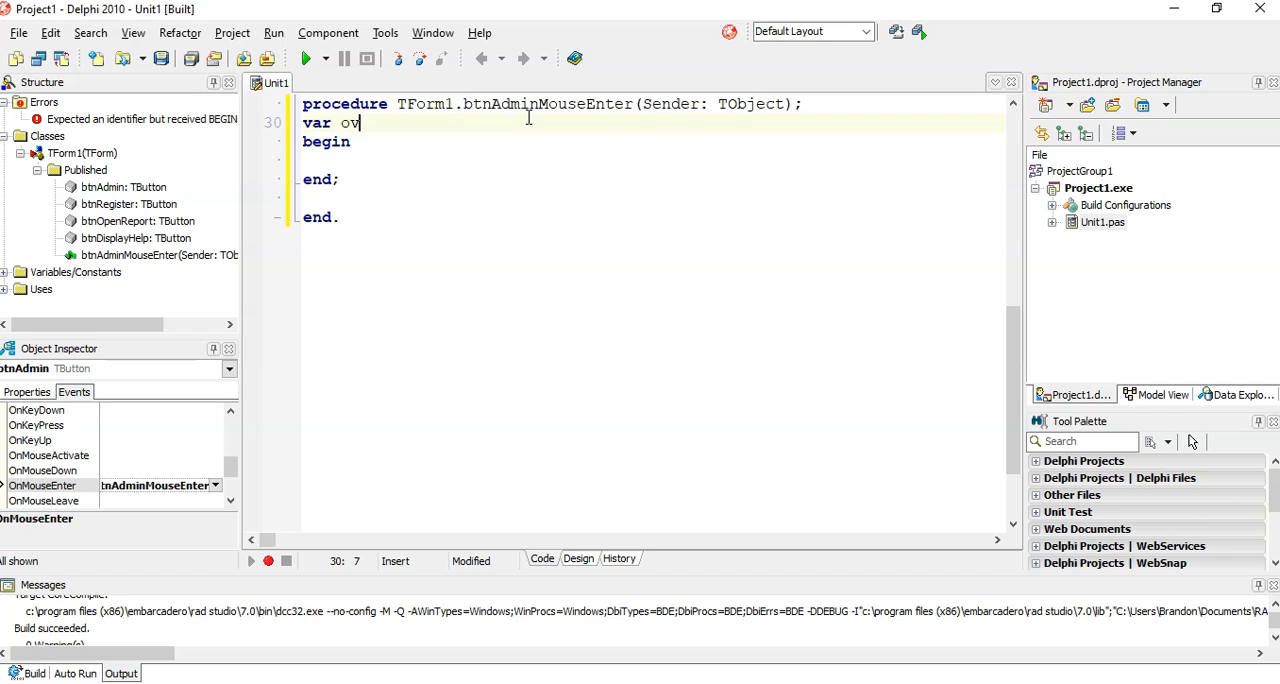
type("Read :")
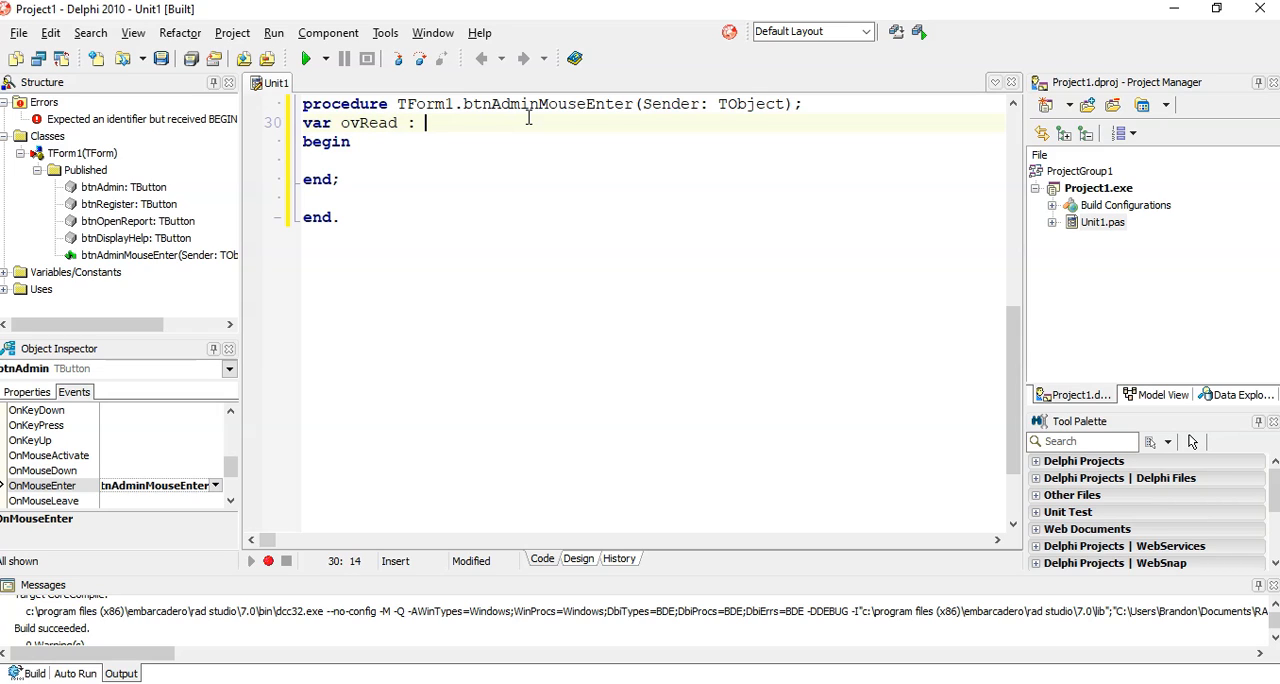
type("oleVariant ;")
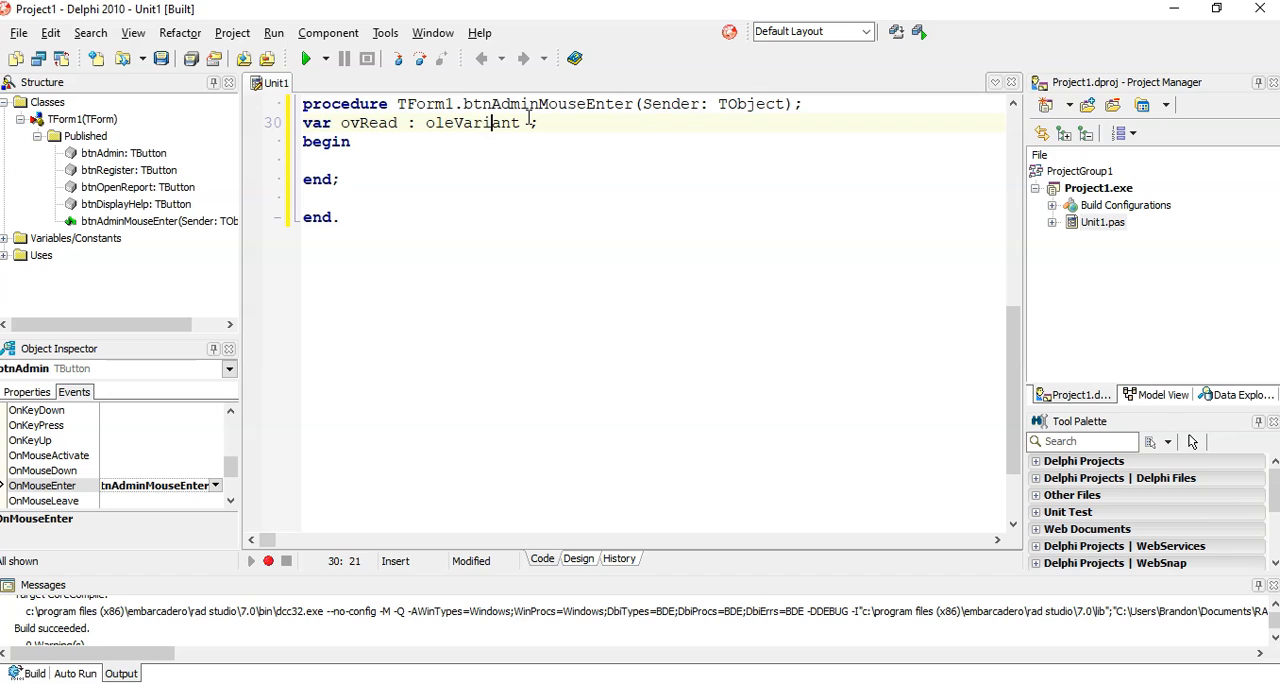
key("Return")
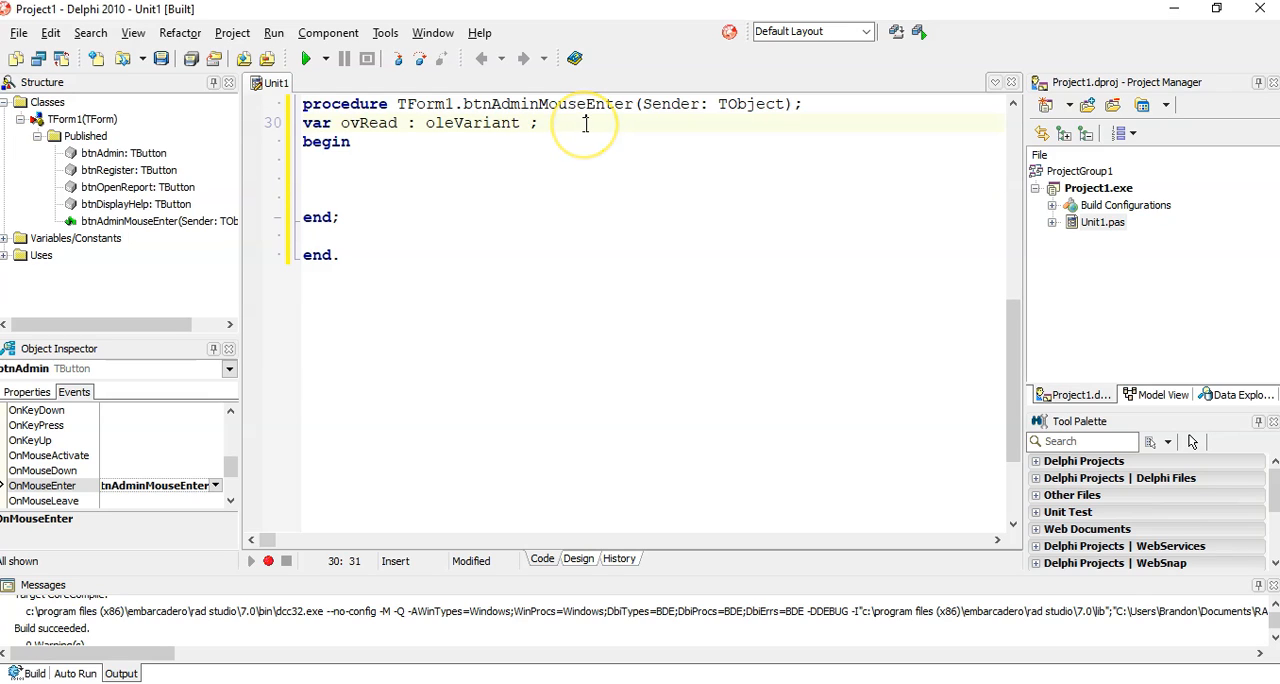
type("//step 2")
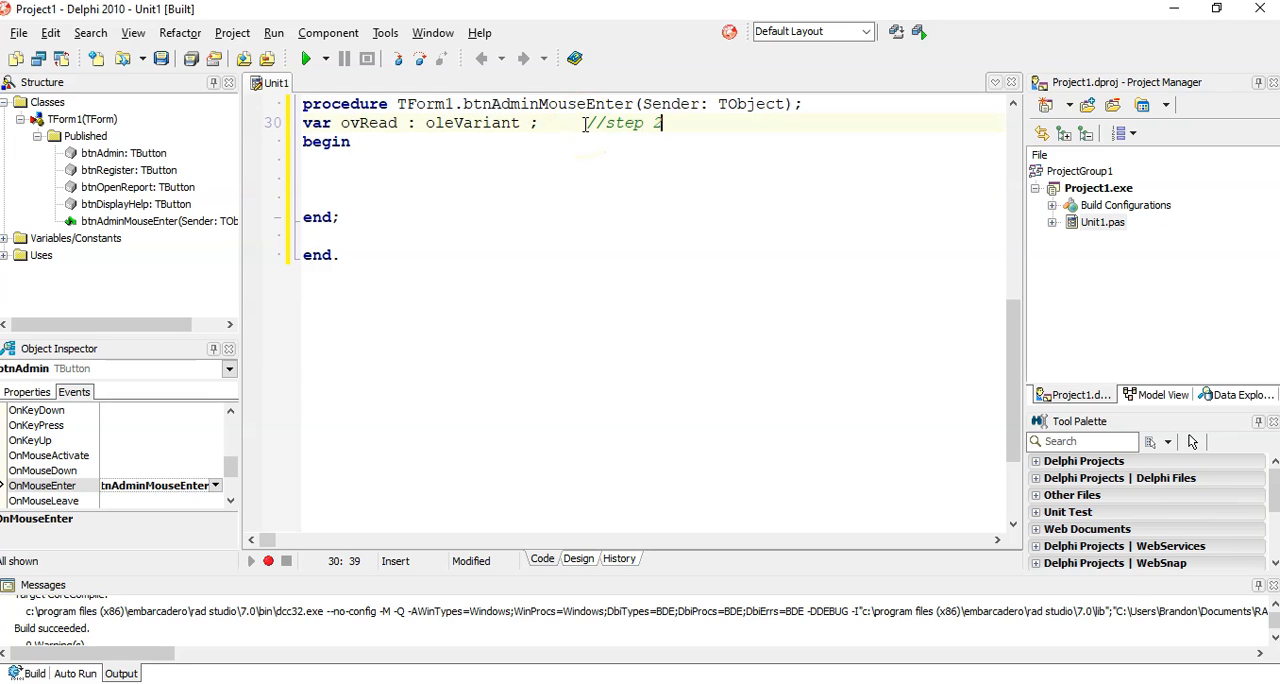
type("2: create")
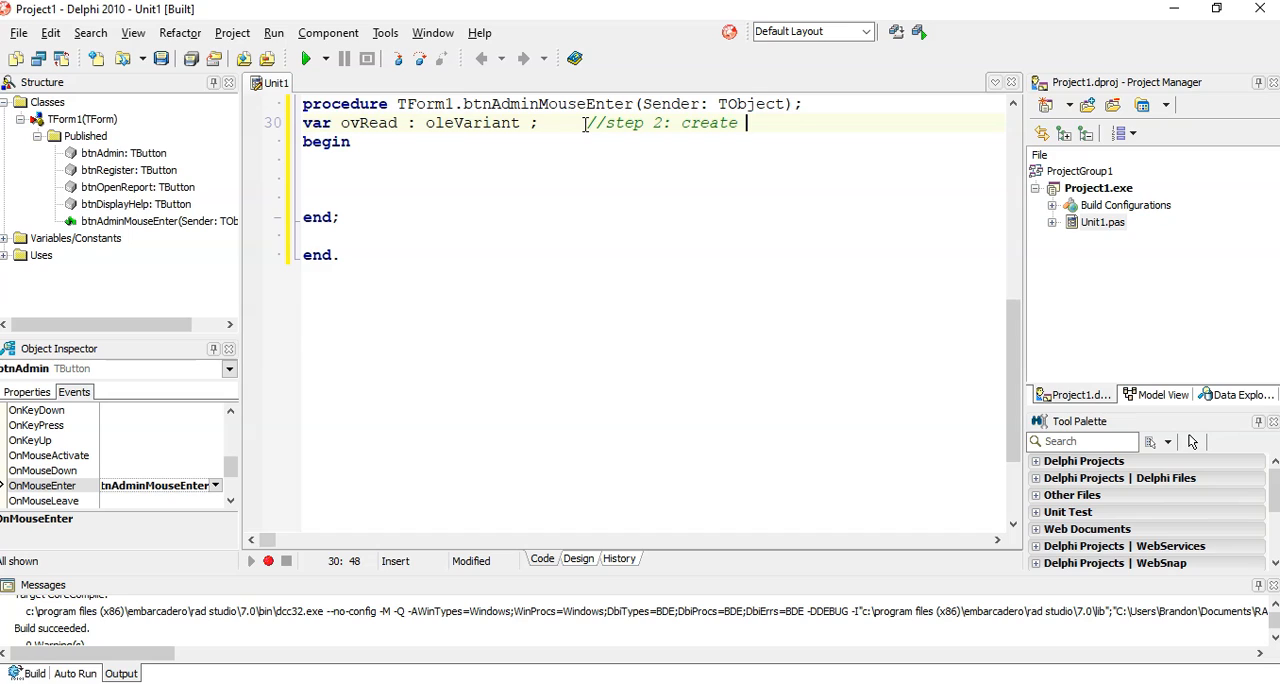
type("the ole")
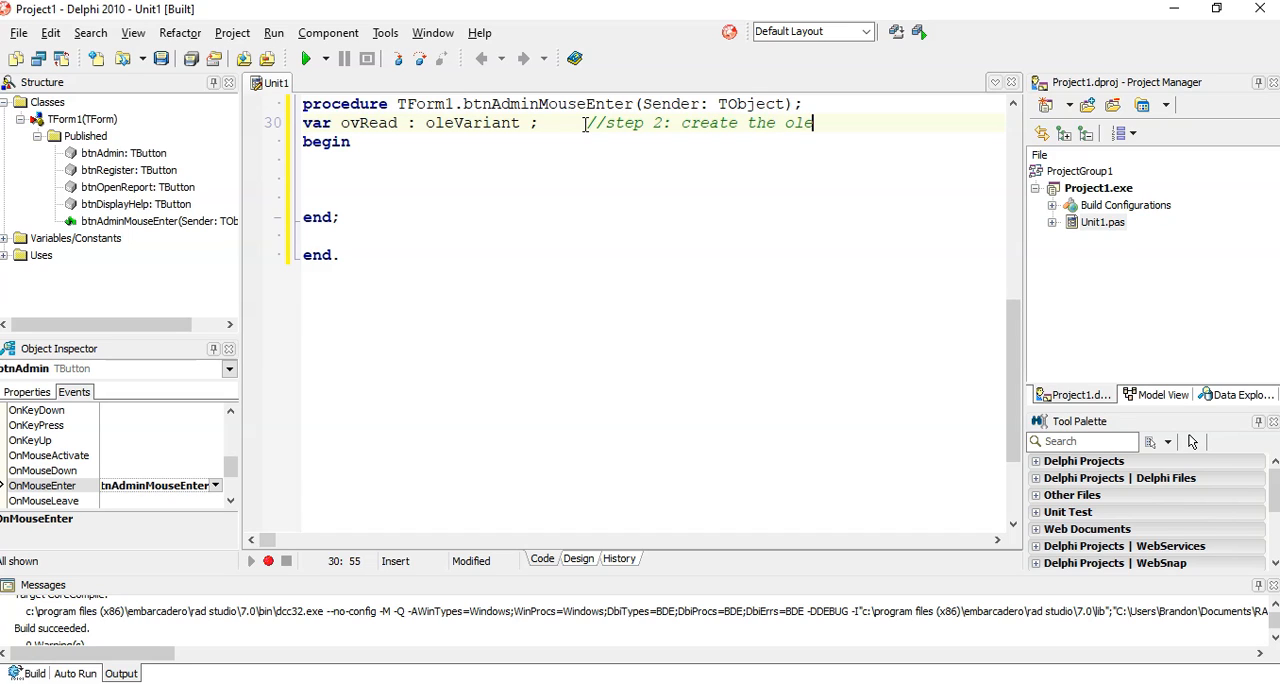
type("Variant")
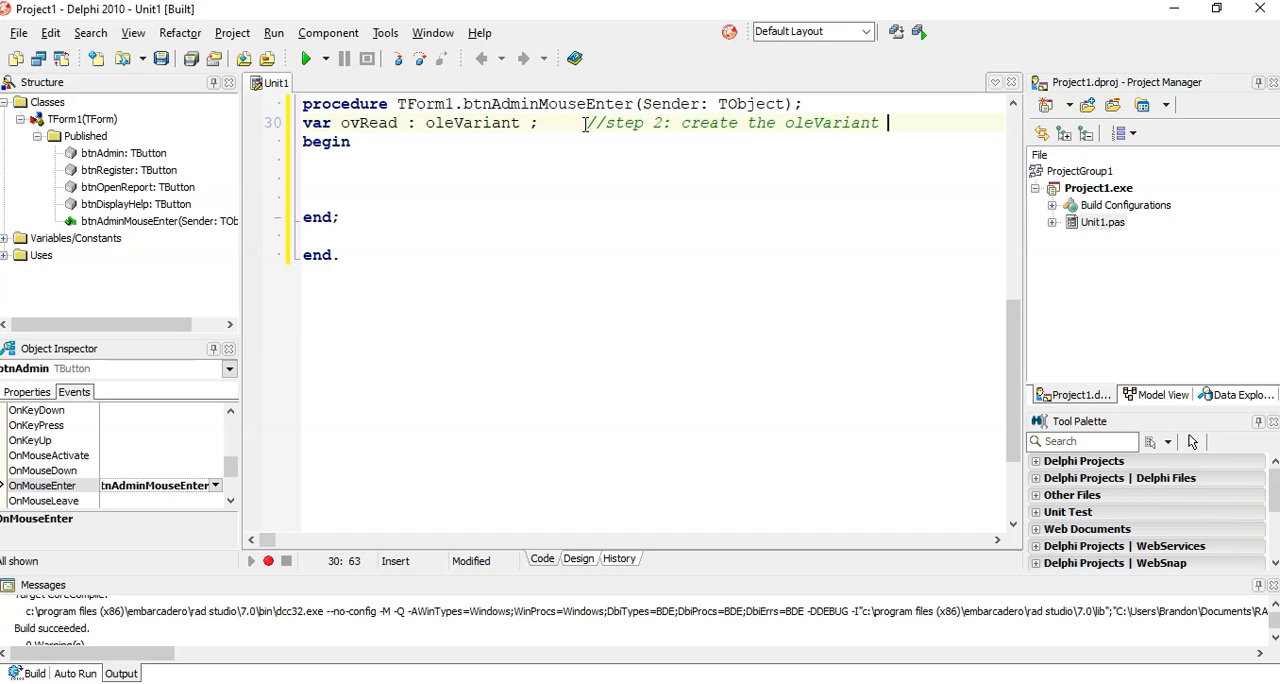
type("variable")
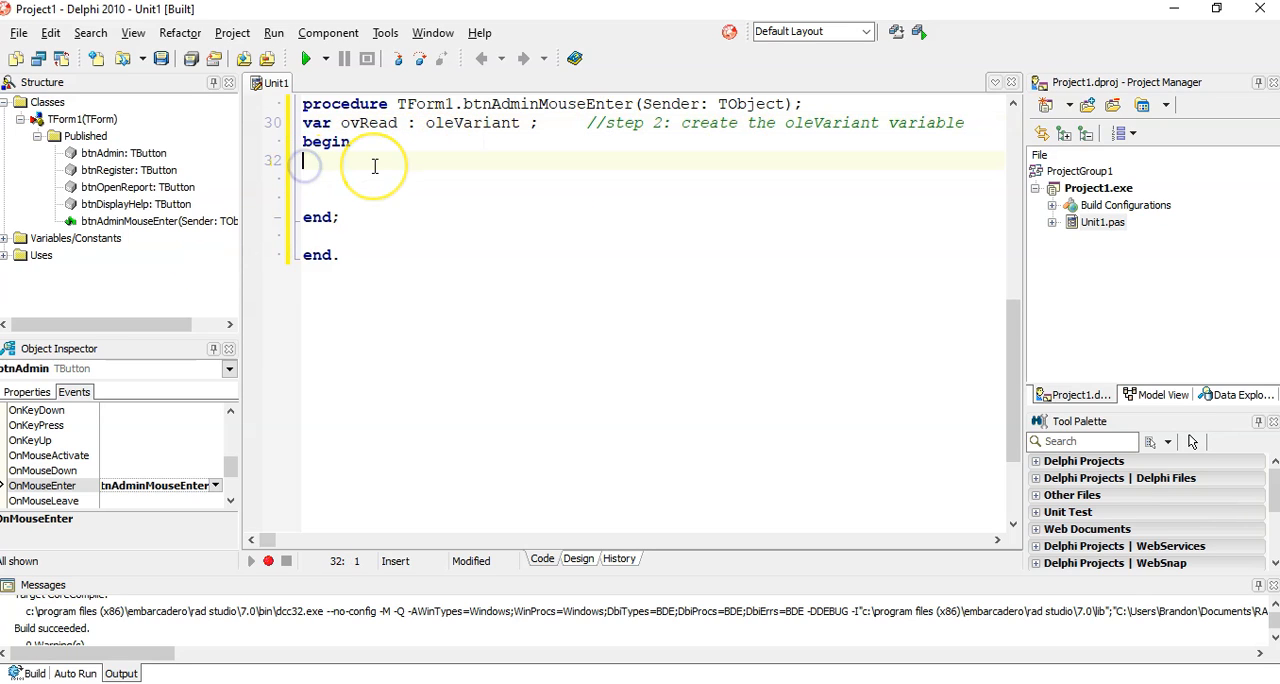
- Assign ovRead := CreateOleObject('SAPI.SPVoice'); and start a trailing comment
type("ovR")
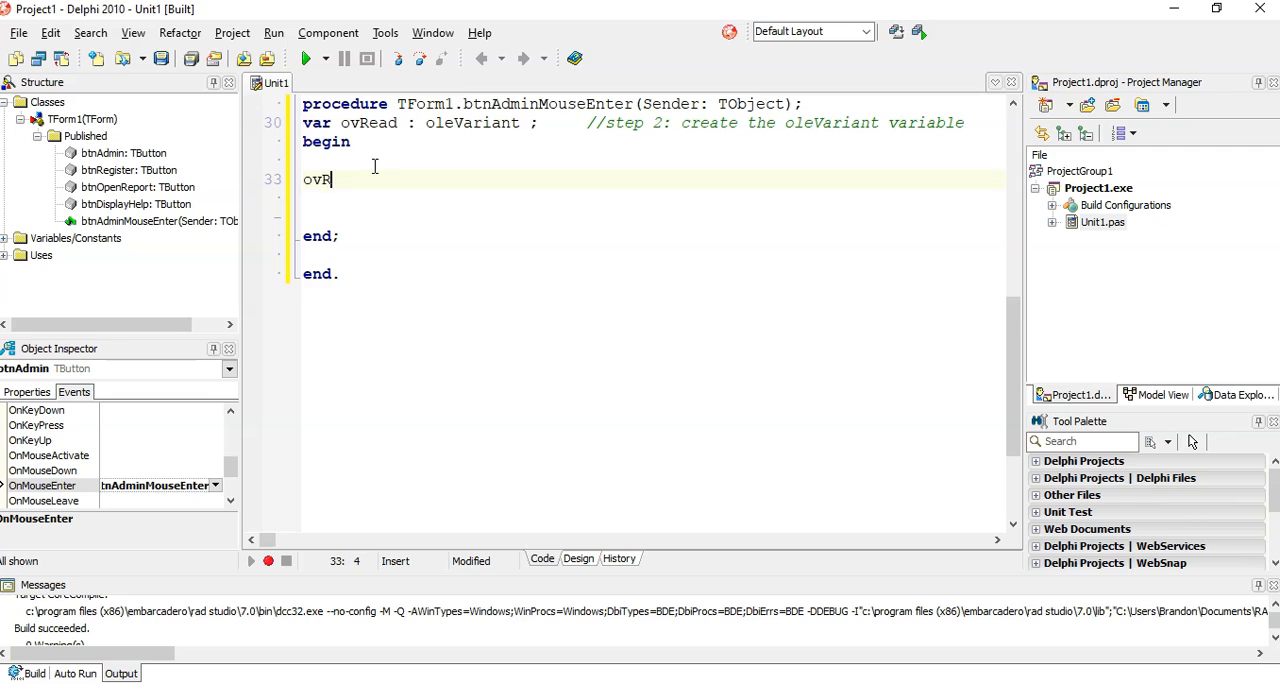
type("ead :")
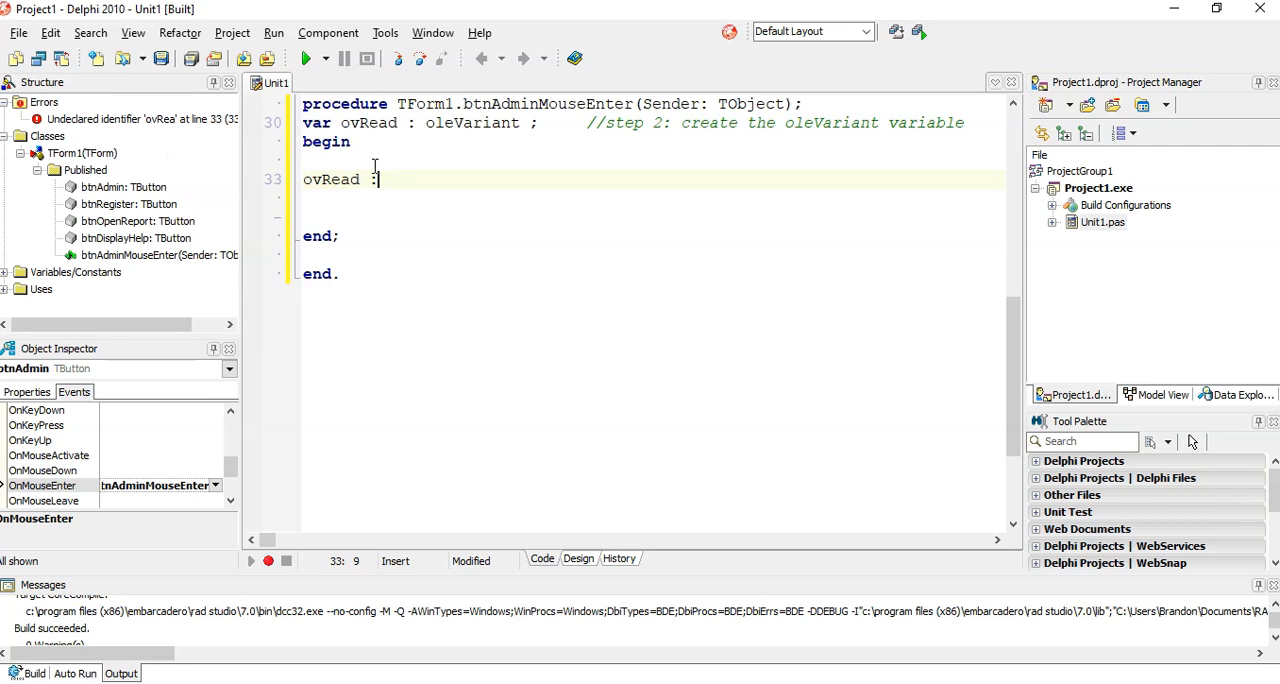
type("= Crea")
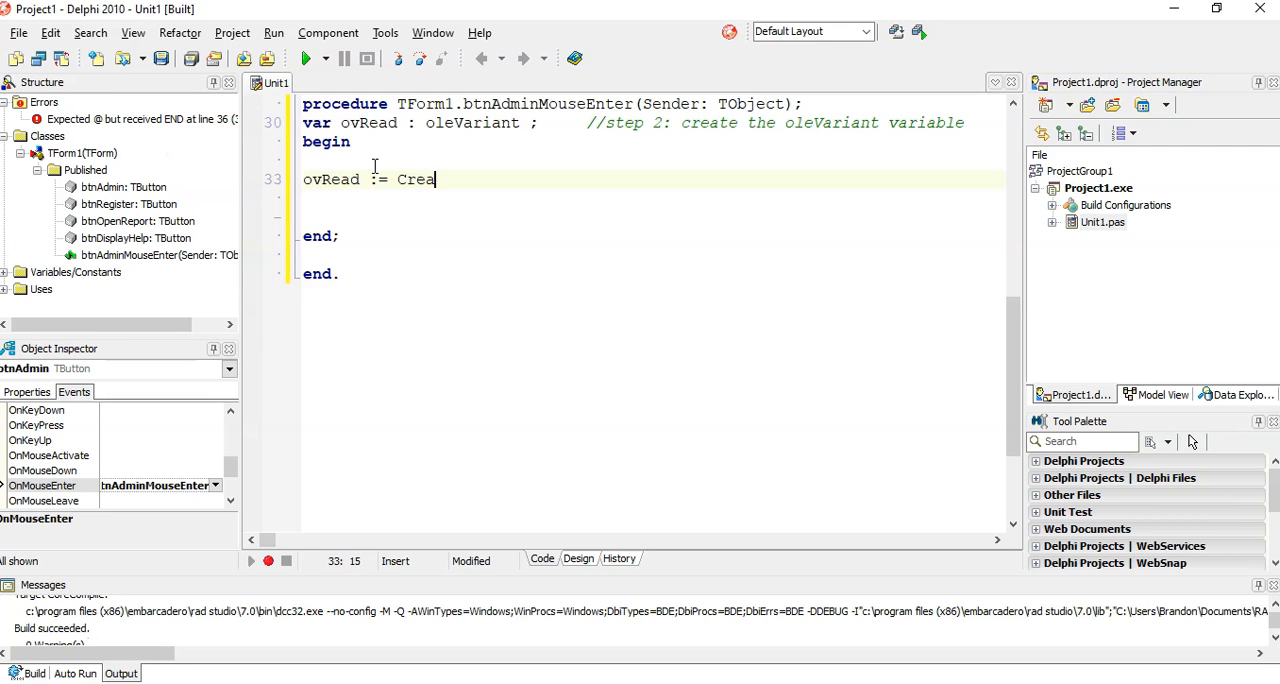
type("teOl")
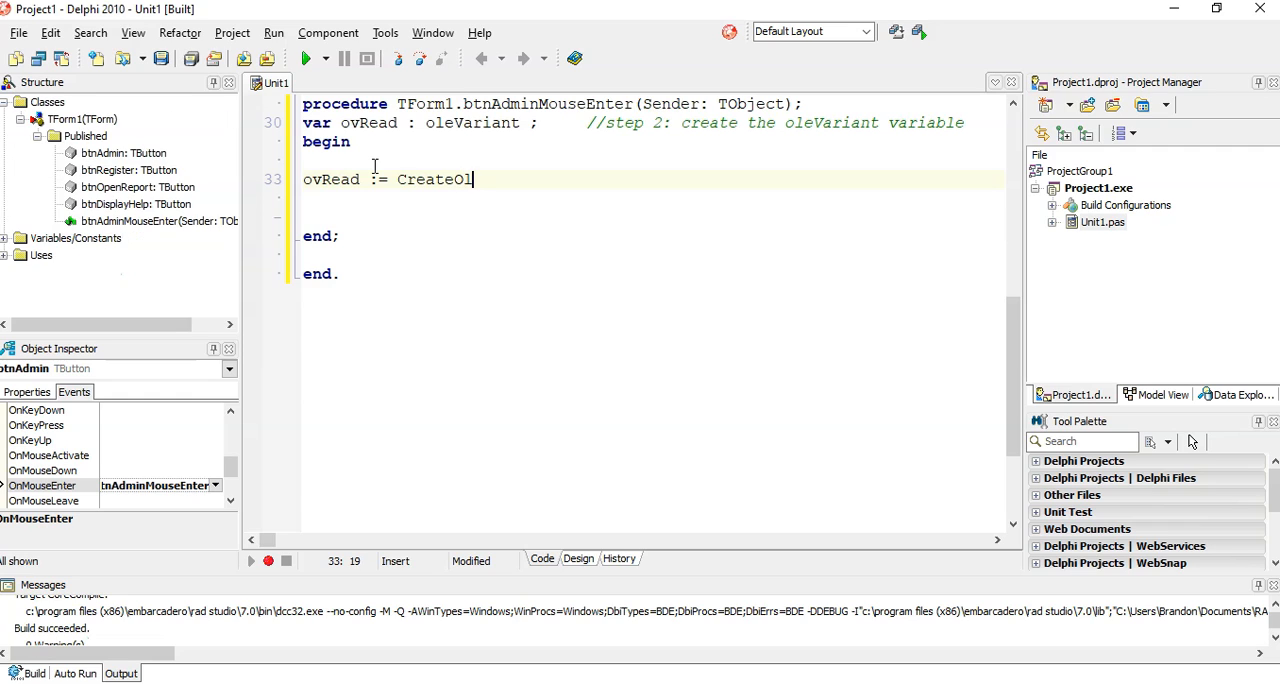
type("eObject(")
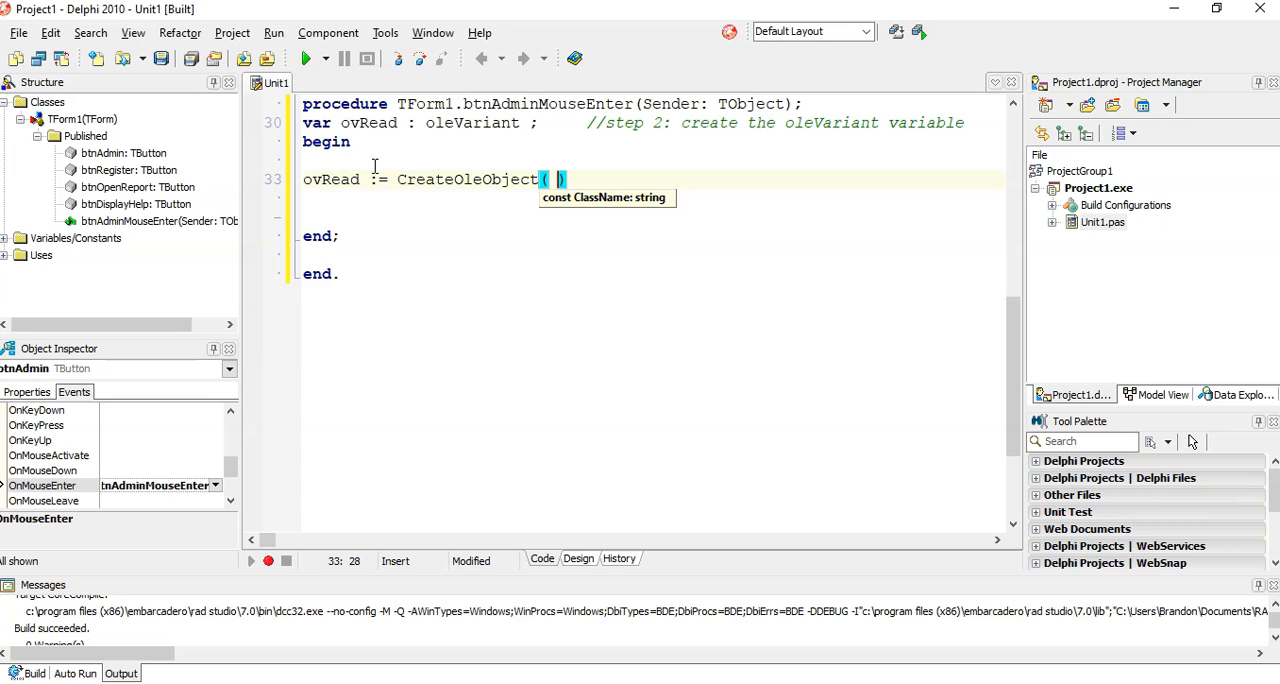
type("'")
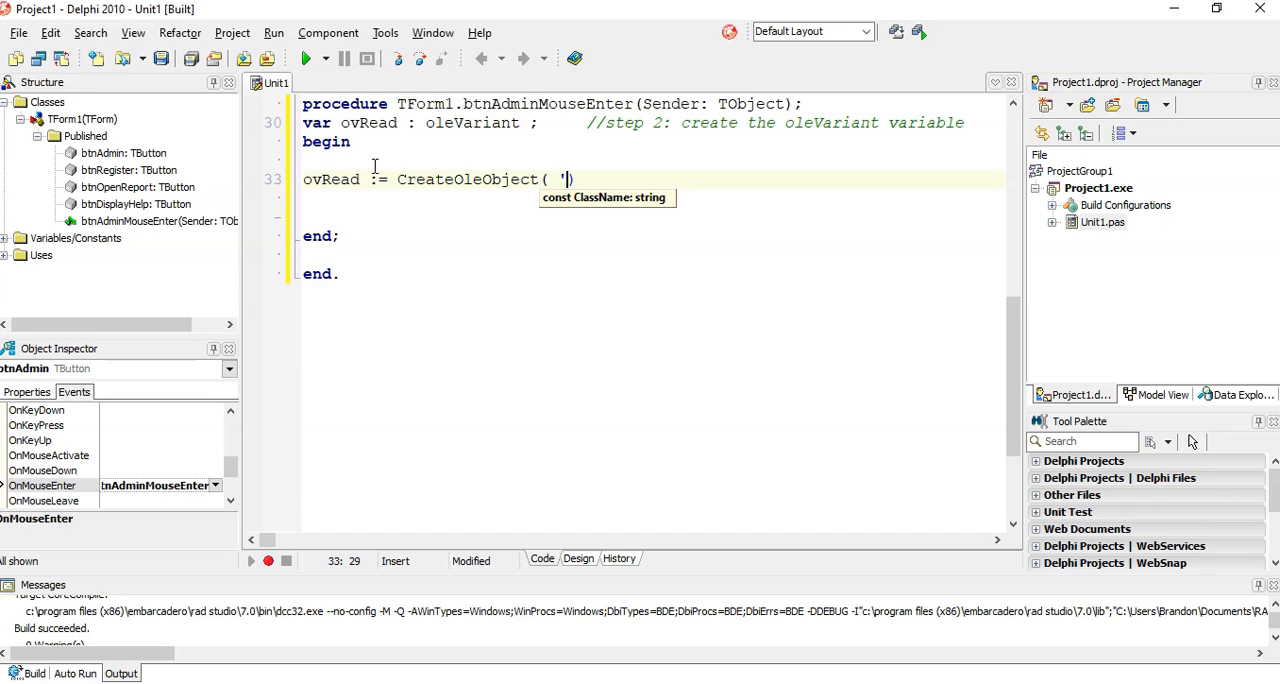
type("SAP")
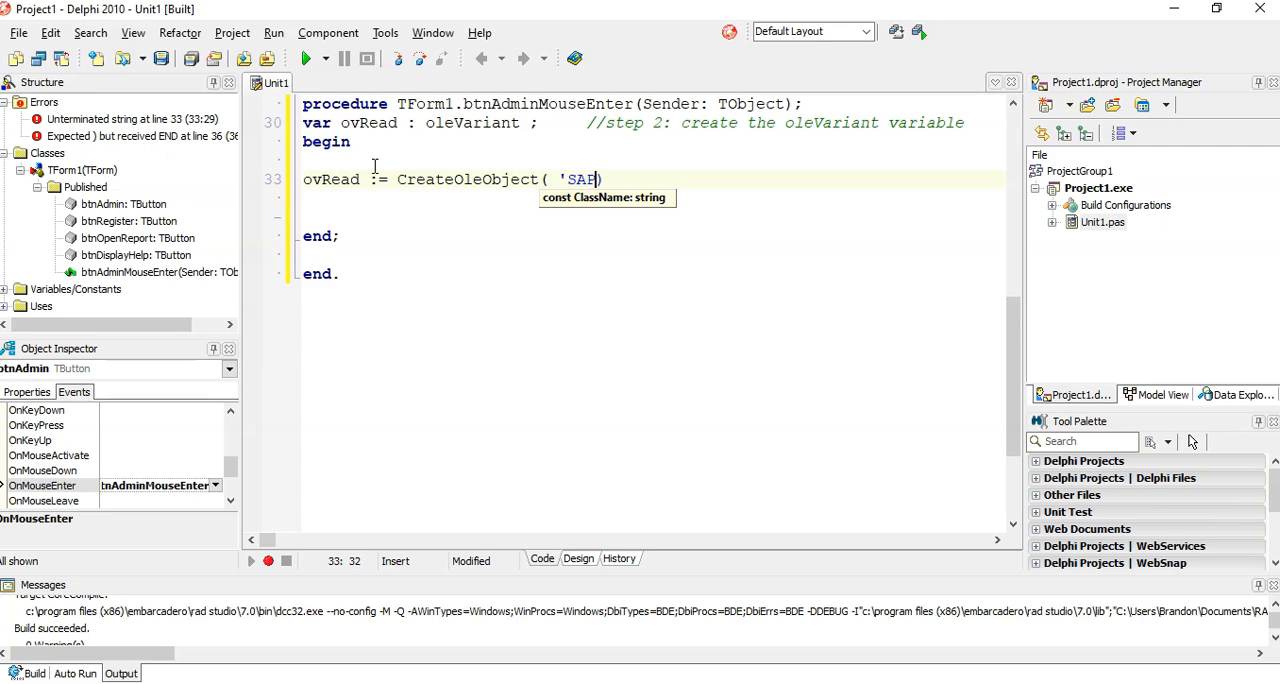
type("PI.")
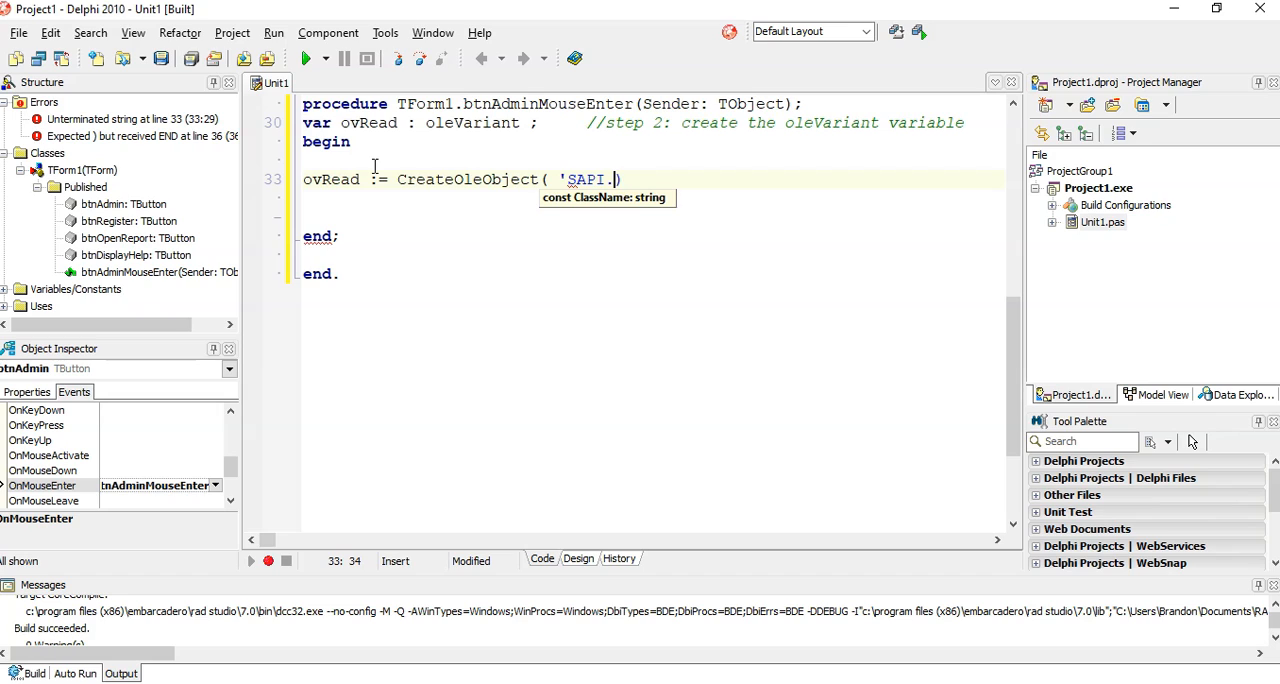
type("SPVoice")
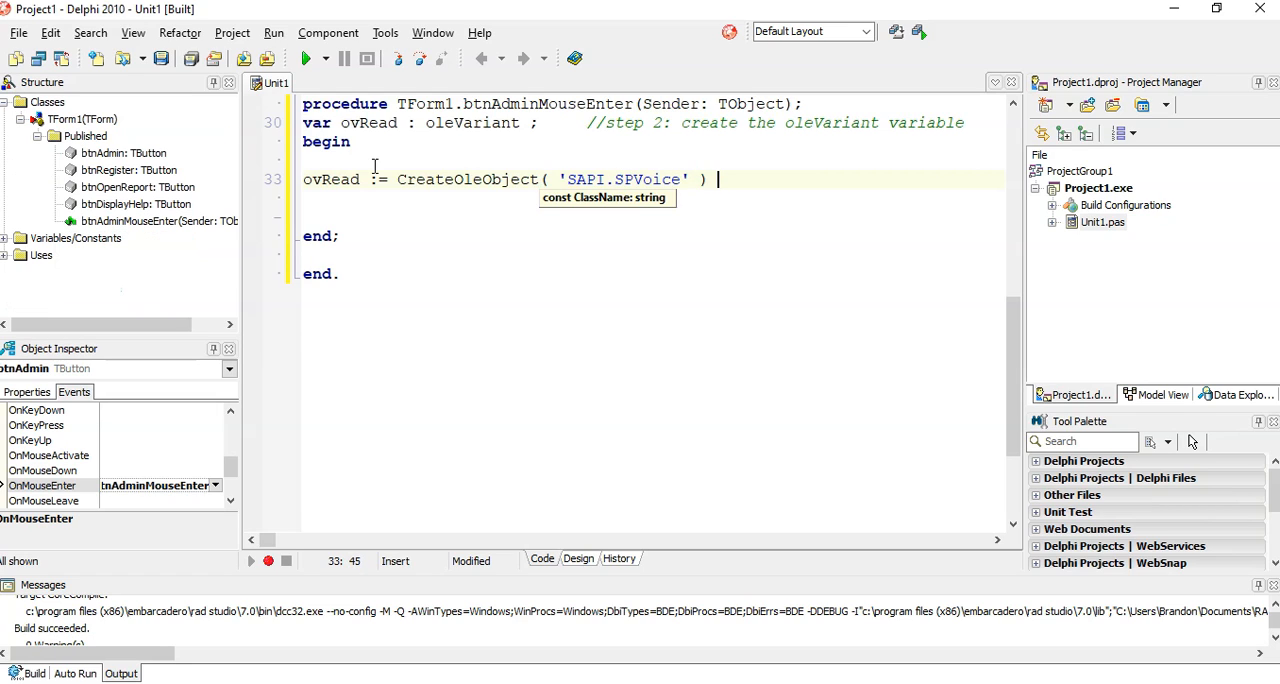
type("; //")
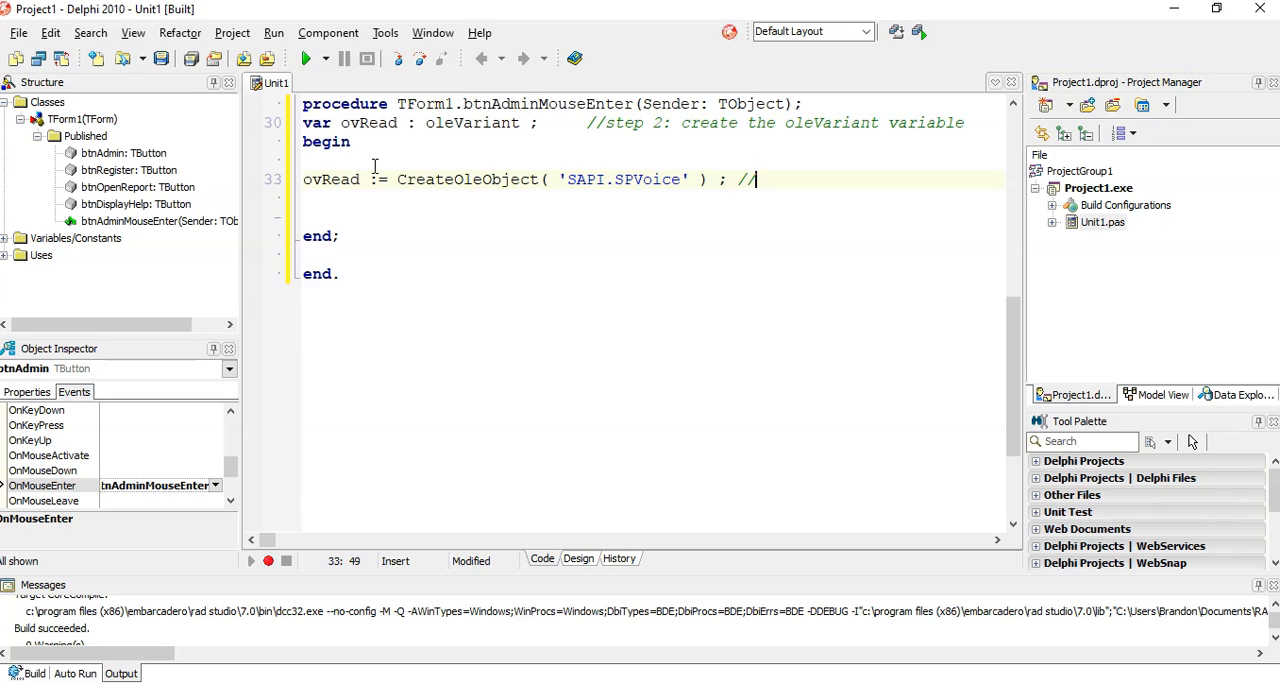
- Finish the trailing comment as 'step 3: instantiate'
type("step 3:")
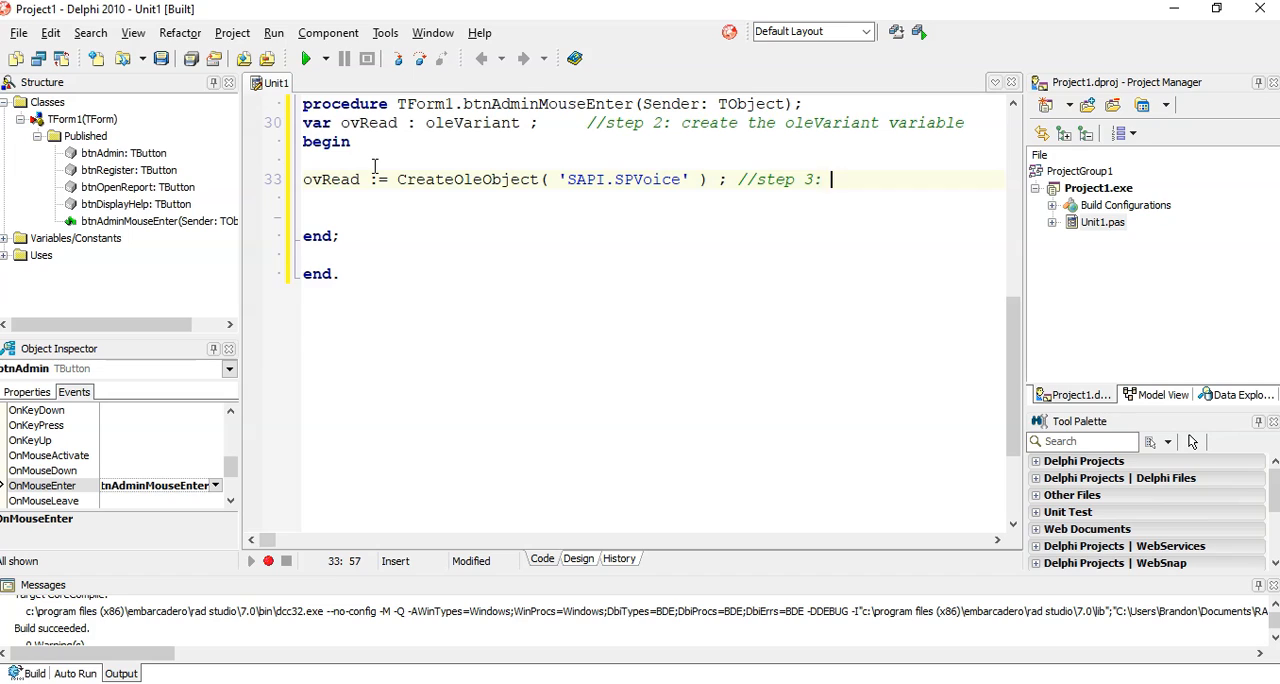
type("instian")
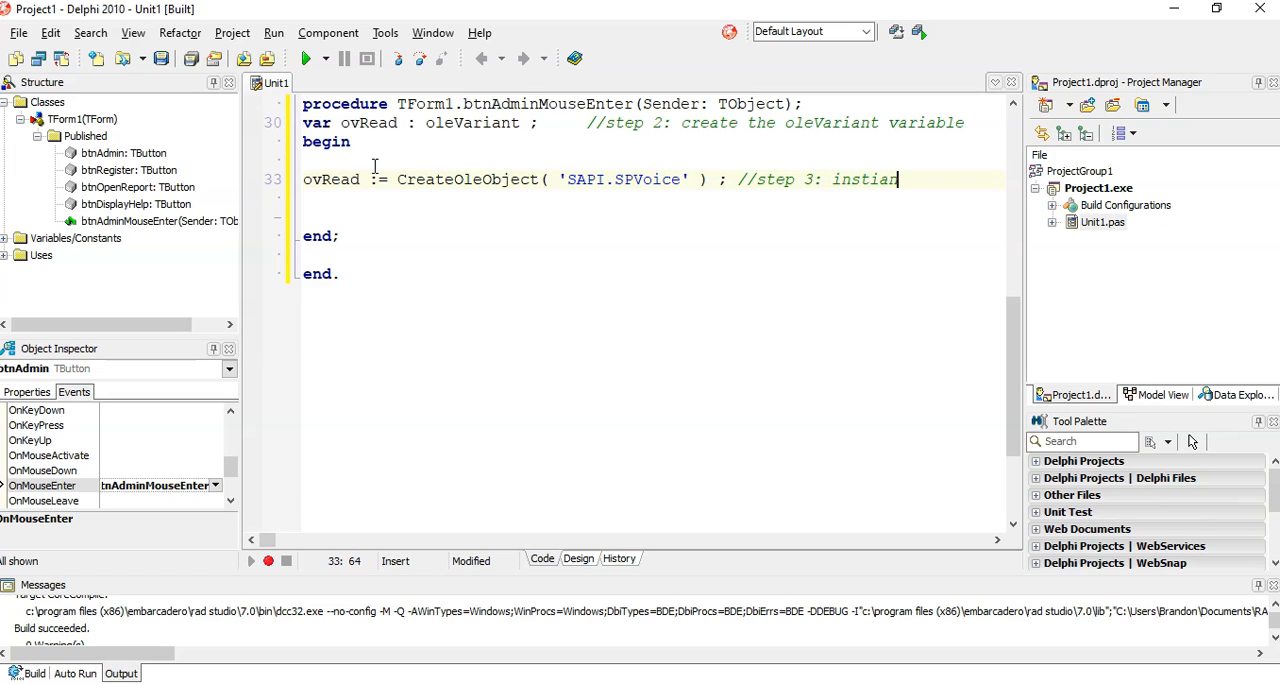
type("te object")
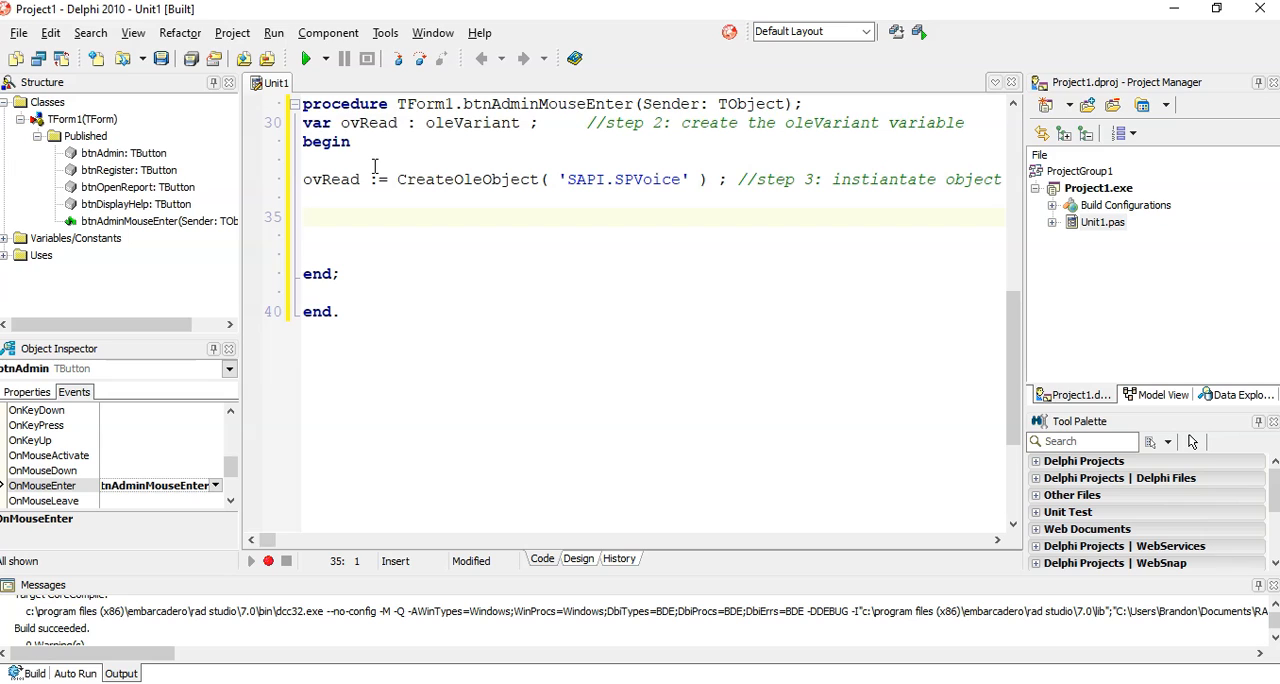
- Add ovRead.Speak('Sets the features from the administrator side'); to the handler
type("ovRead.")
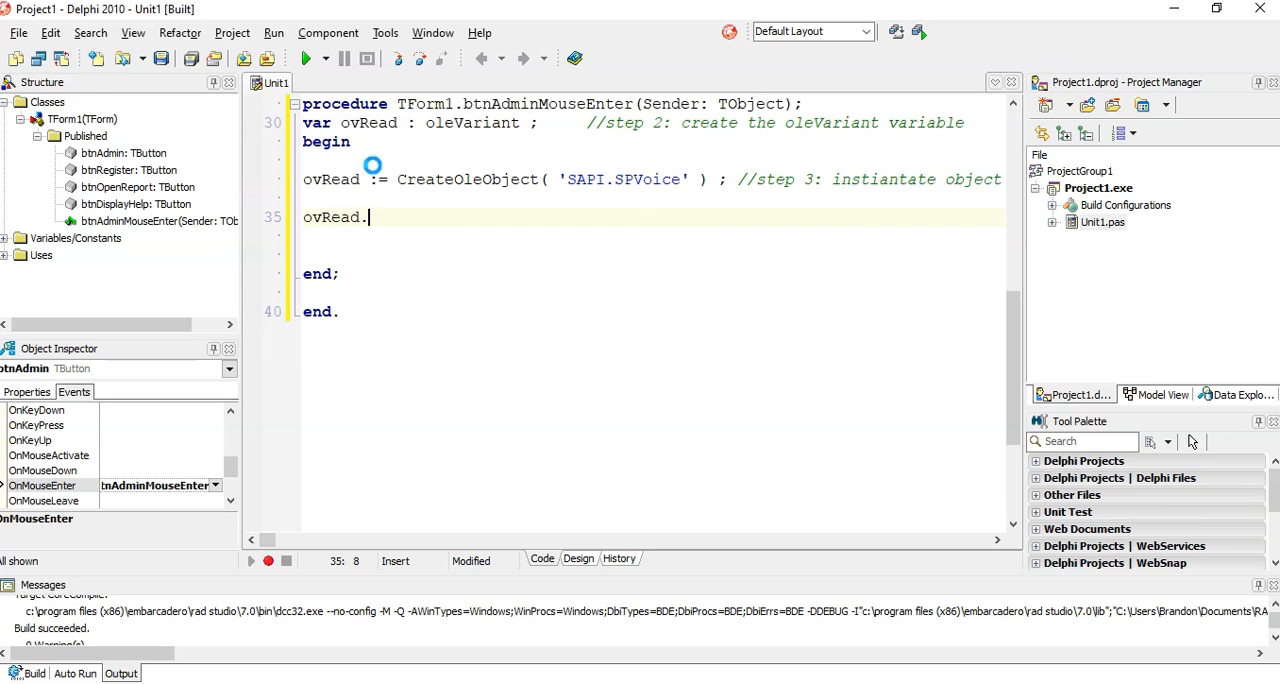
key("Backspace")
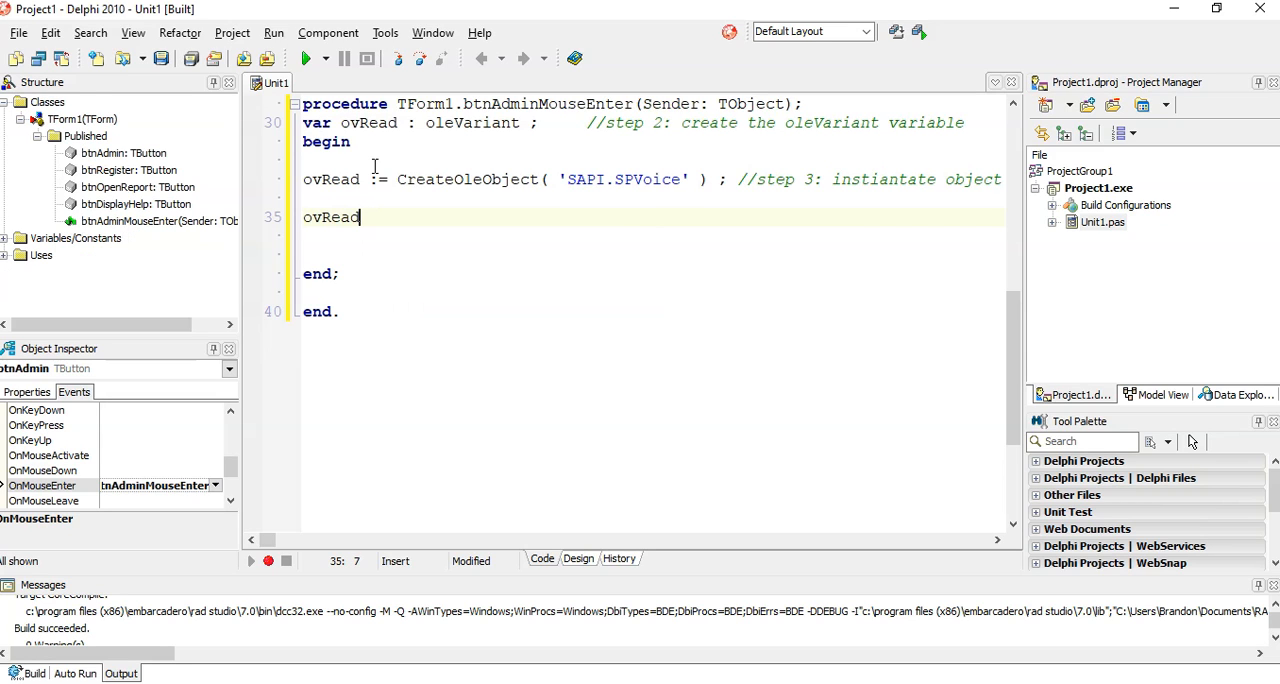
type(".")
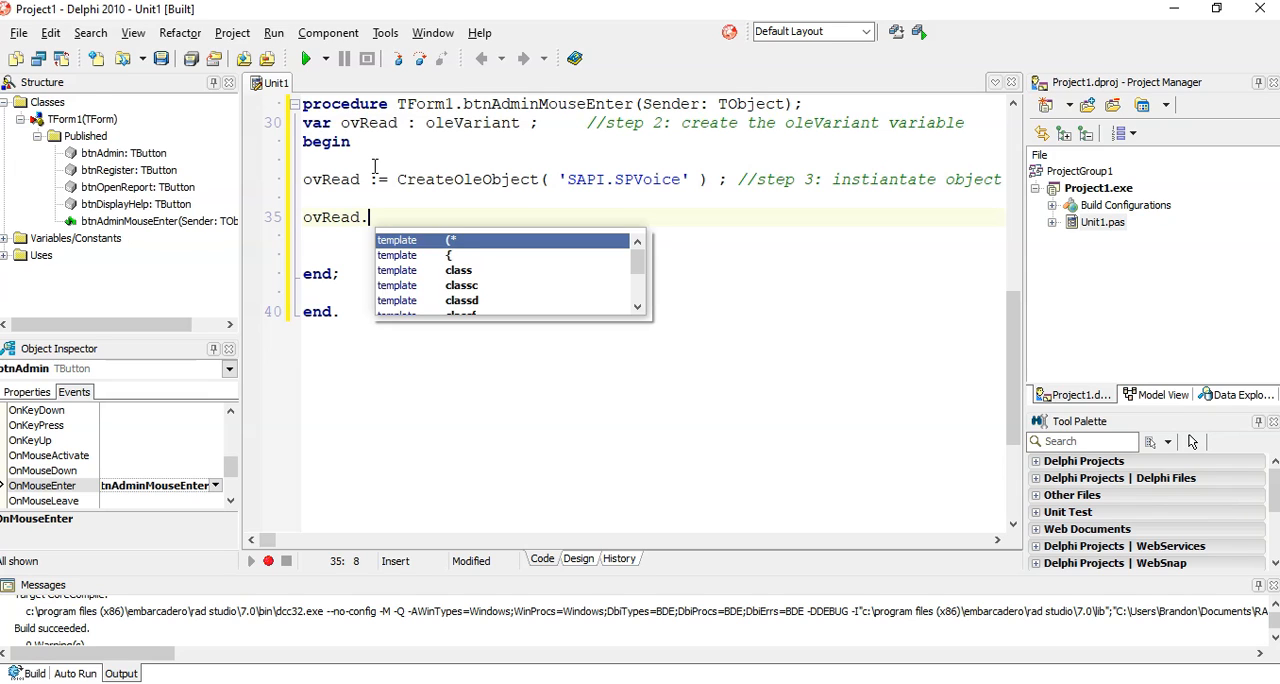
type("Spea")
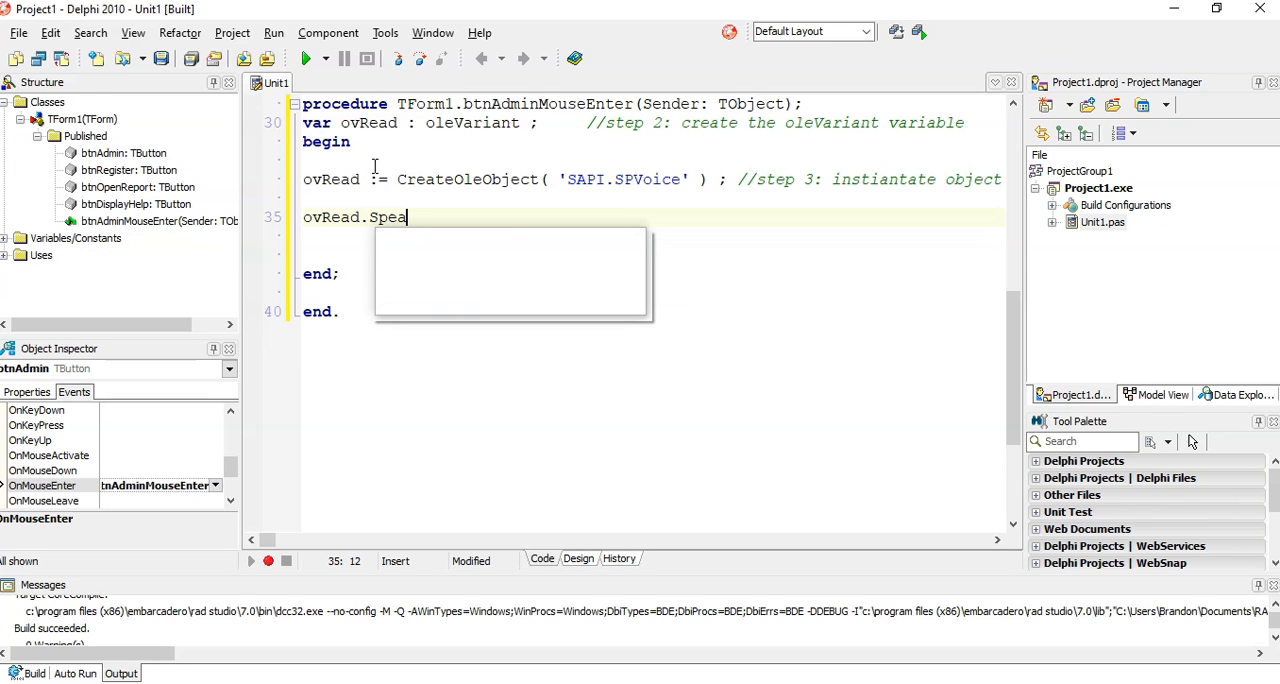
type("k(")
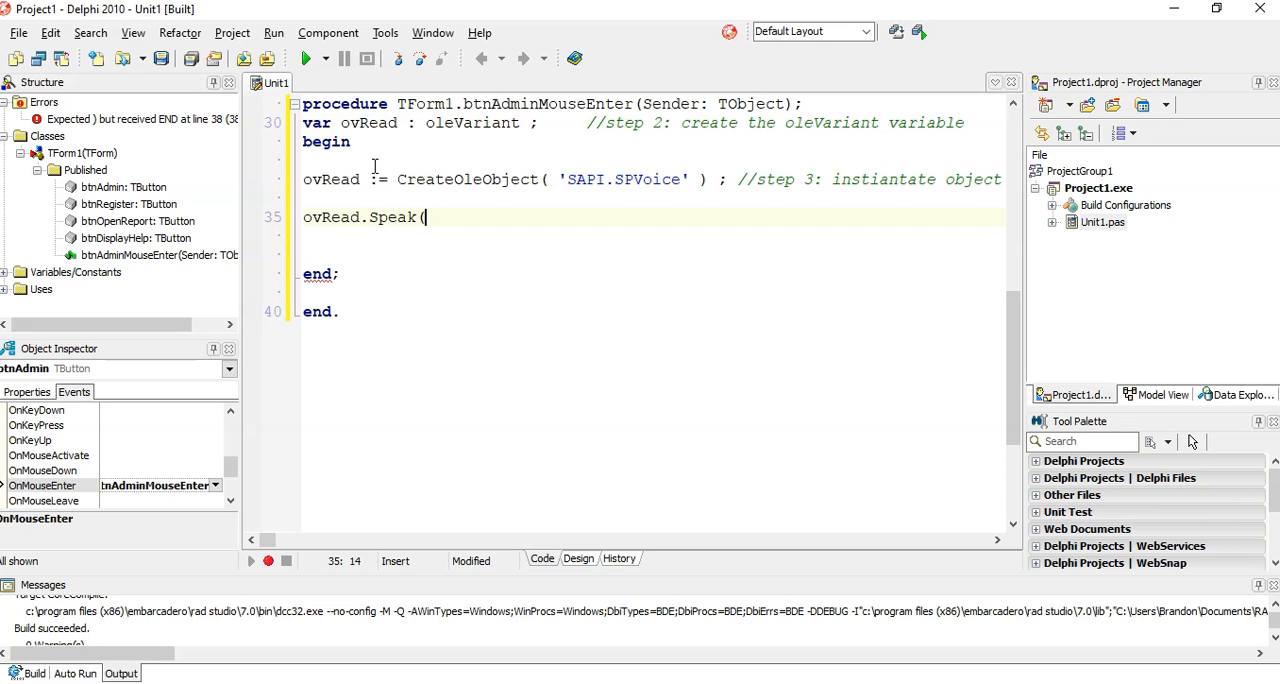
type("'")
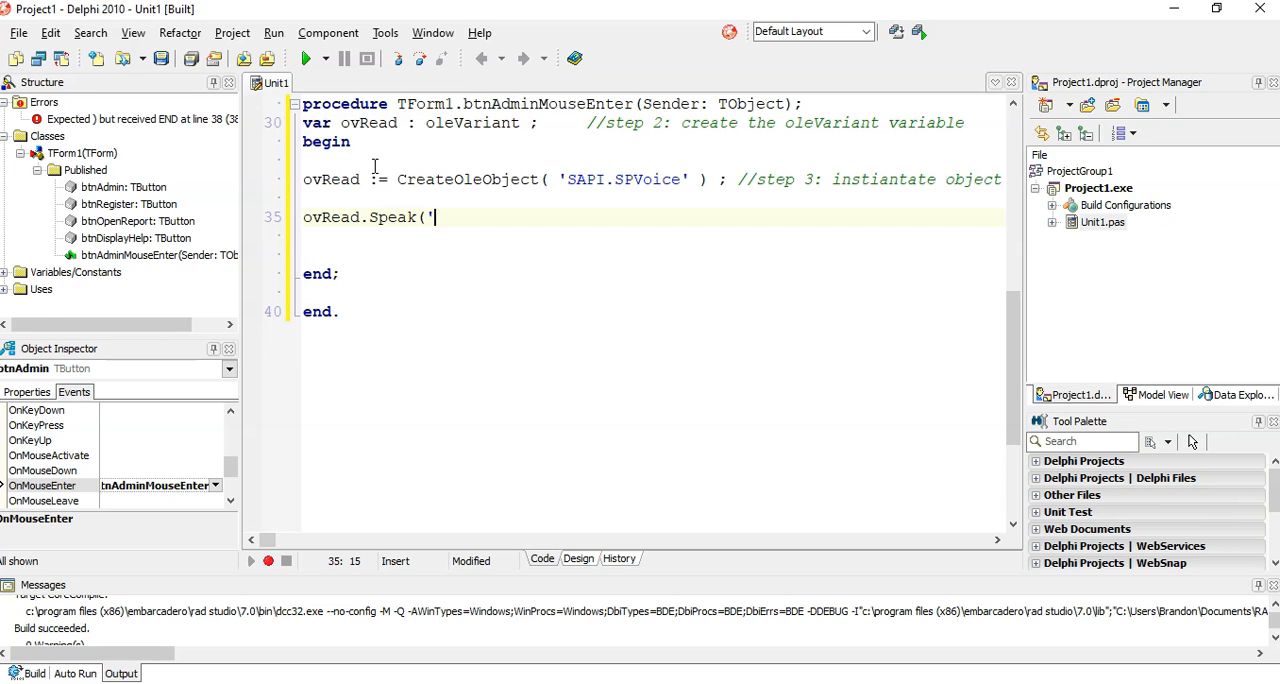
type("Sets the")
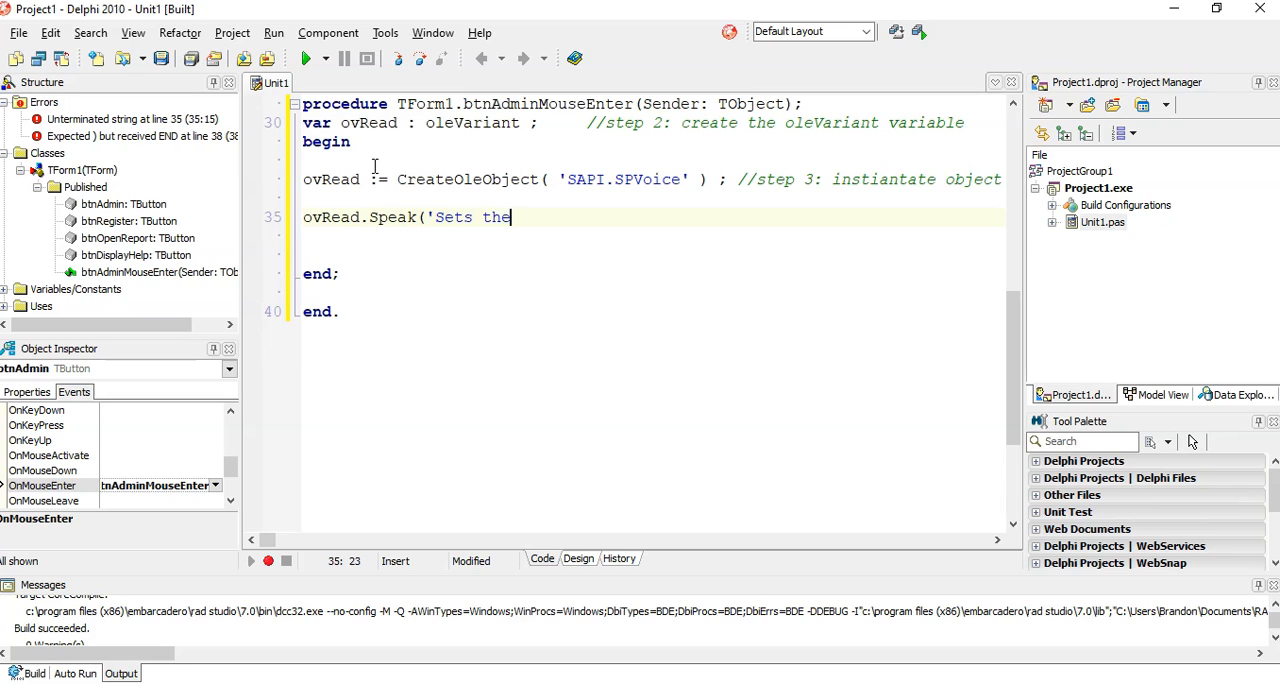
type("features")
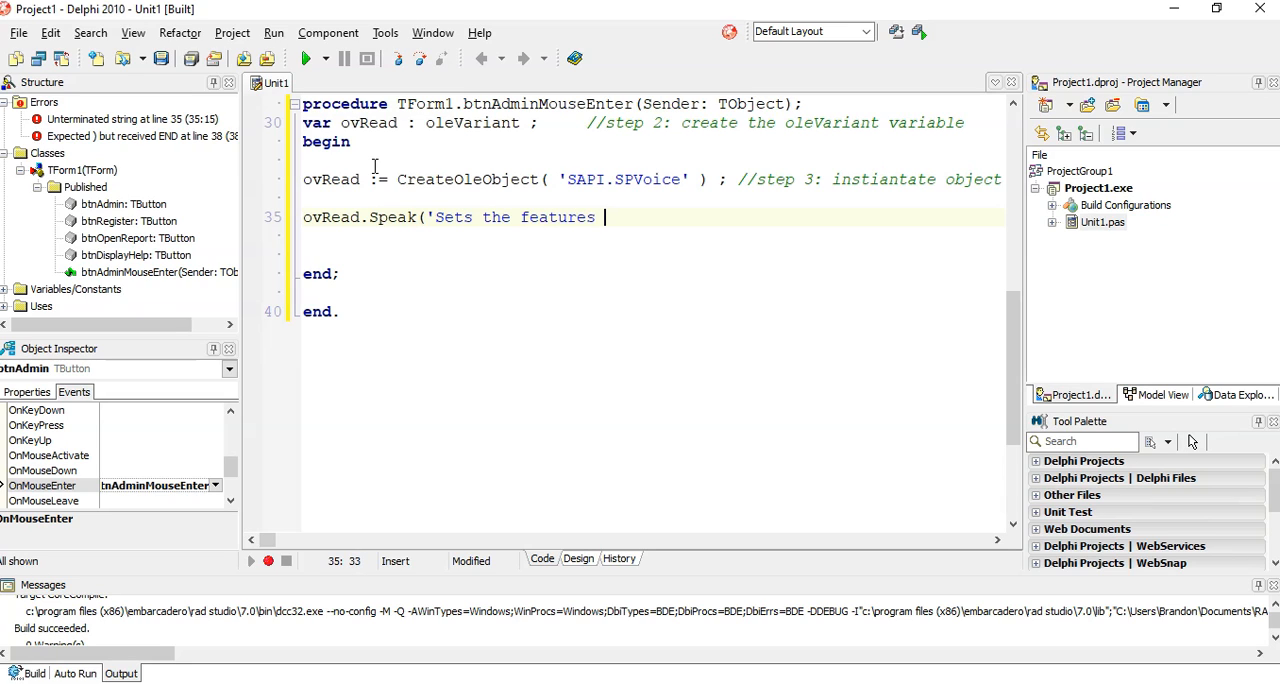
type("from the a")
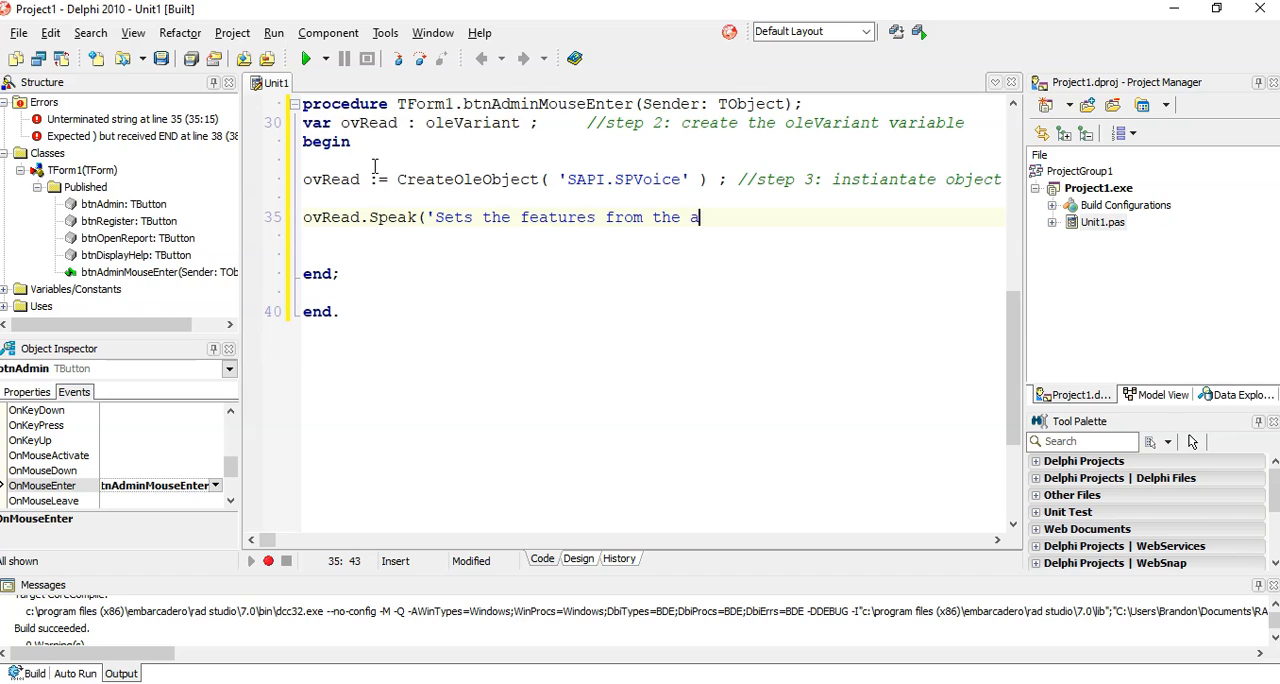
type("dministrator")
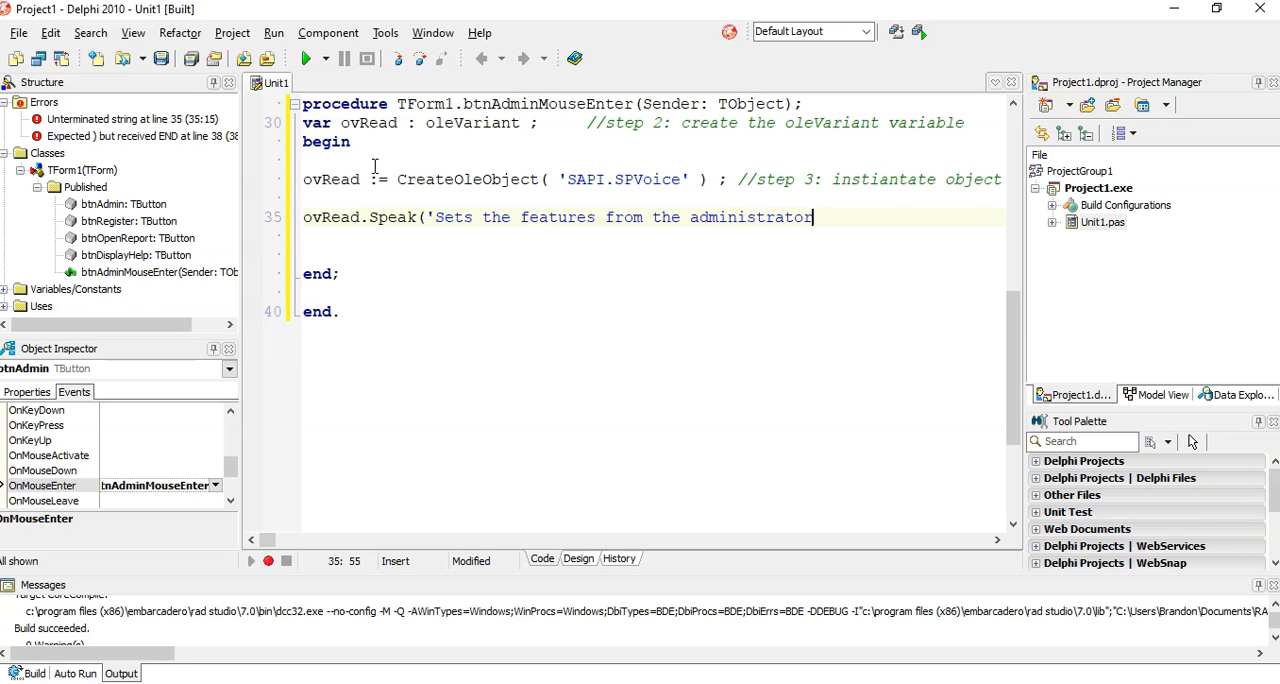
type("side')")
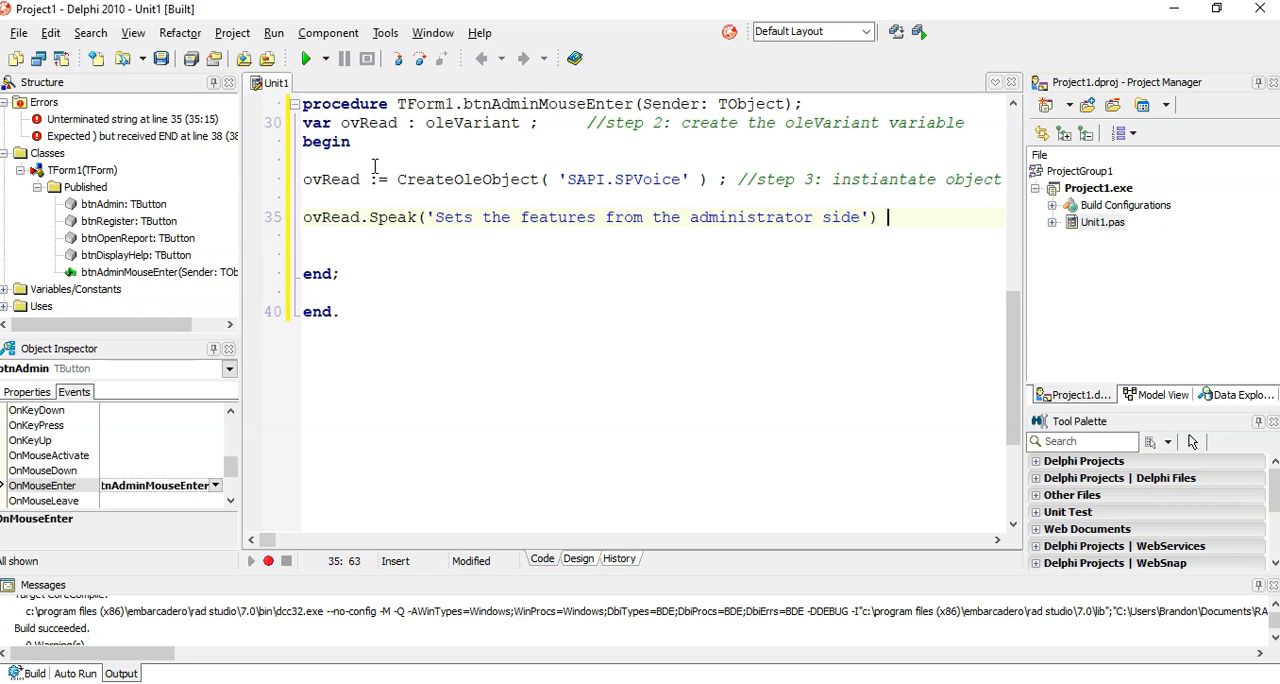
type(";")
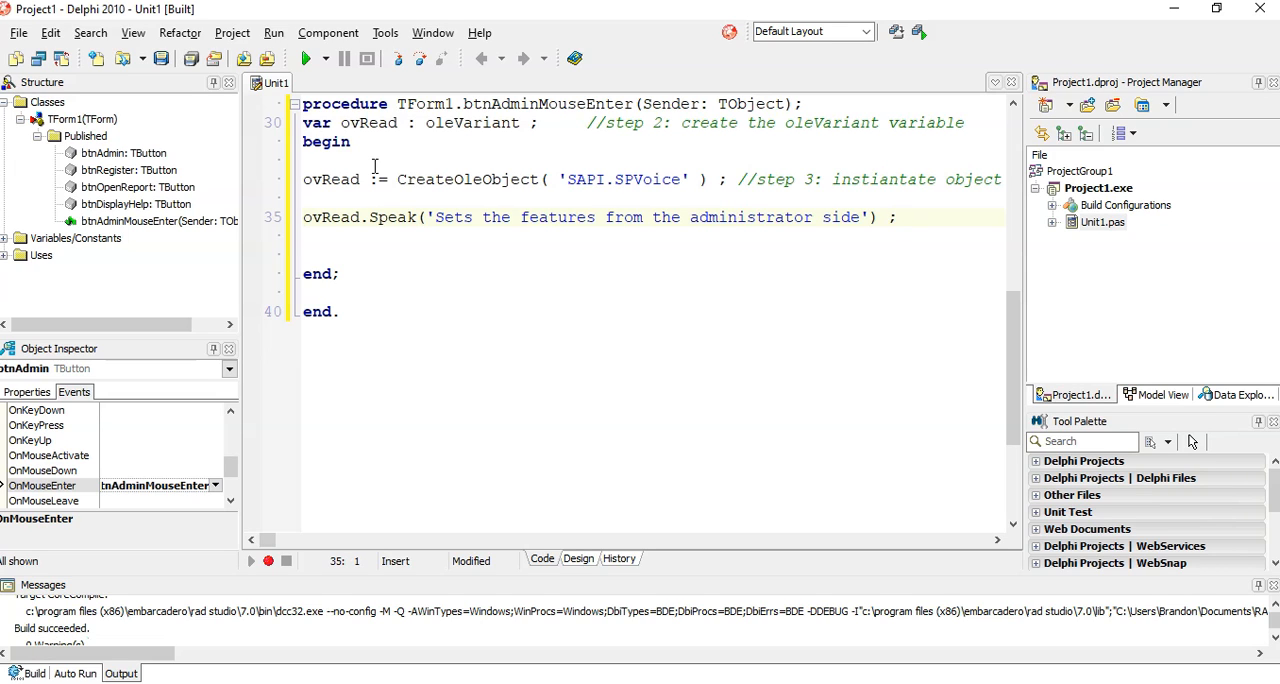
- Run the project and hover Go to Admin to hear the spoken hint, then return to the code
left_click(308, 58)
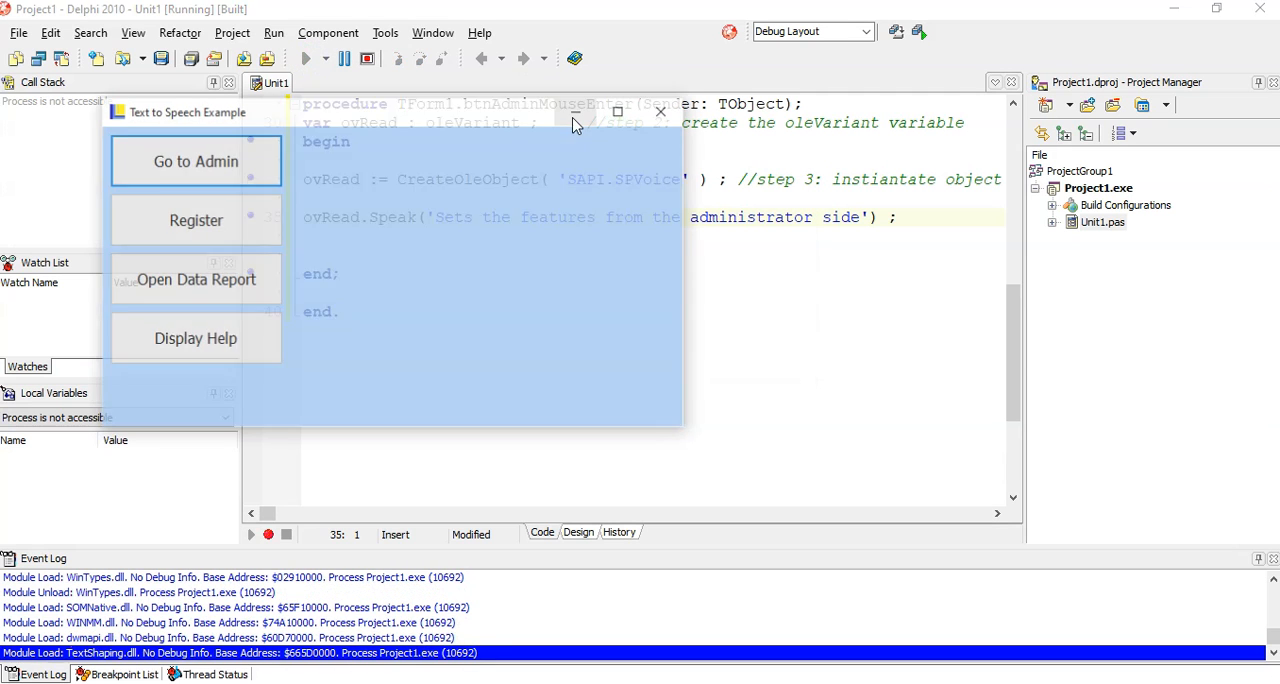
left_click(194, 160)
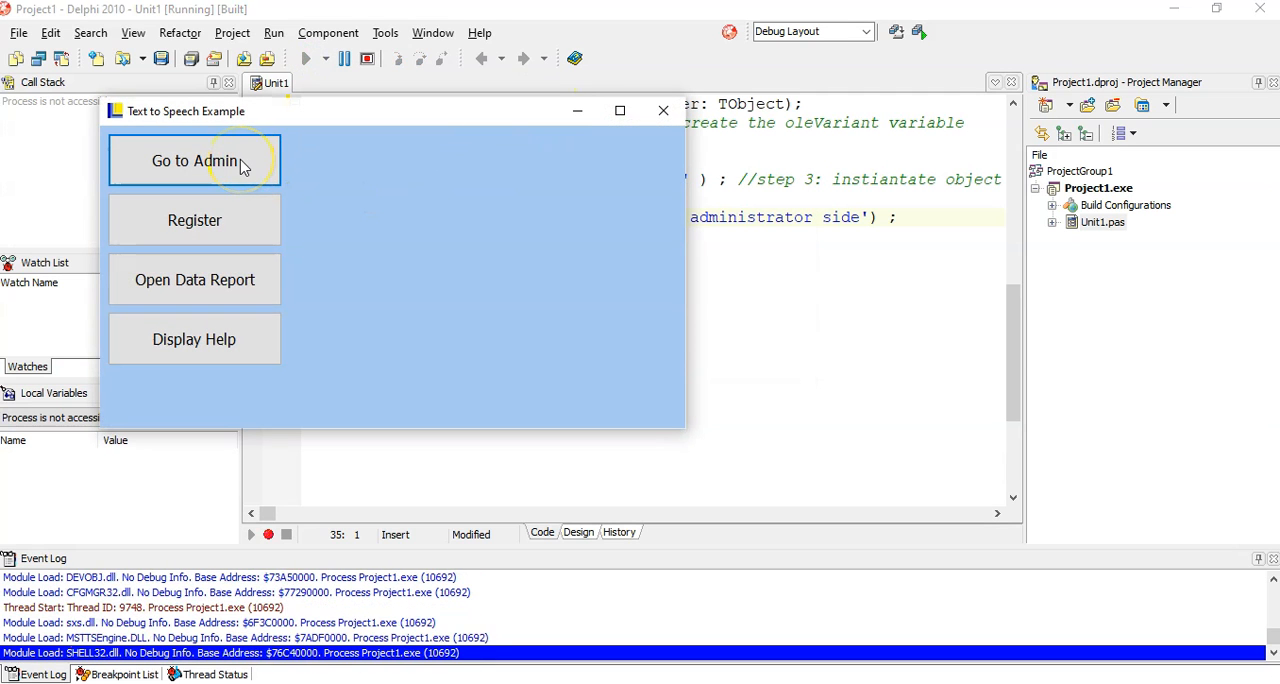
left_click(194, 160)
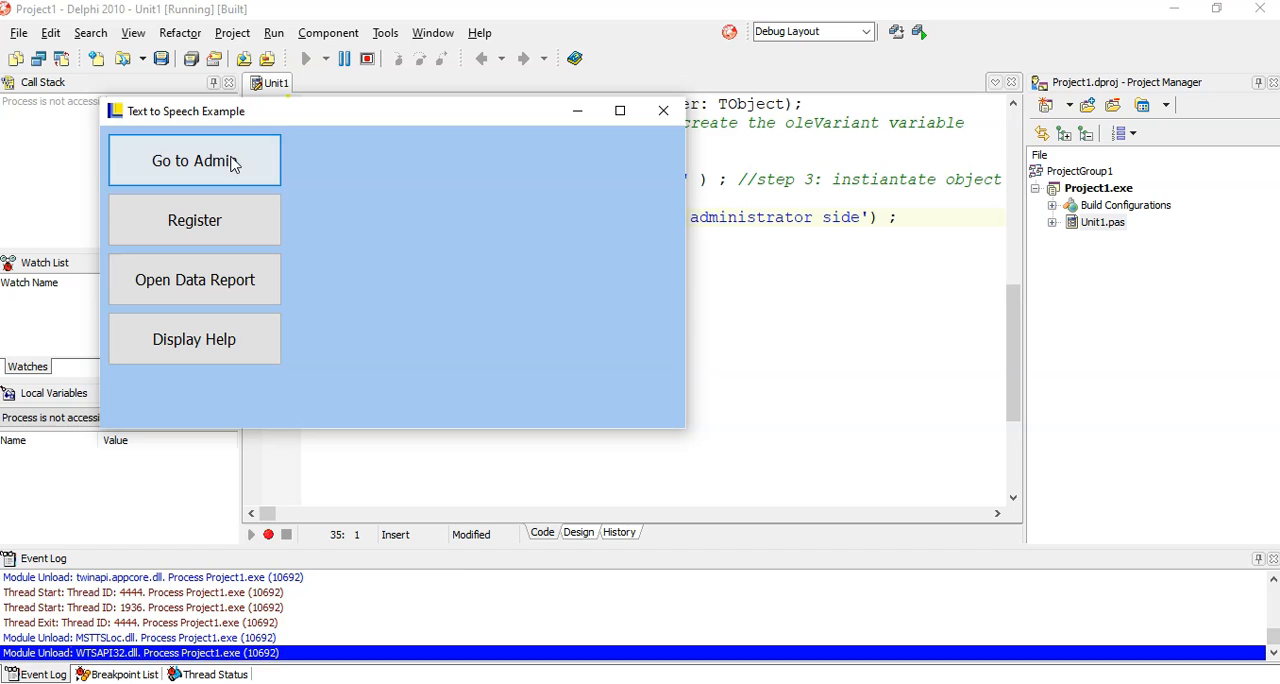
left_click(194, 160)
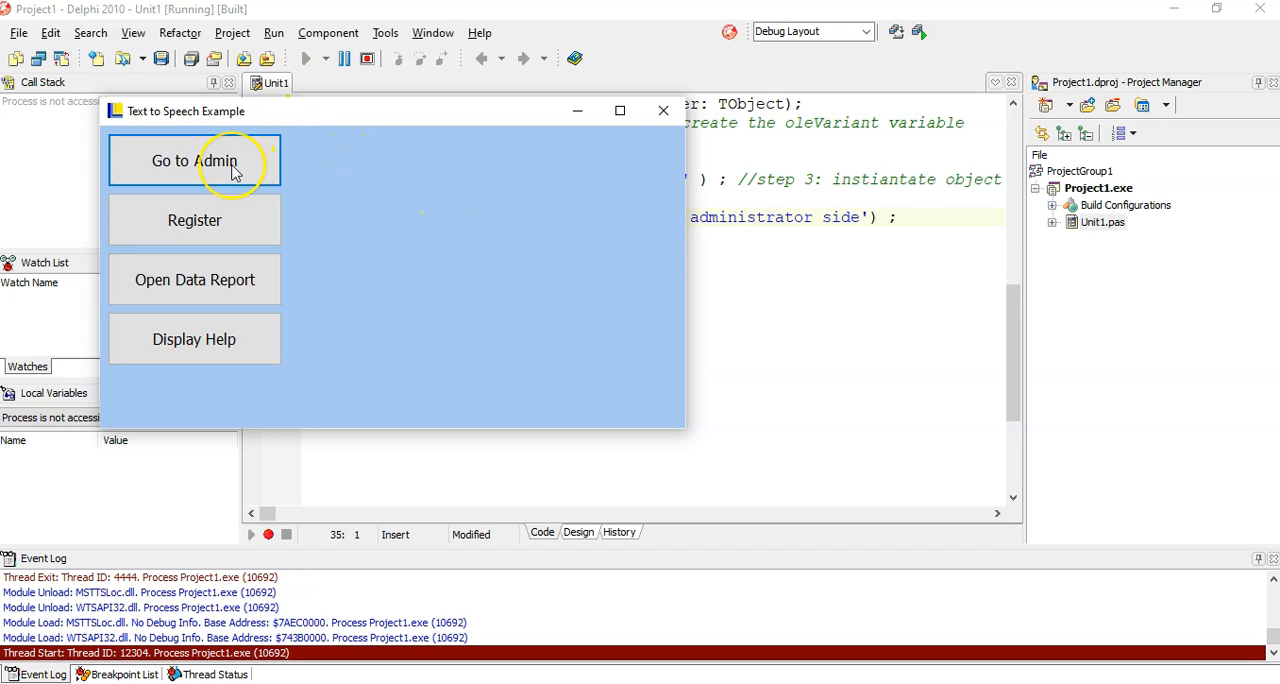
mouse_move(200, 160)
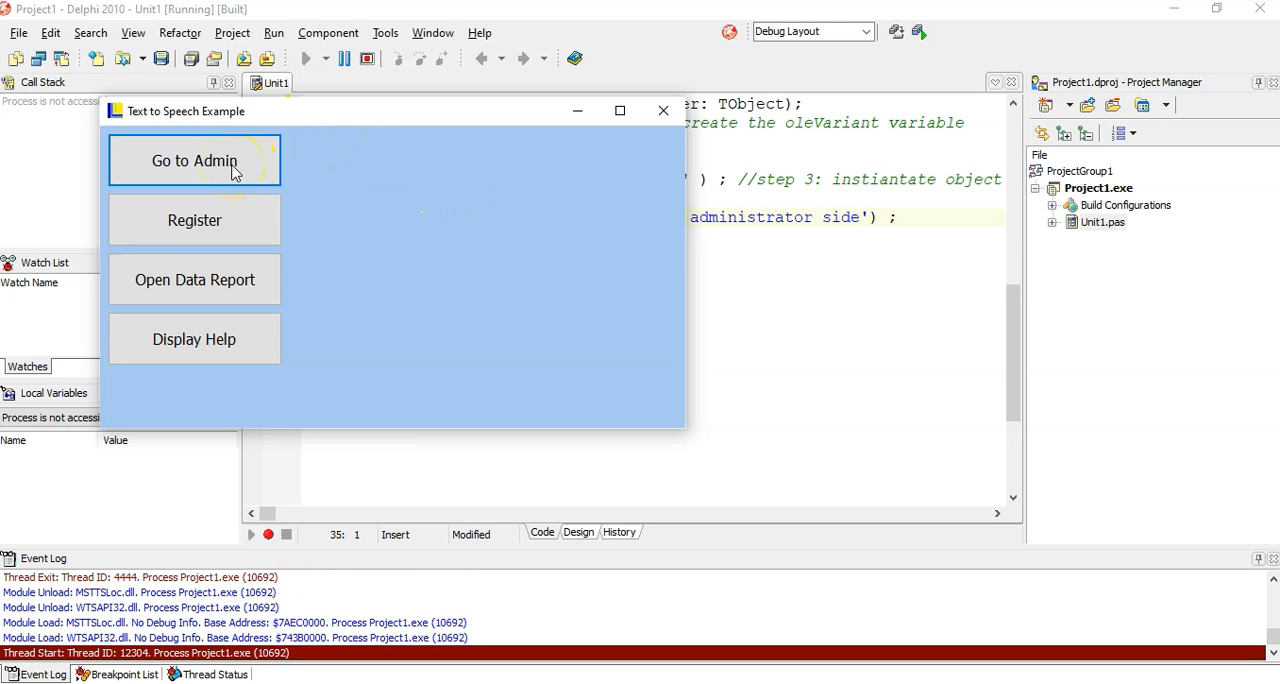
mouse_move(644, 150)
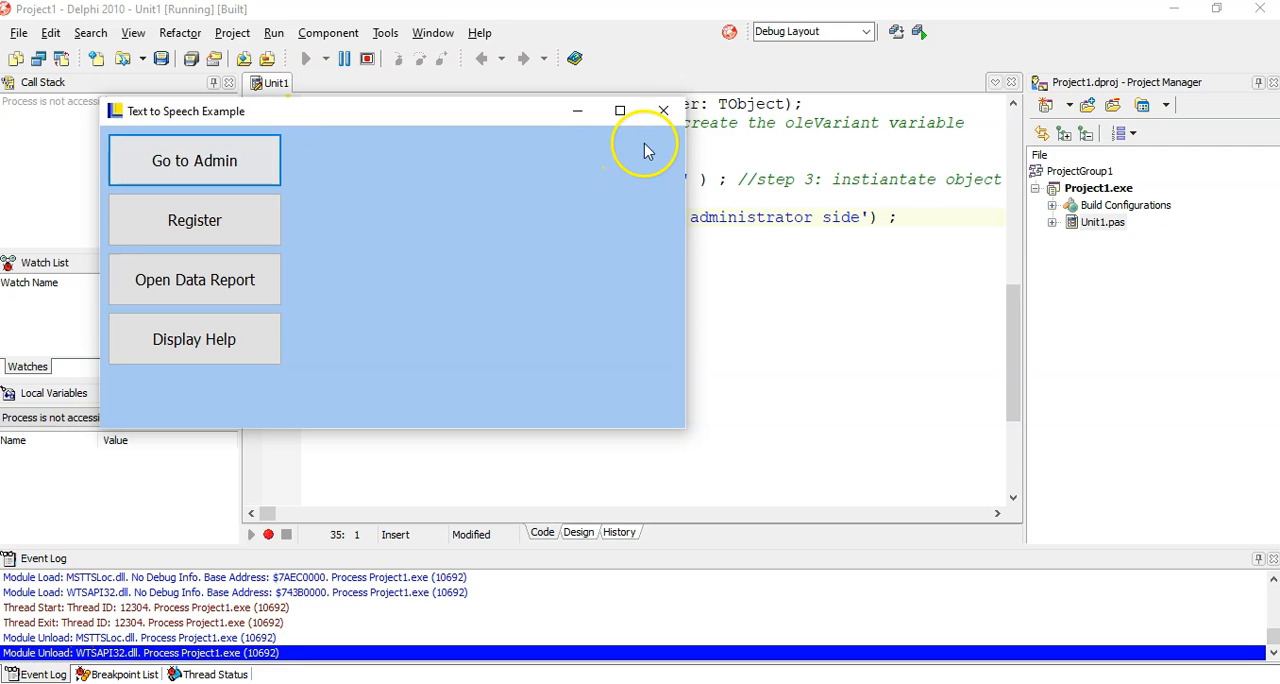
left_click(664, 110)
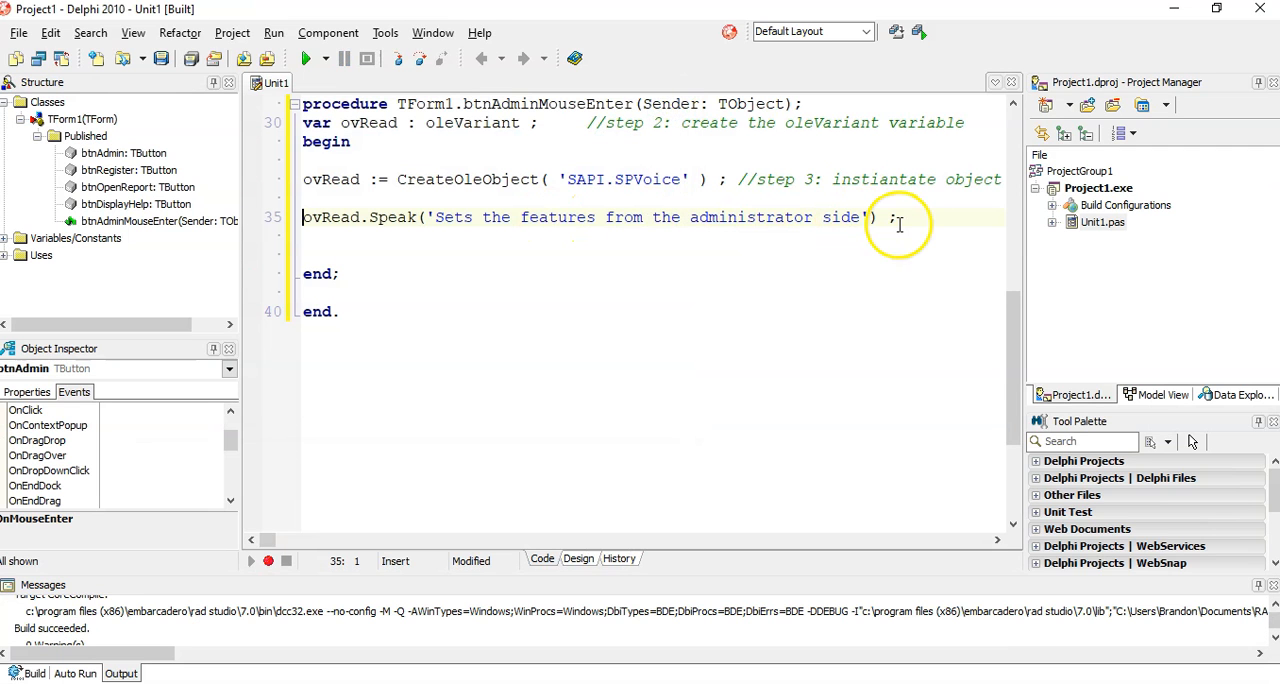
- Comment the Speak line with '//Step 4: use the speak method'
type("//Step 4:")
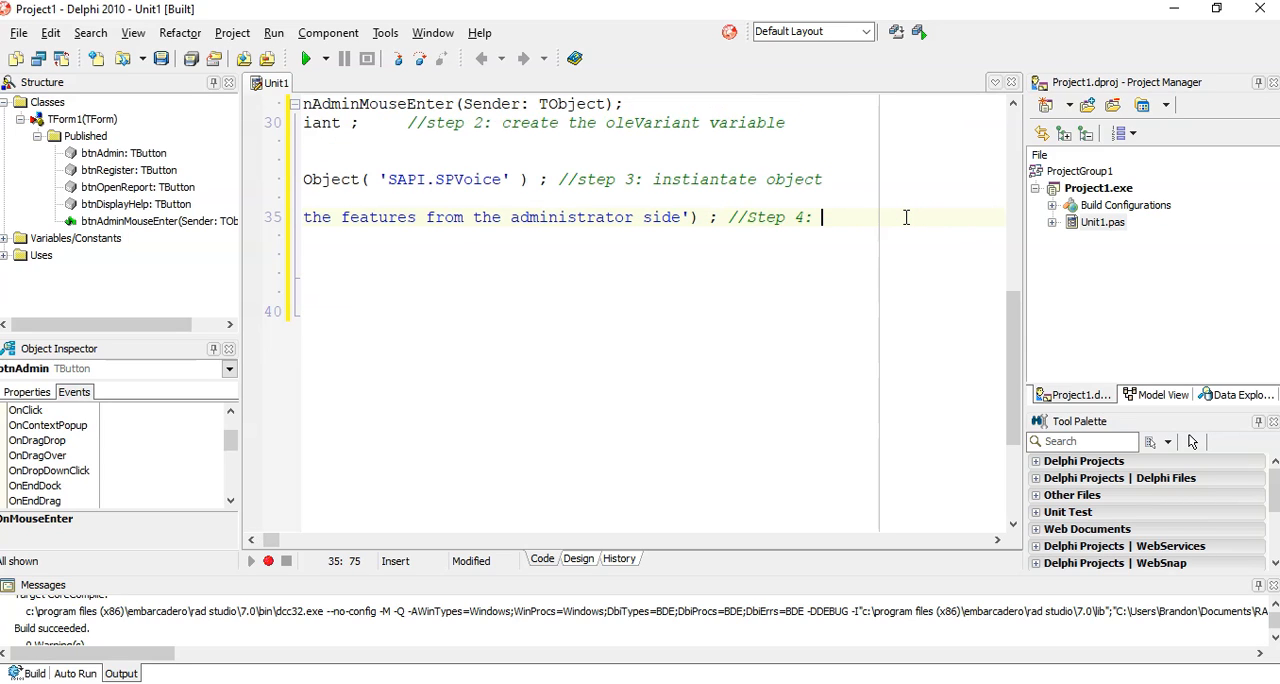
type("us")
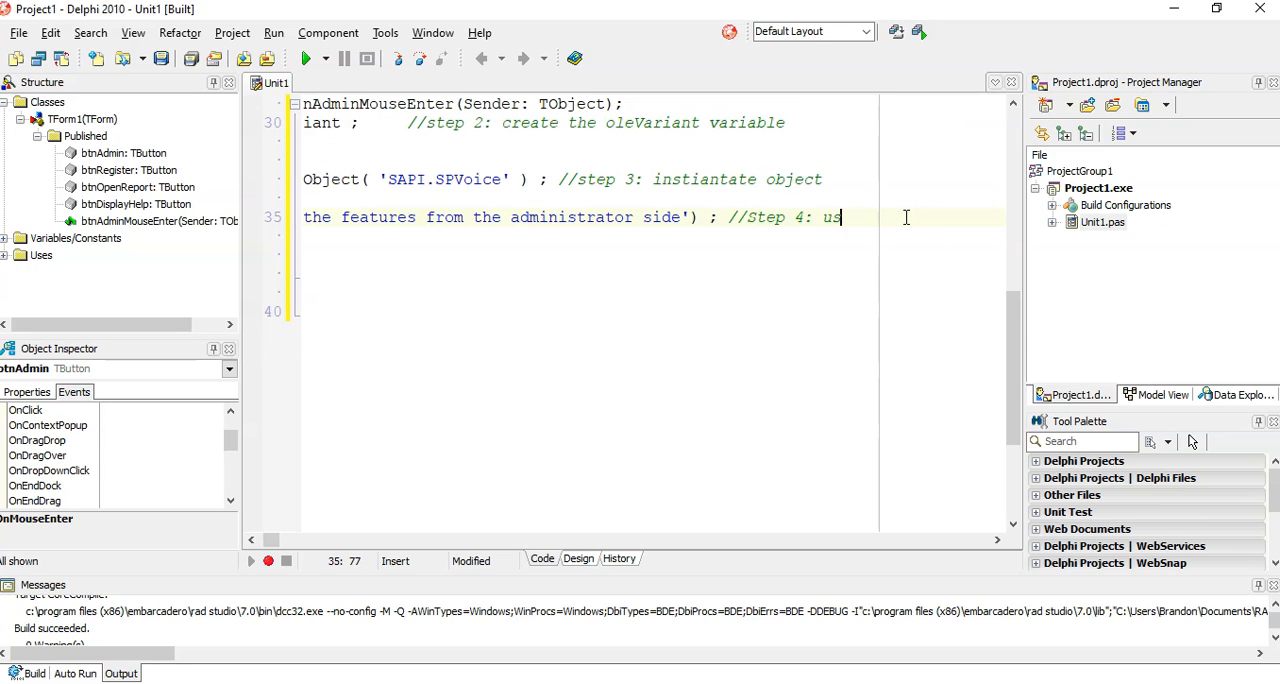
type("e the speak method")
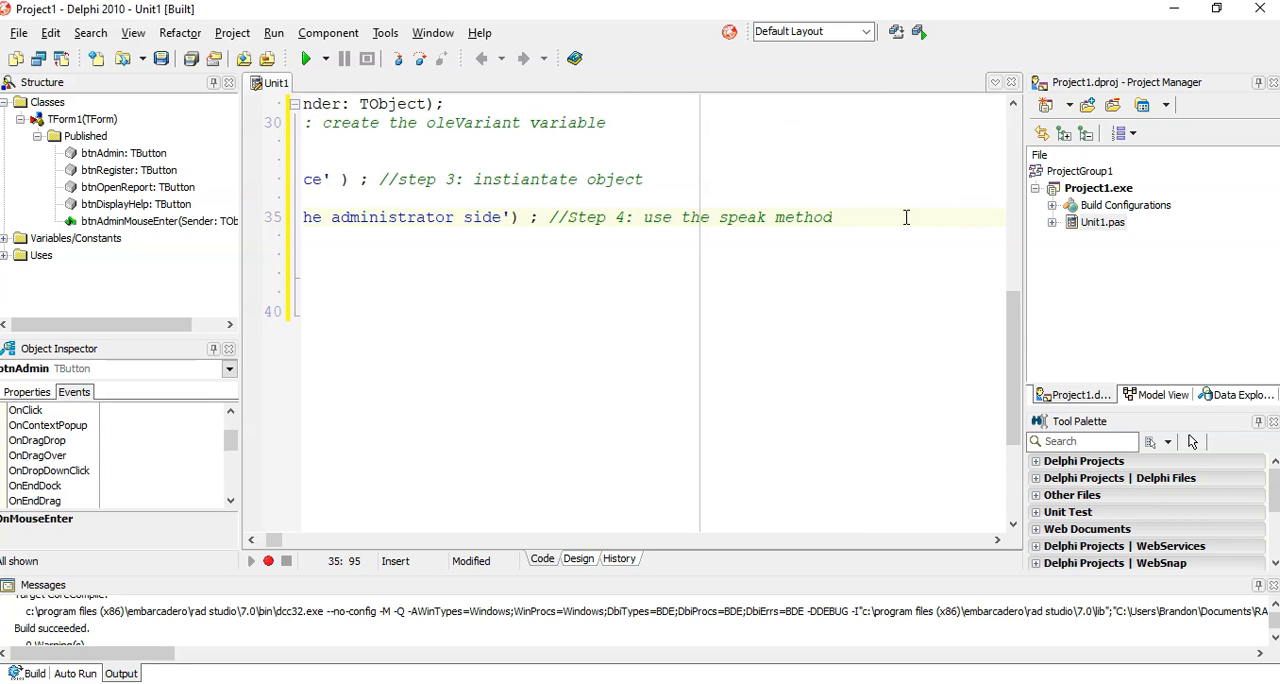
scroll("left", 3)
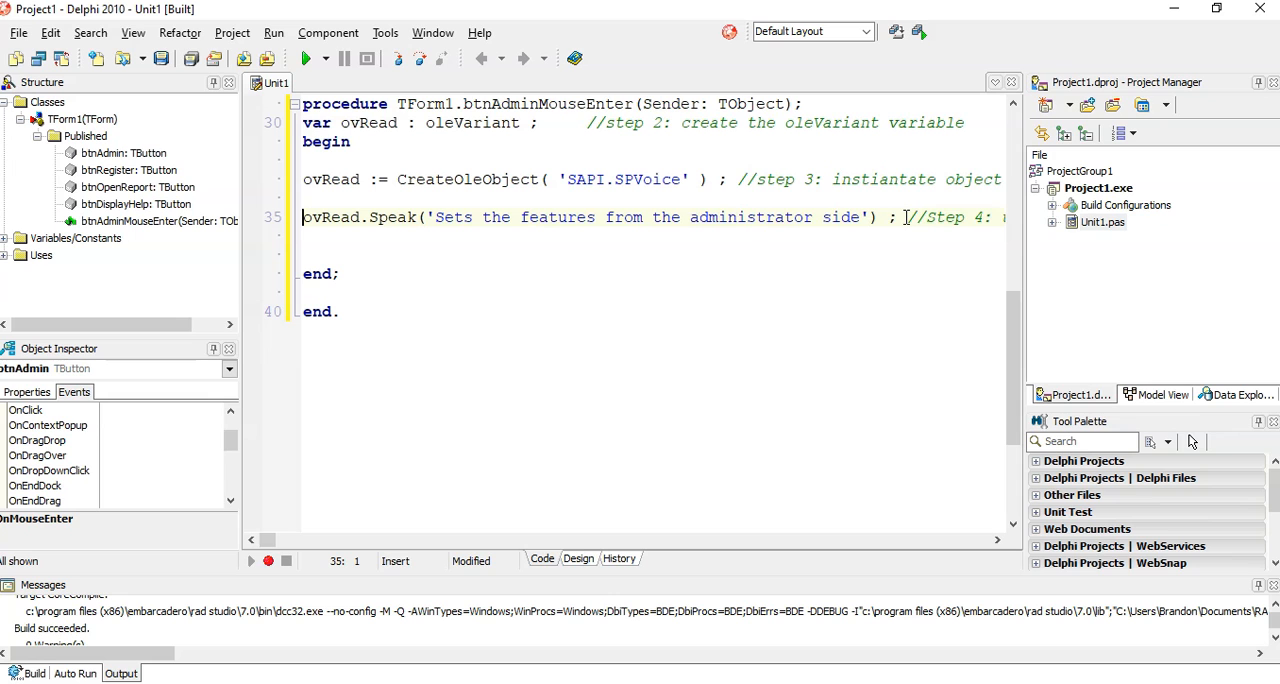
mouse_move(424, 180)
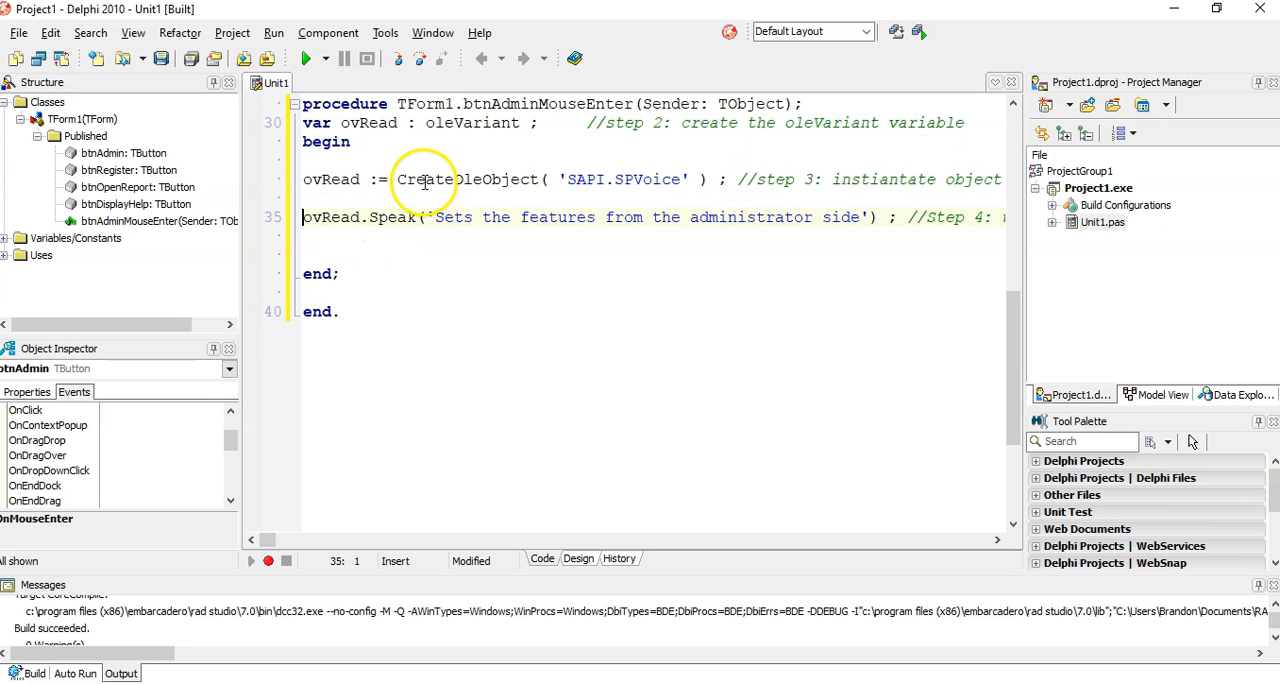
scroll("up", 3)
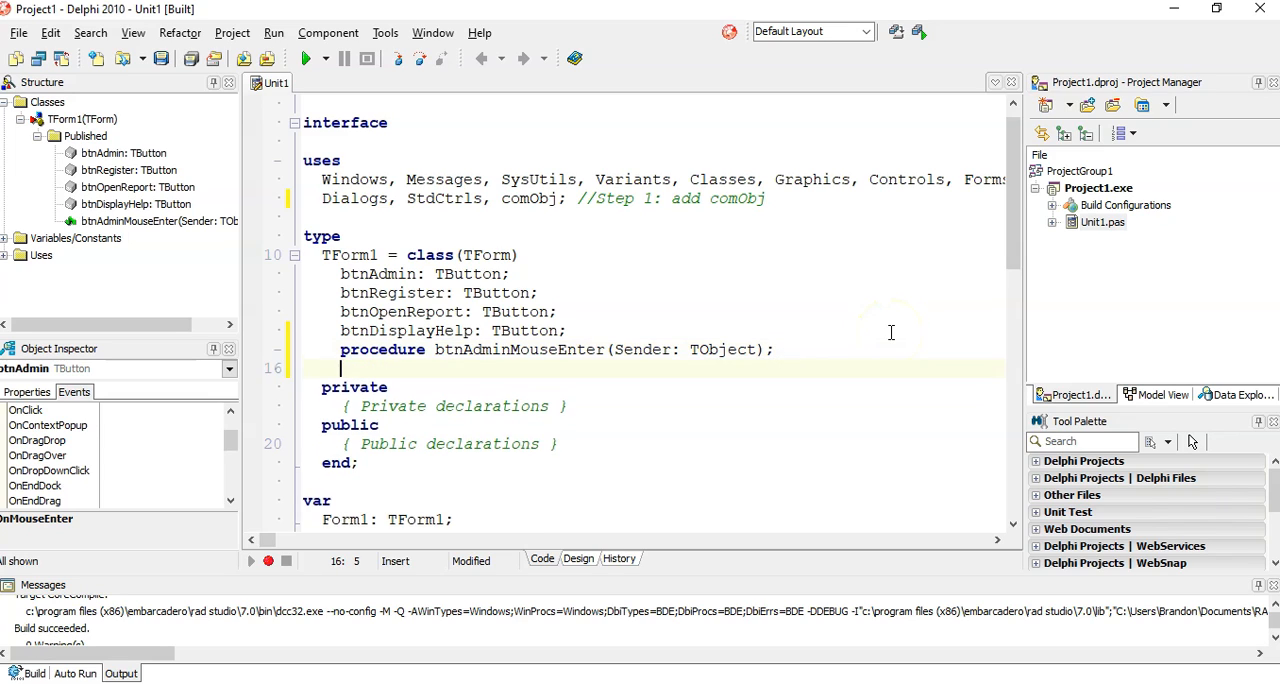
- Declare procedure SayAloud(sText: string); in the TForm1 class
type("procedure")
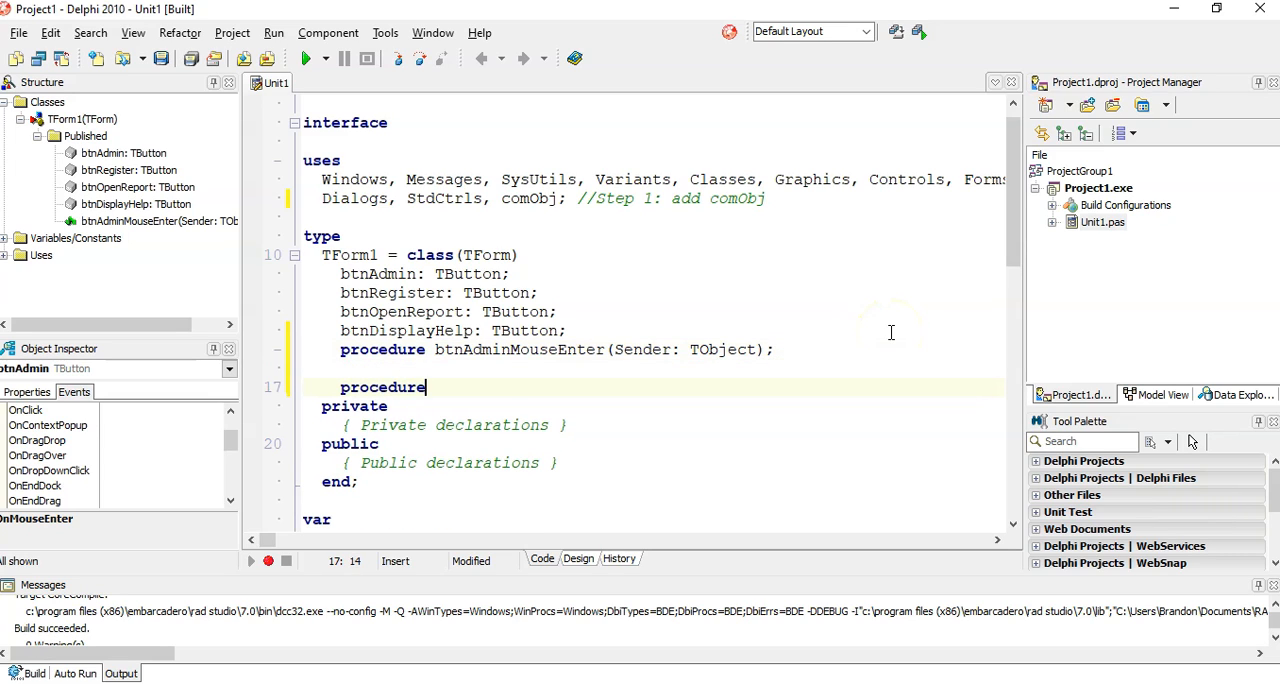
type("S")
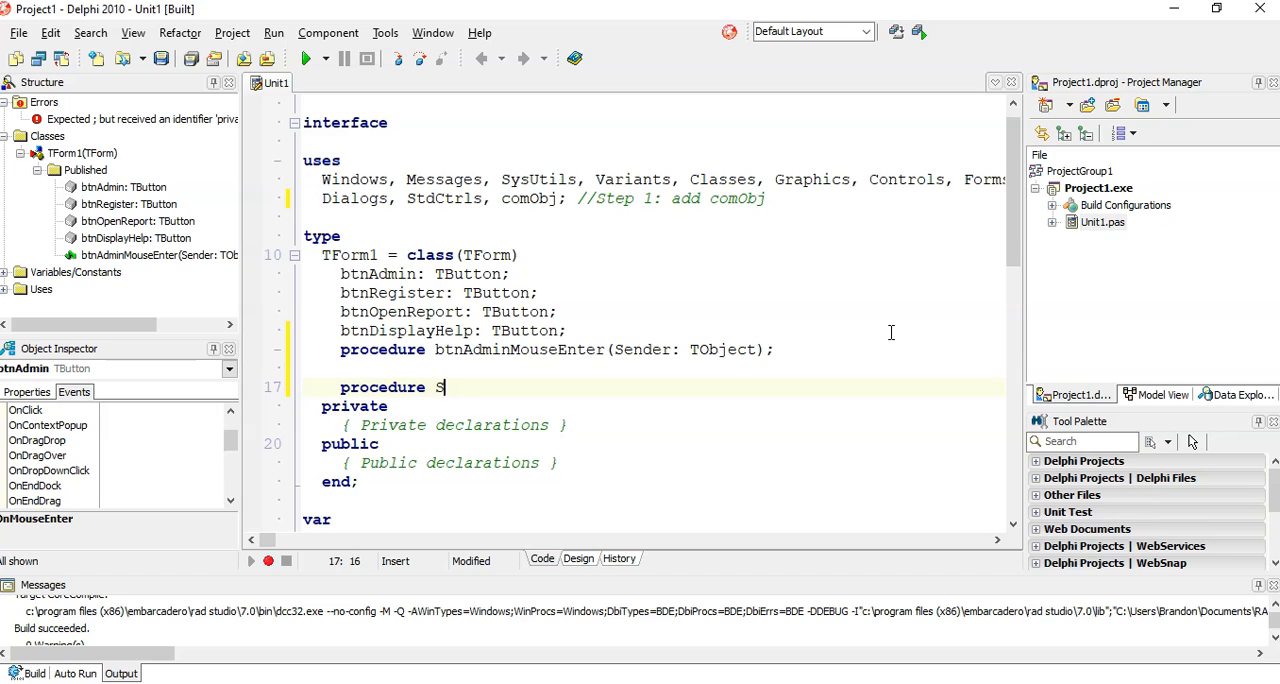
type("ayAlo")
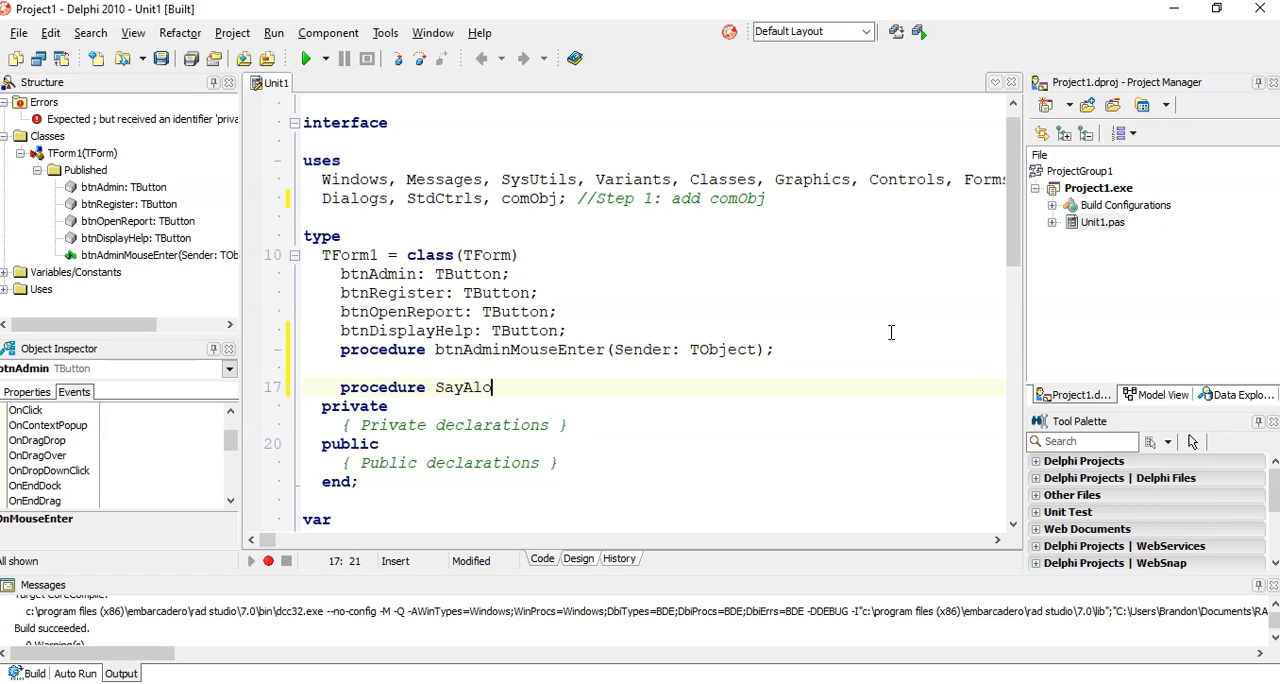
type("ud")
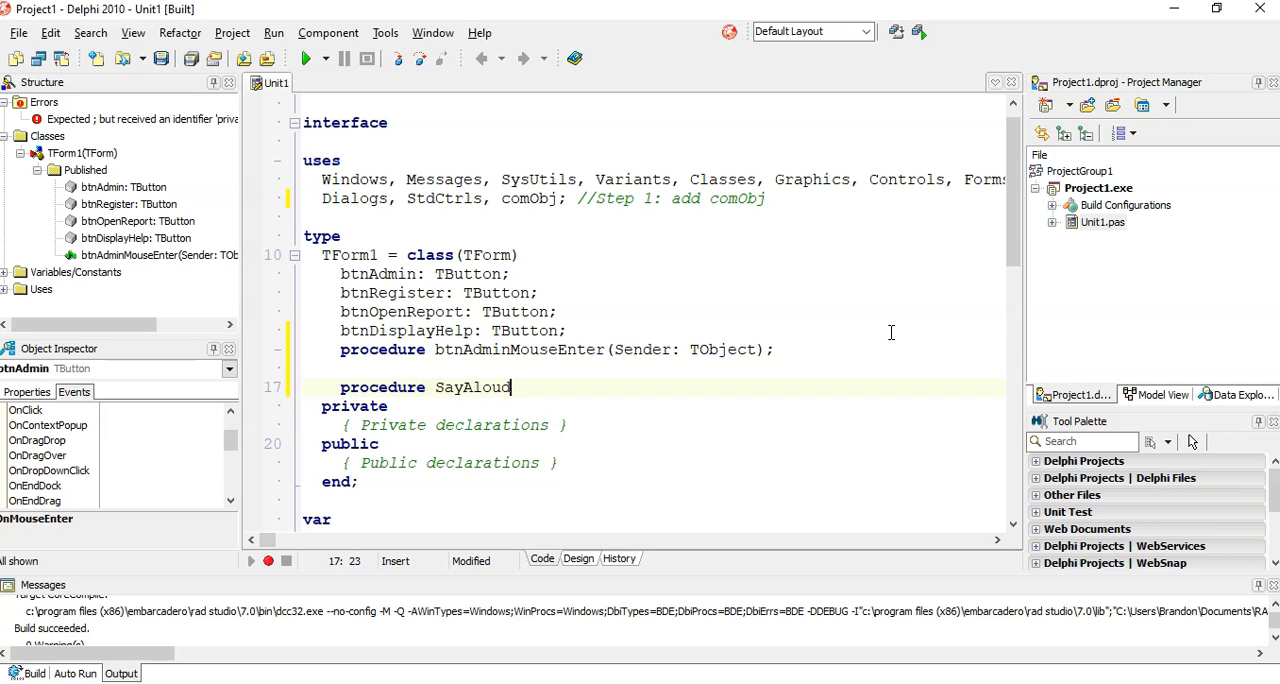
type("(")
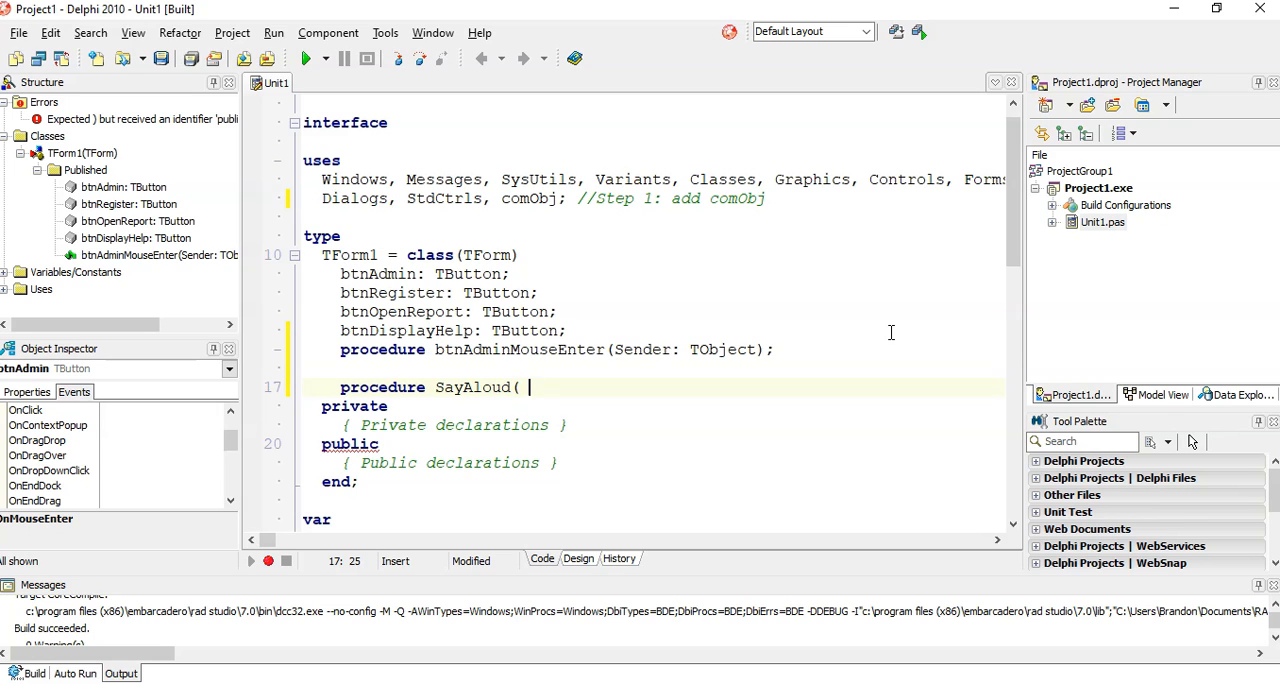
type("sTex")
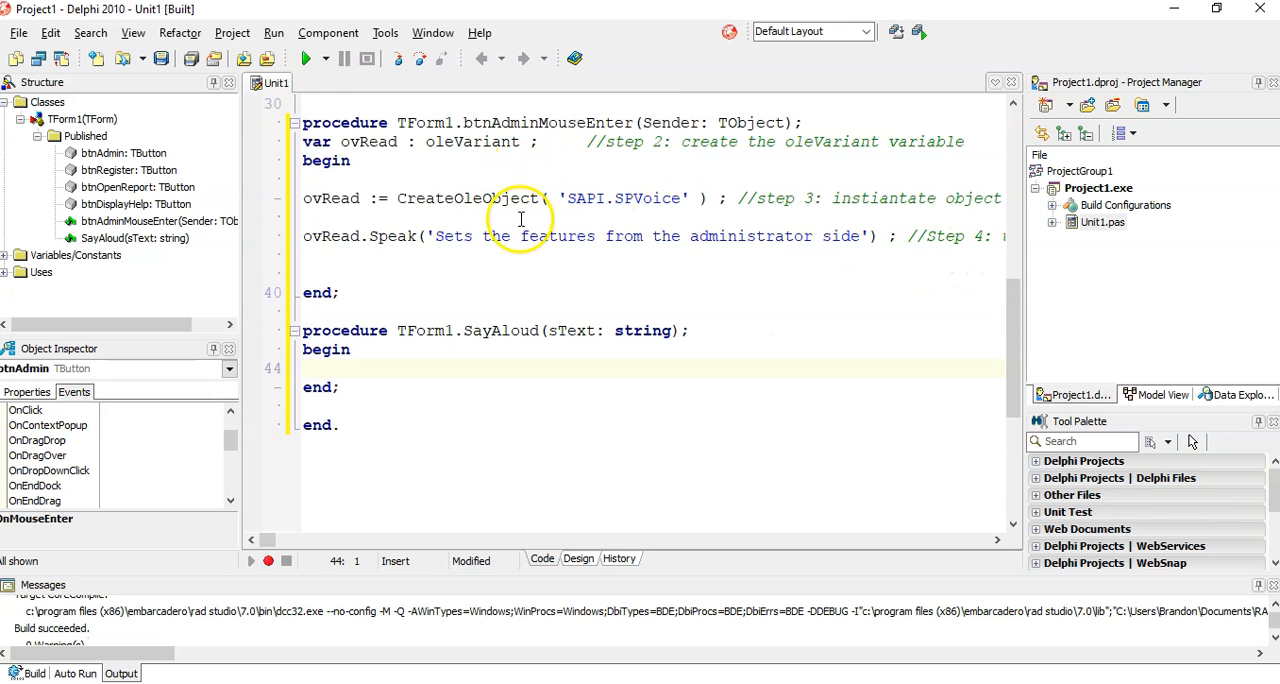
- Copy the ovRead, CreateOleObject and Speak lines into SayAloud, speaking sText instead of the literal
left_click_drag(312, 140, 316, 236)
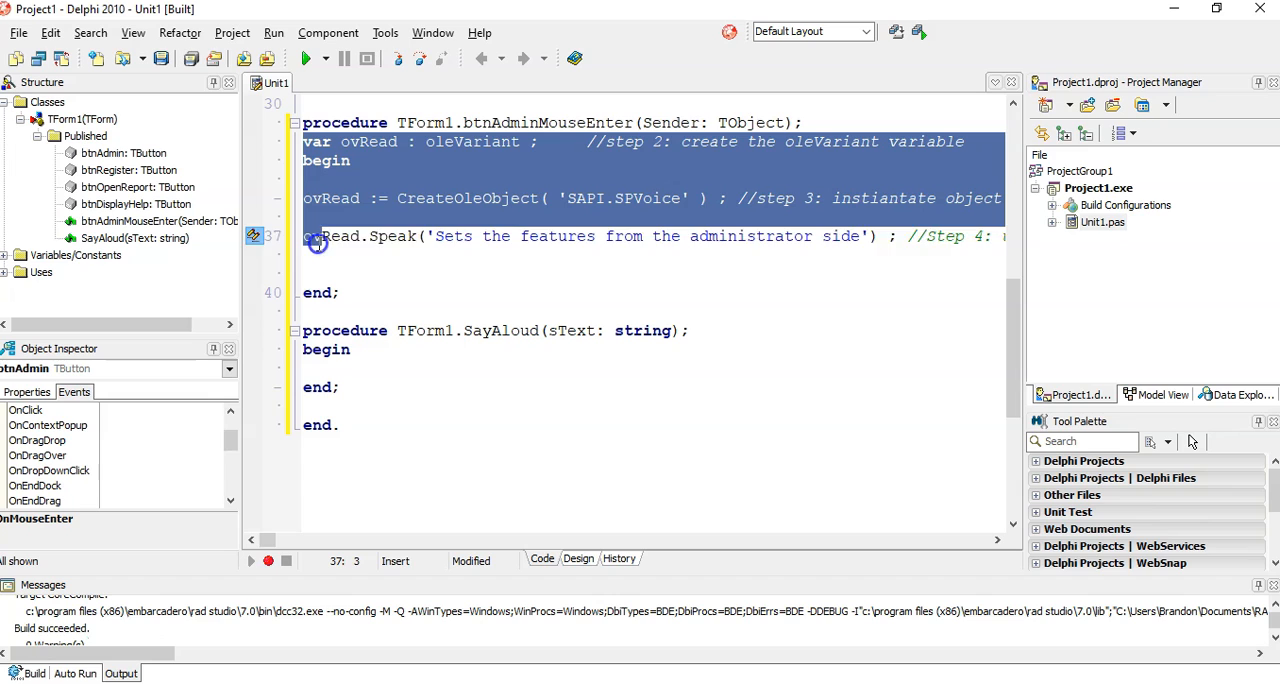
left_click(340, 348)
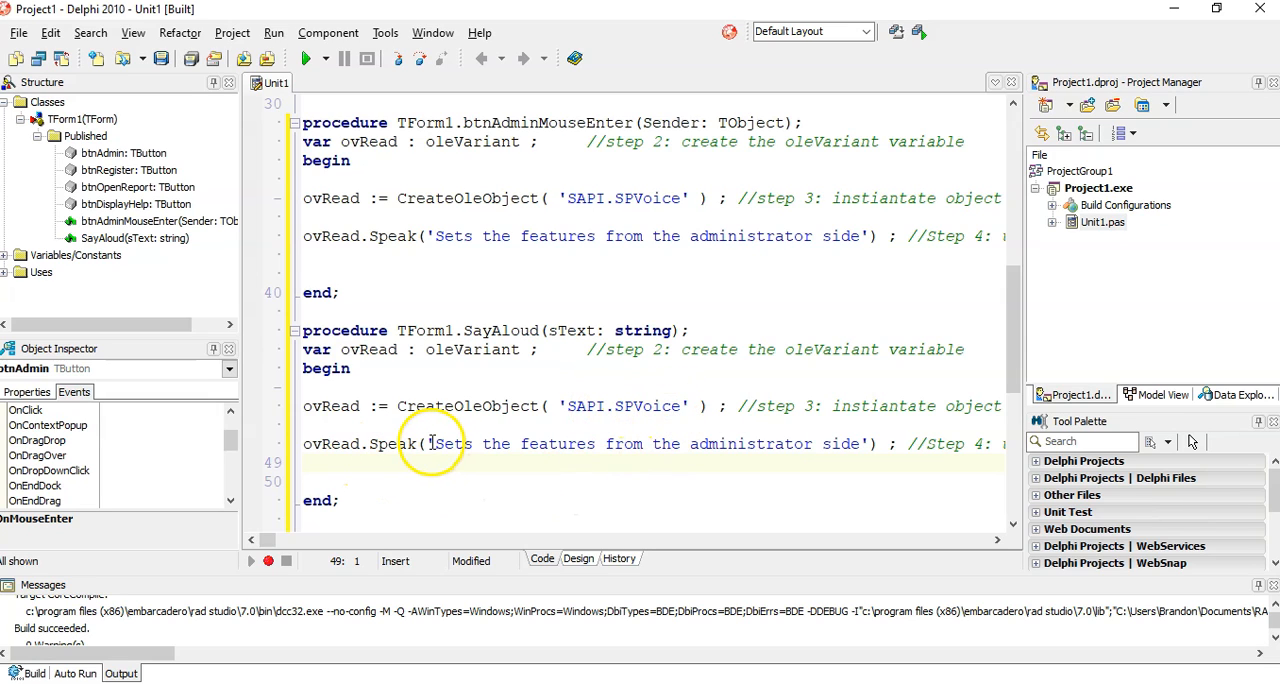
double_click(644, 444)
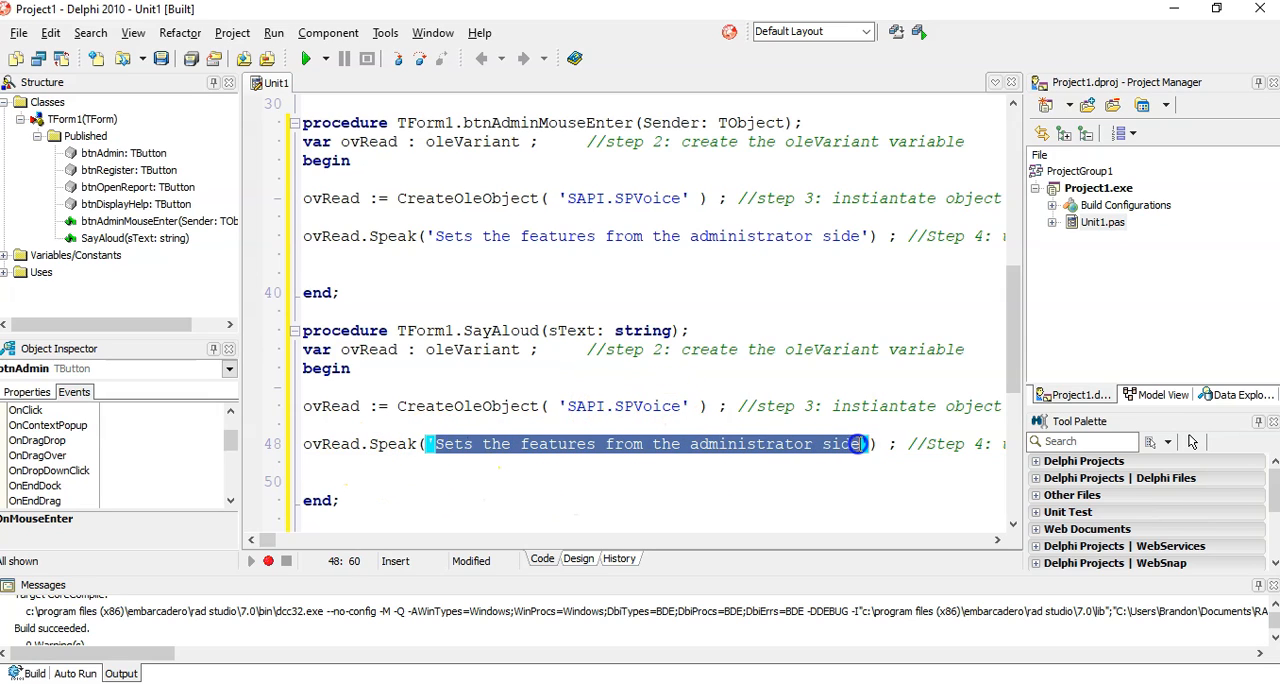
type("s)")
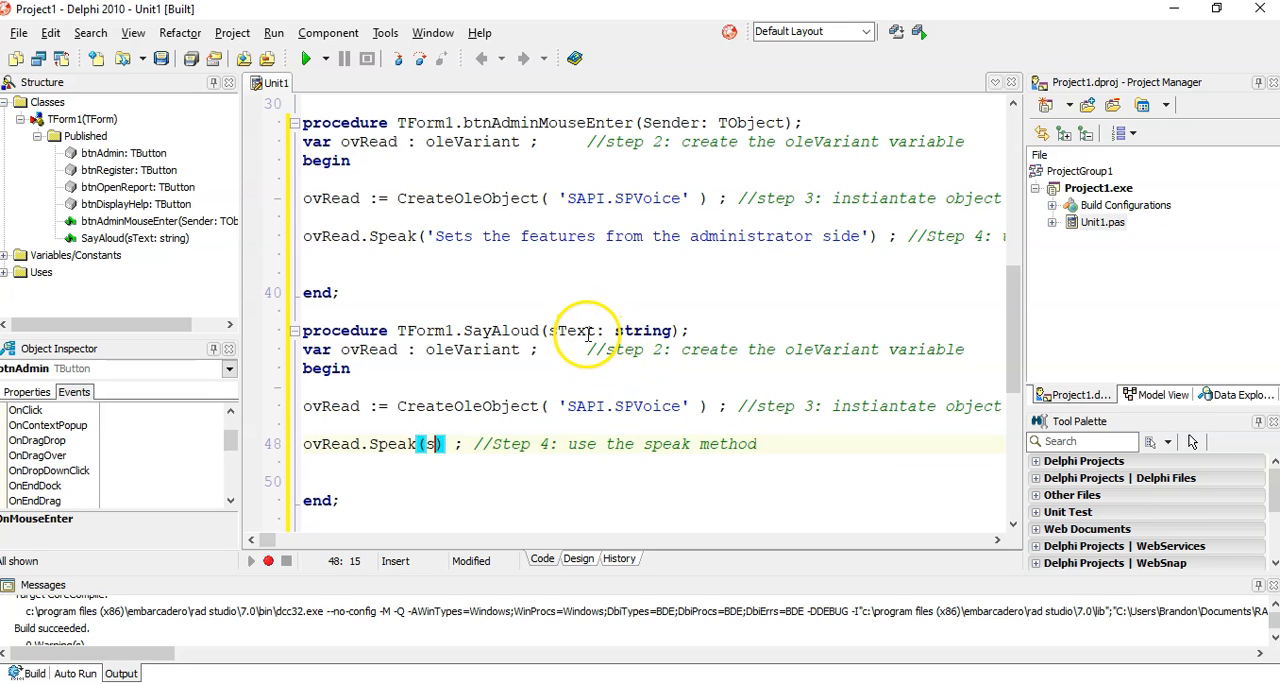
type("Text")
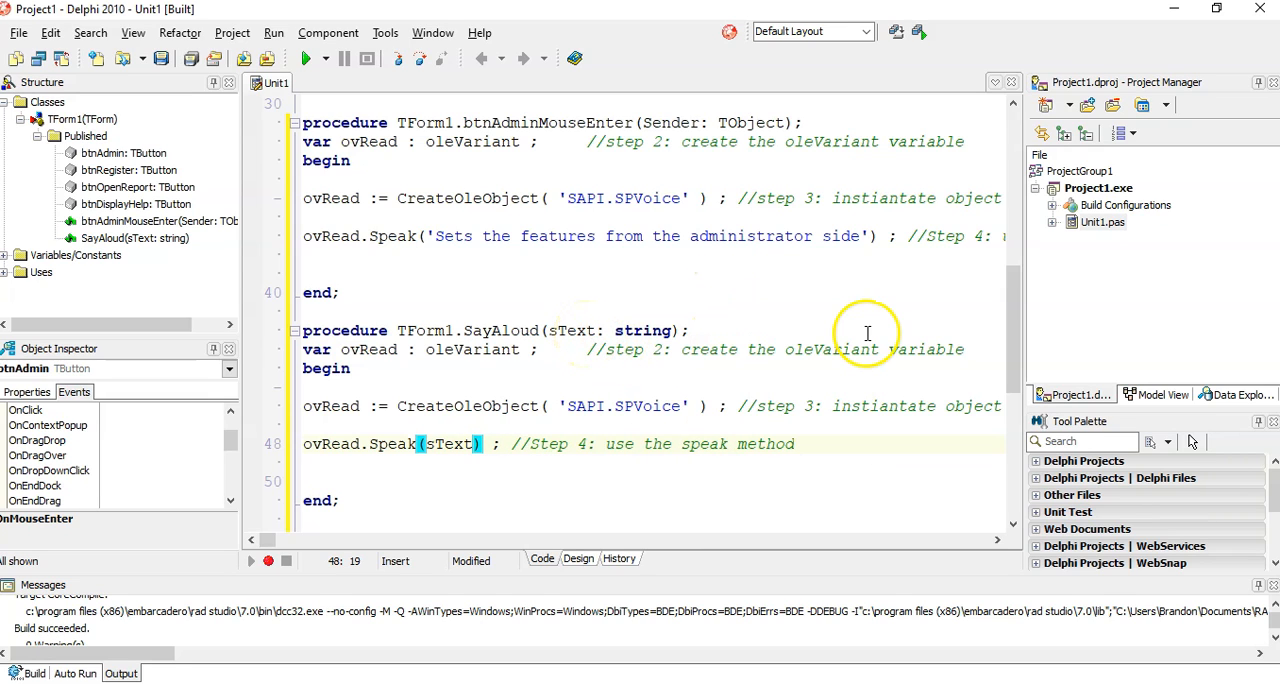
left_click(578, 558)
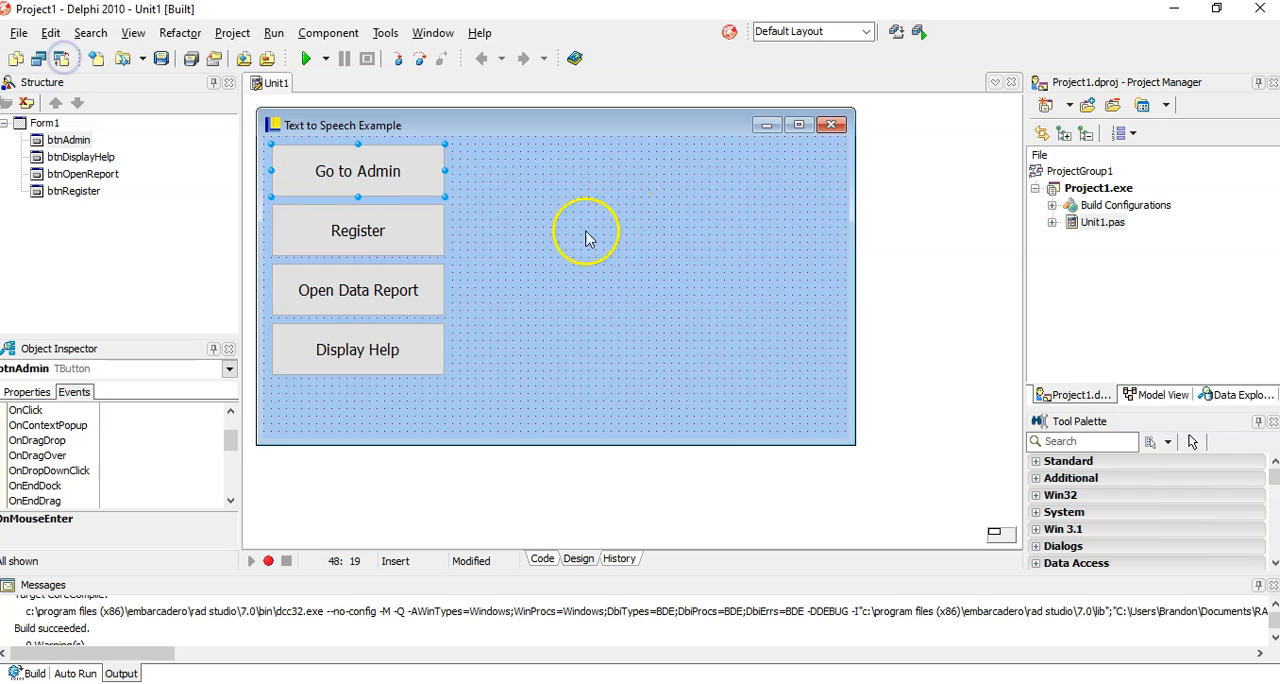
mouse_move(382, 244)
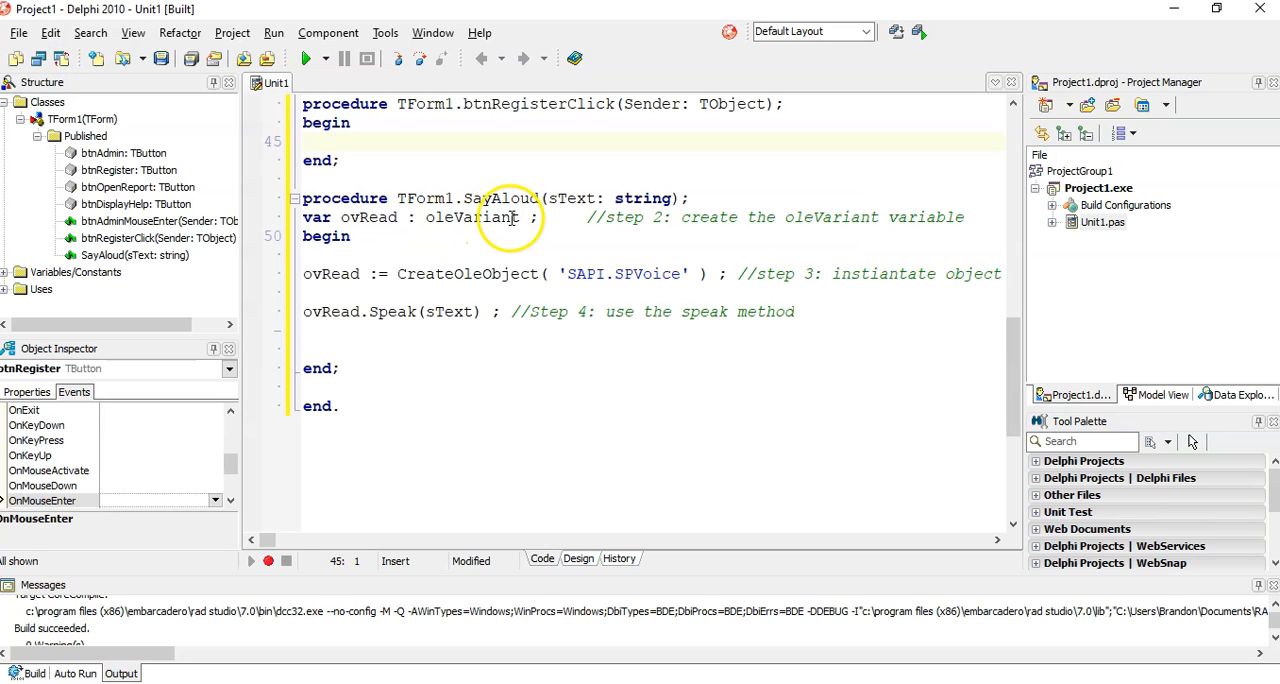
- Enter SayAloud('You clicked on the Register button'); in the btnRegisterClick handler
type("Say")
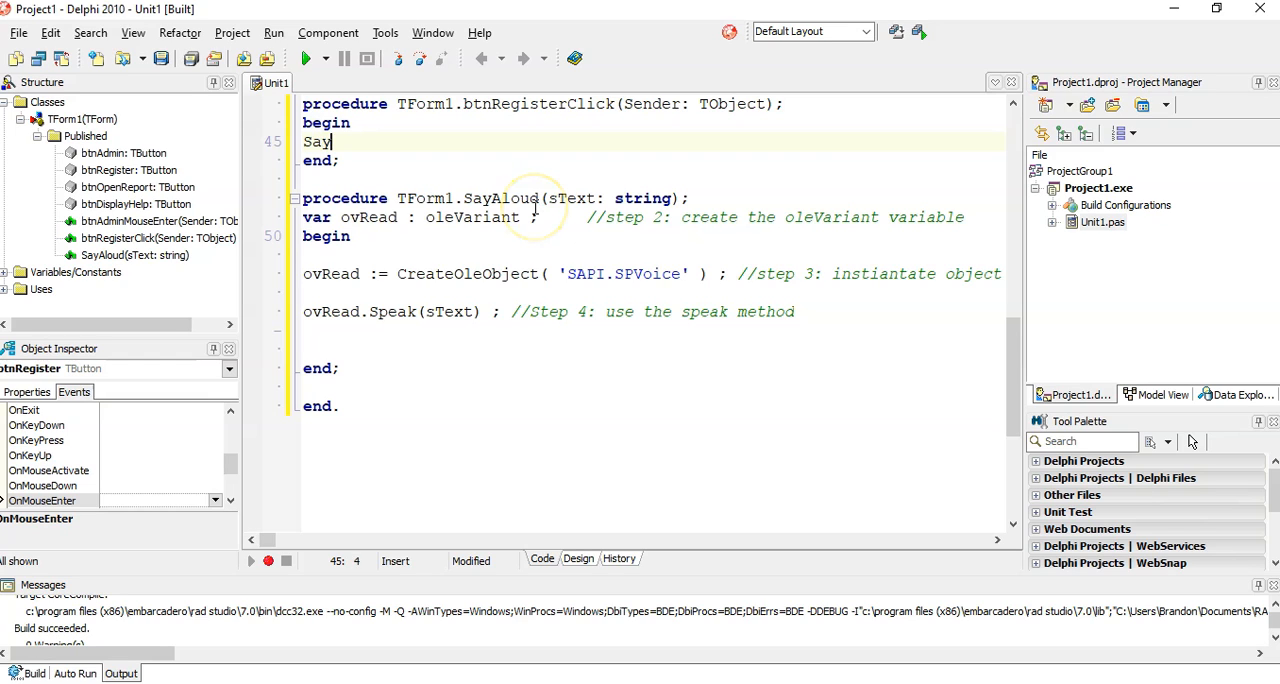
type("Aloud")
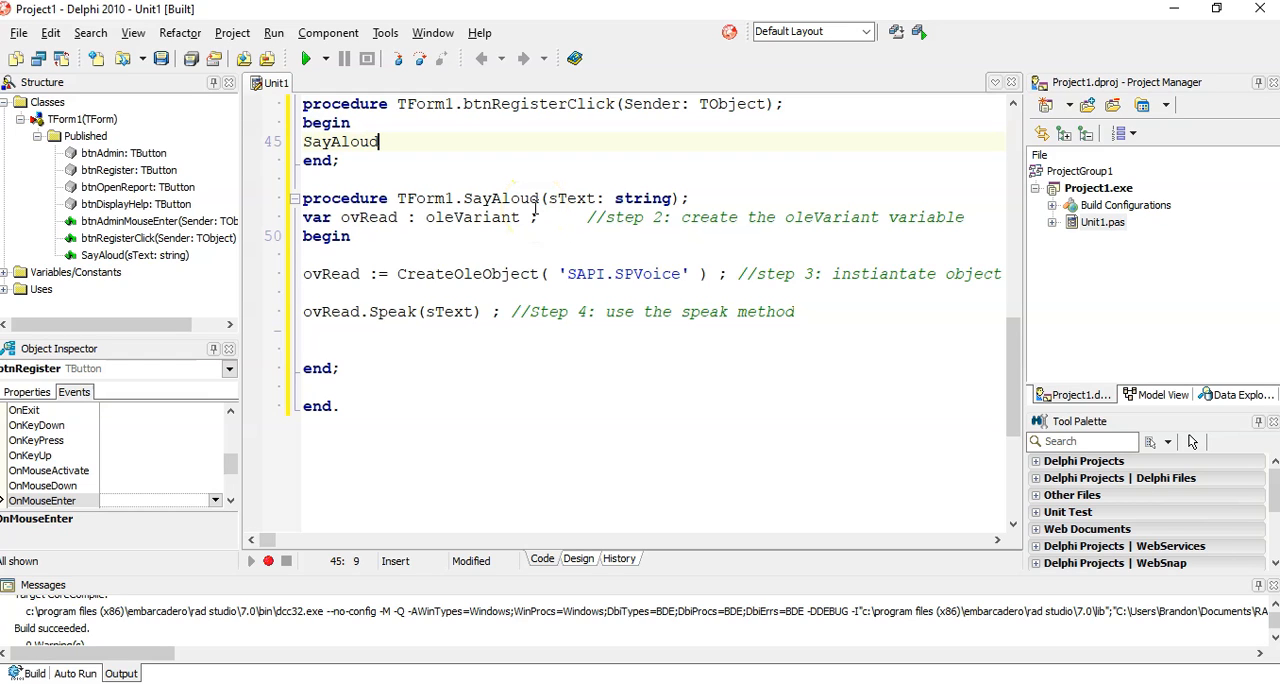
type("(")
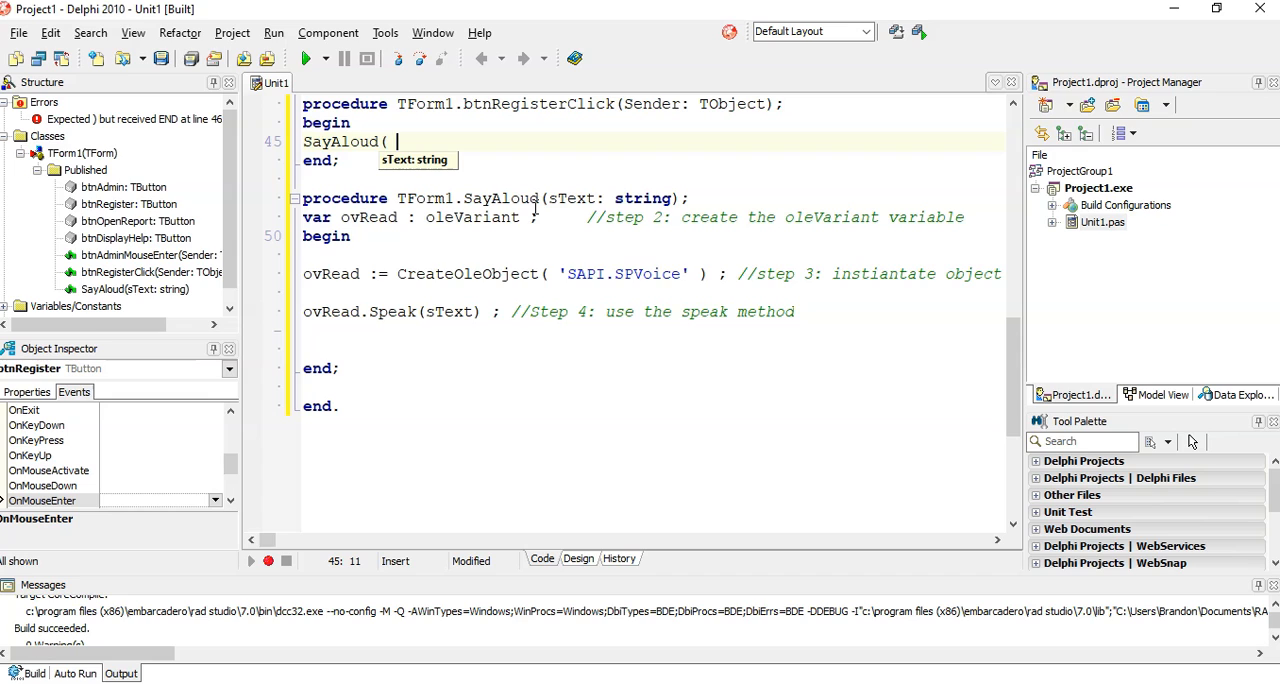
type("'")
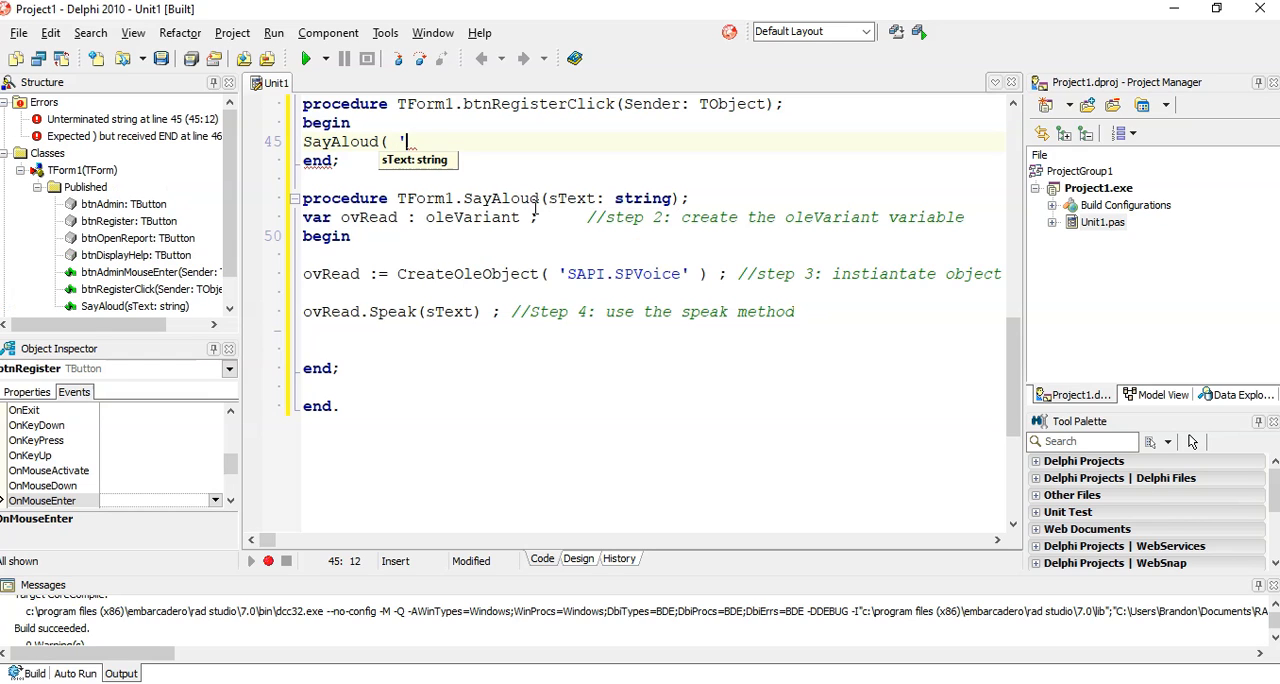
type("You clicked o")
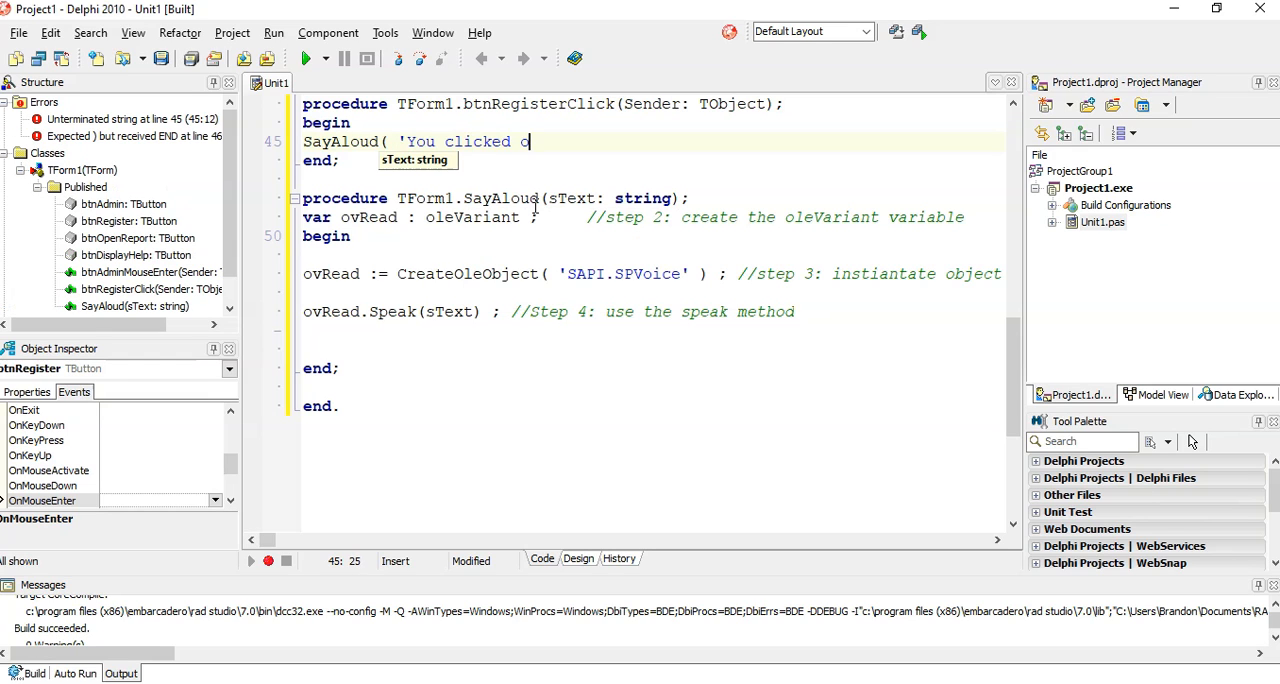
type("n the Register button")
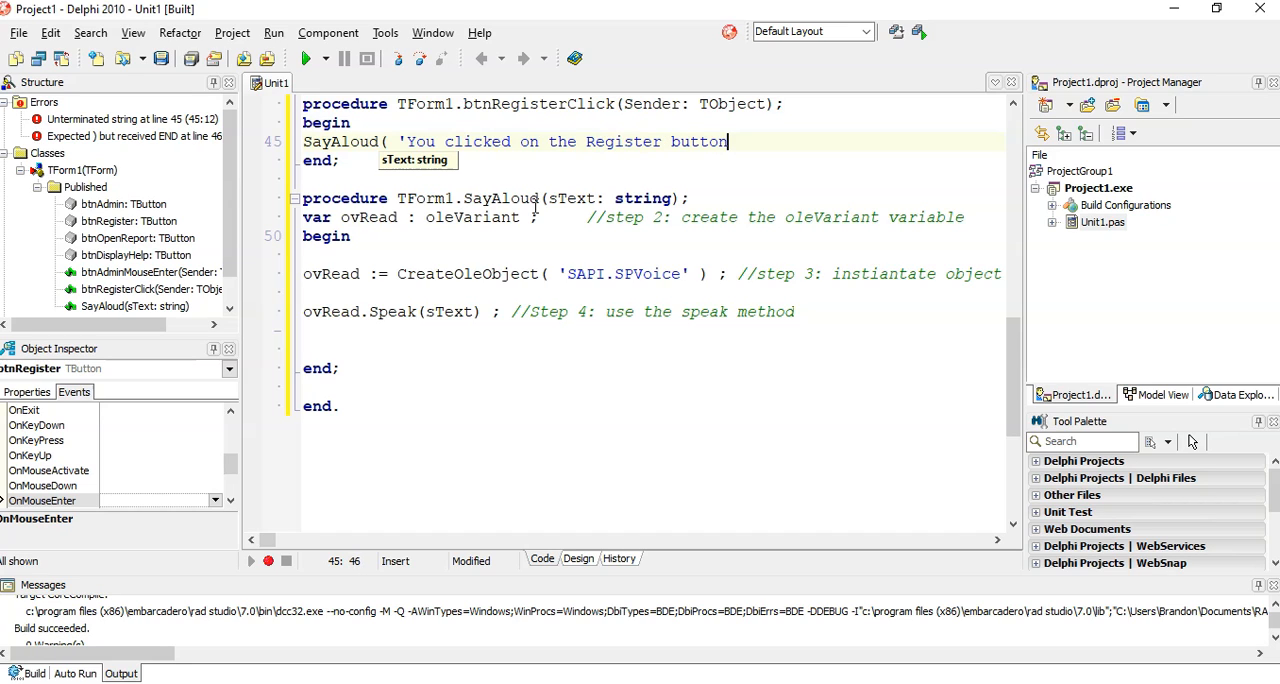
type("' ) ;")
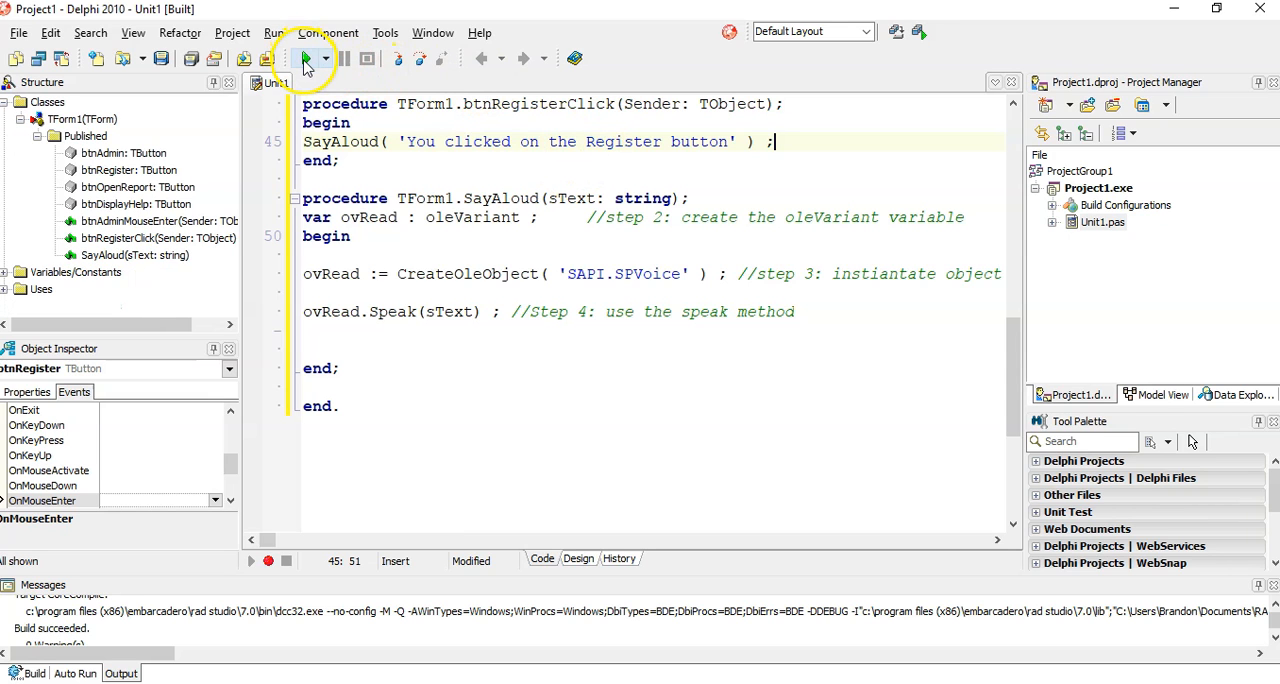
left_click(308, 58)
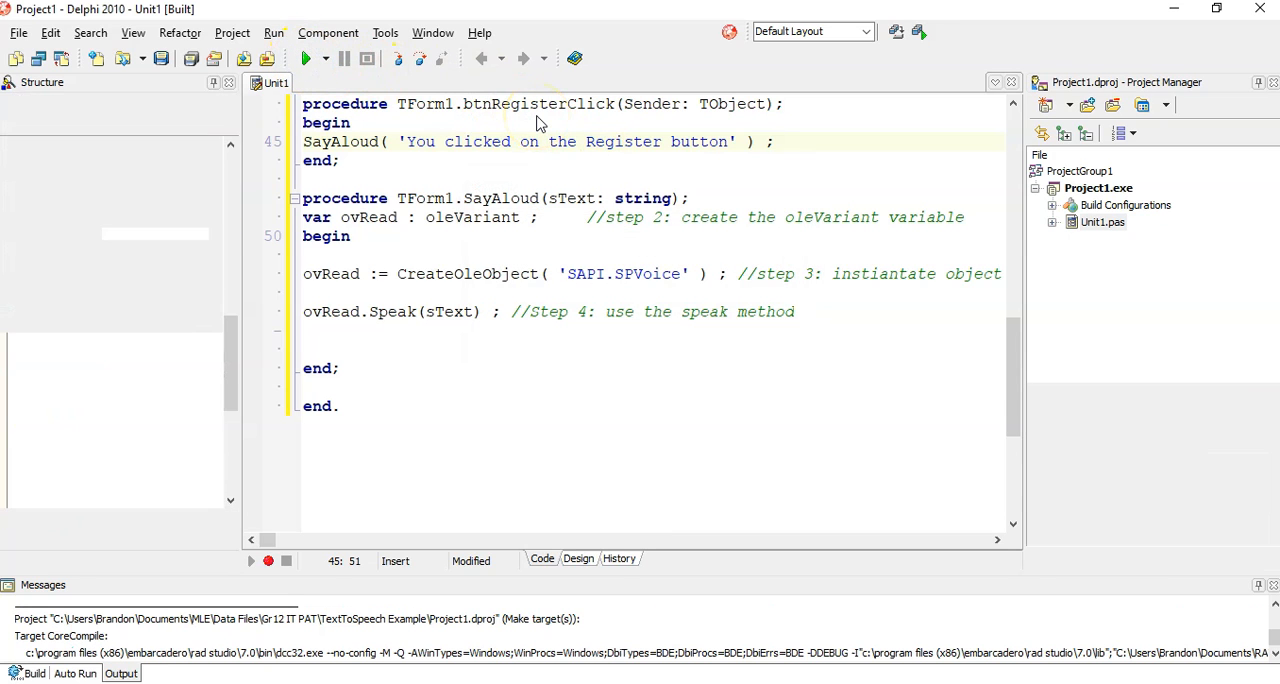
left_click(308, 58)
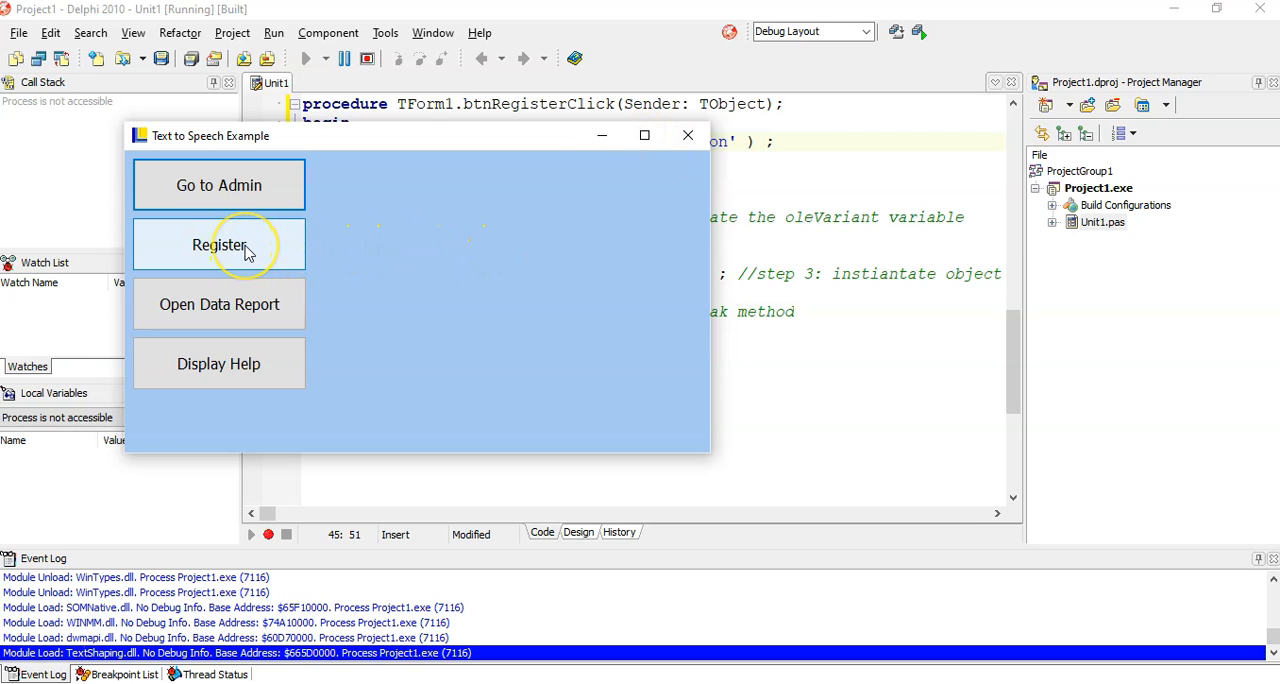
left_click(218, 246)
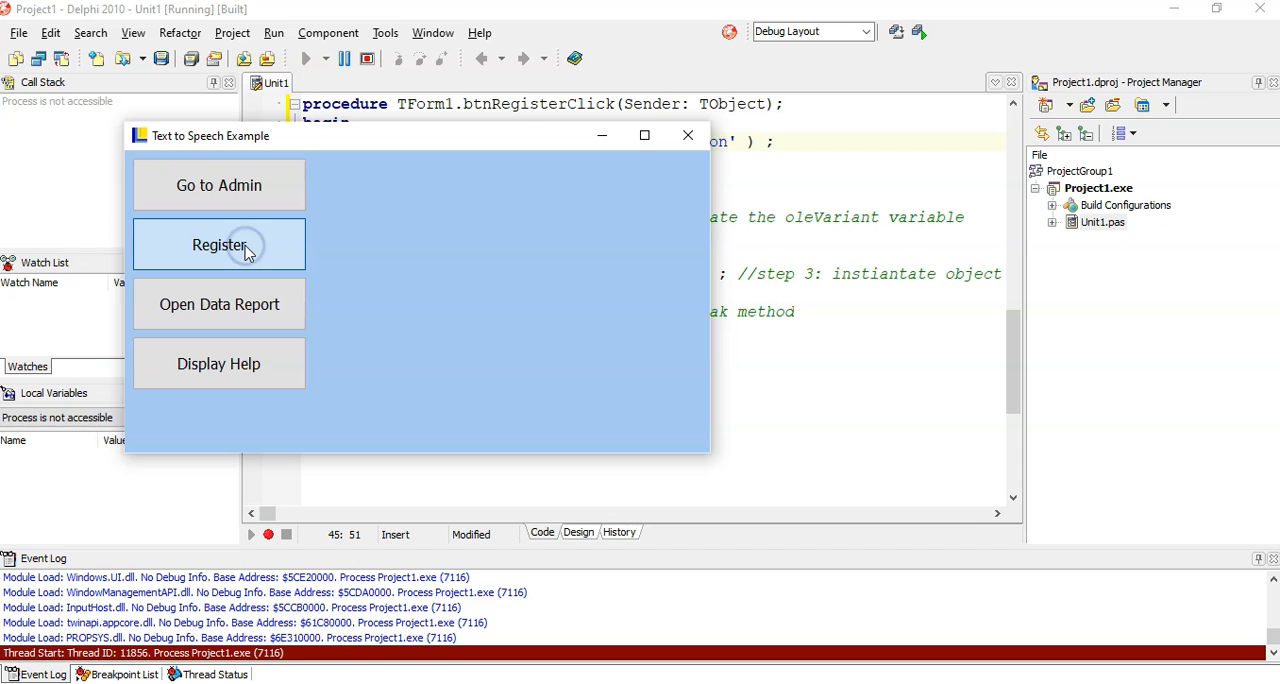
left_click(218, 246)
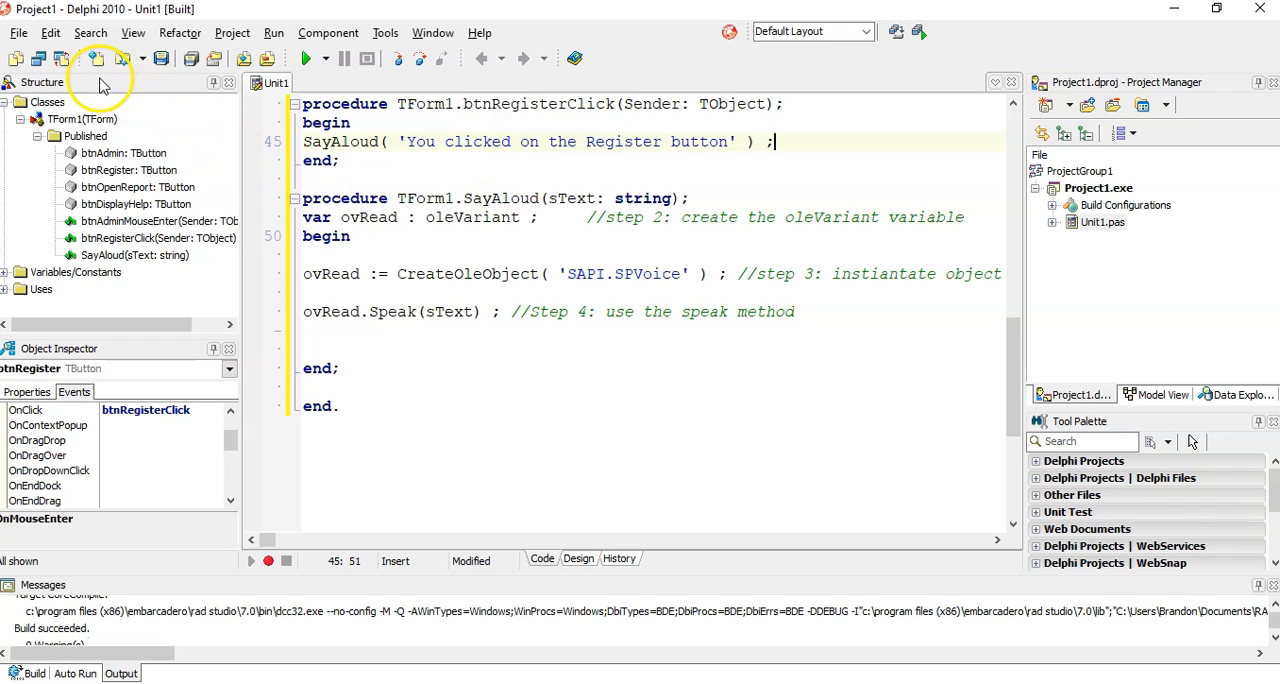
left_click(28, 392)
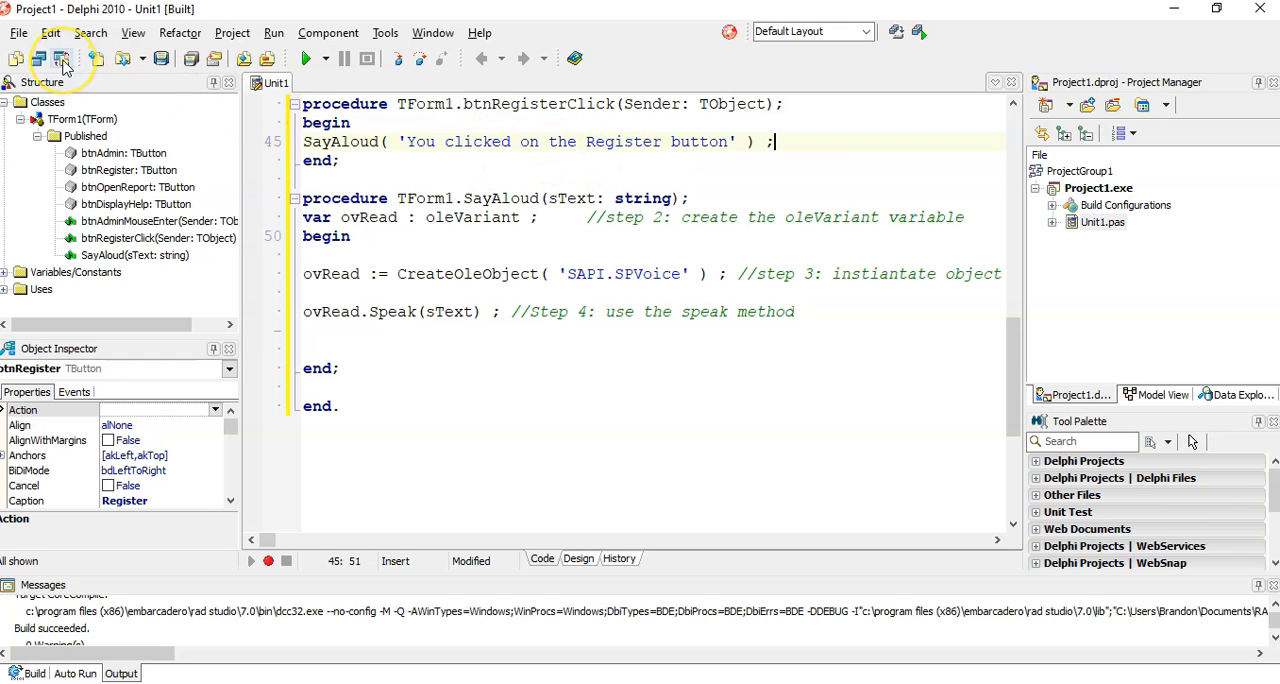
left_click(578, 558)
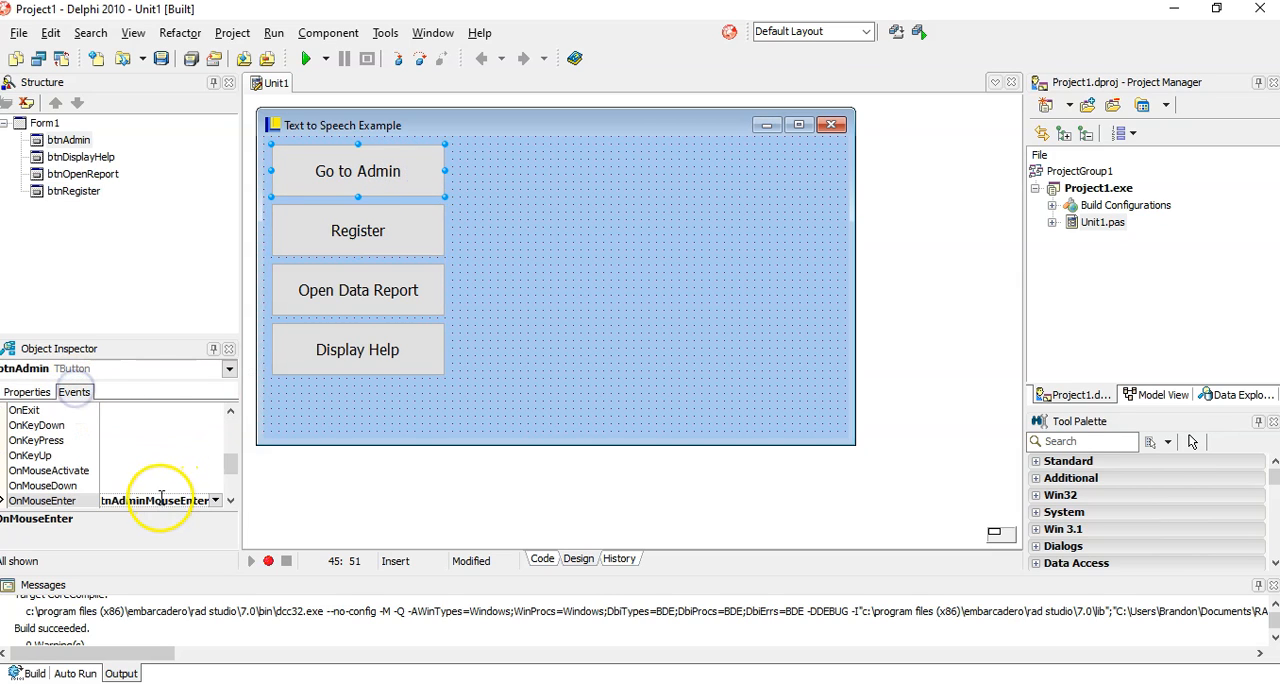
- Replace the Admin mouse-enter handler body with SayAloud(btnAdmin.Hint);
left_click(542, 558)
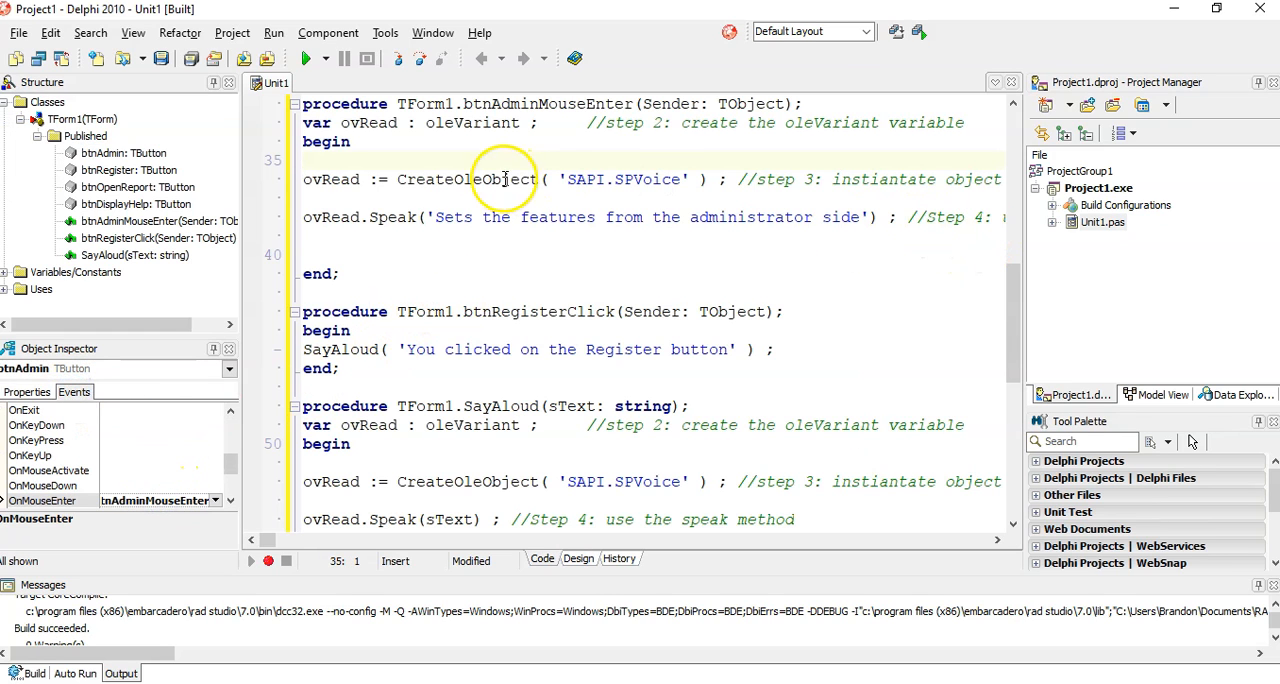
left_click_drag(304, 180, 310, 232)
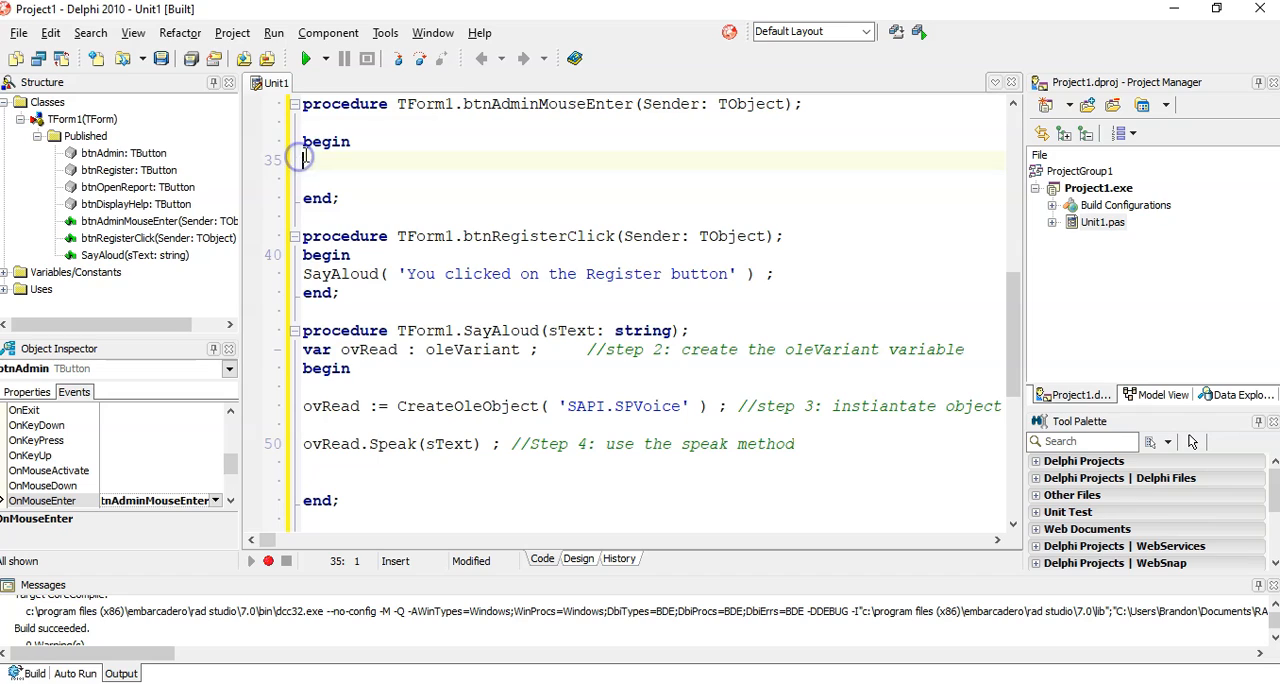
type("SayAlou")
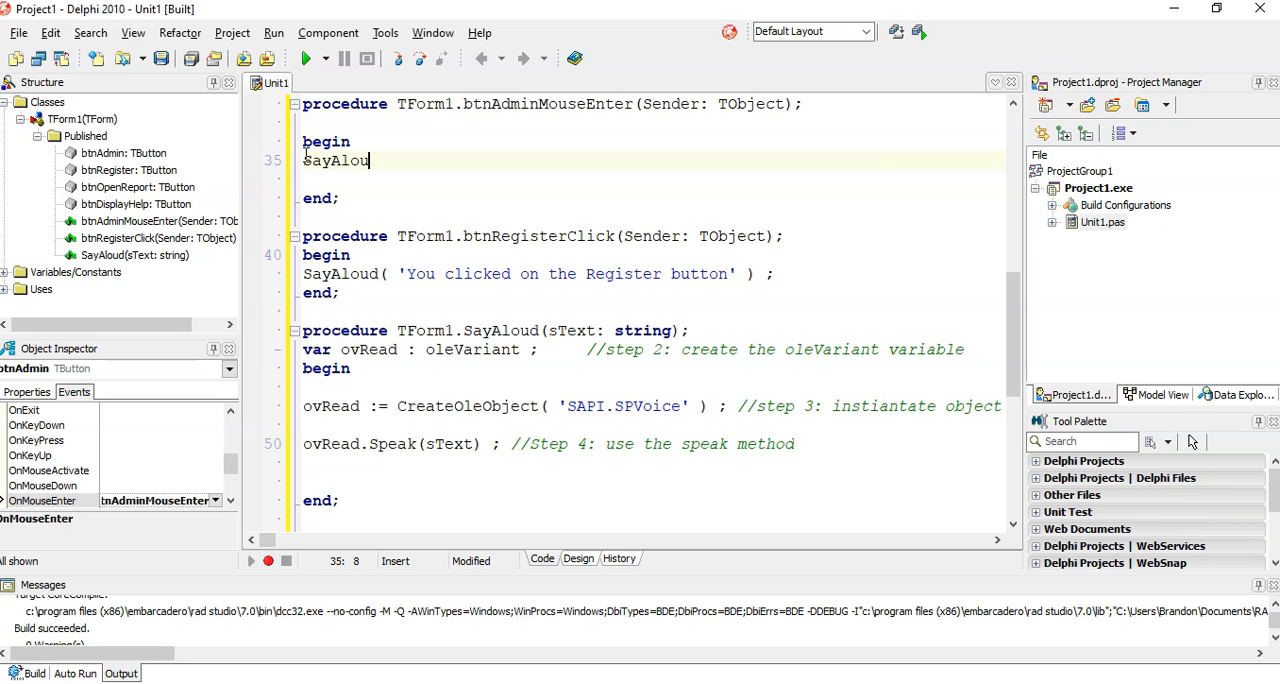
type("d(")
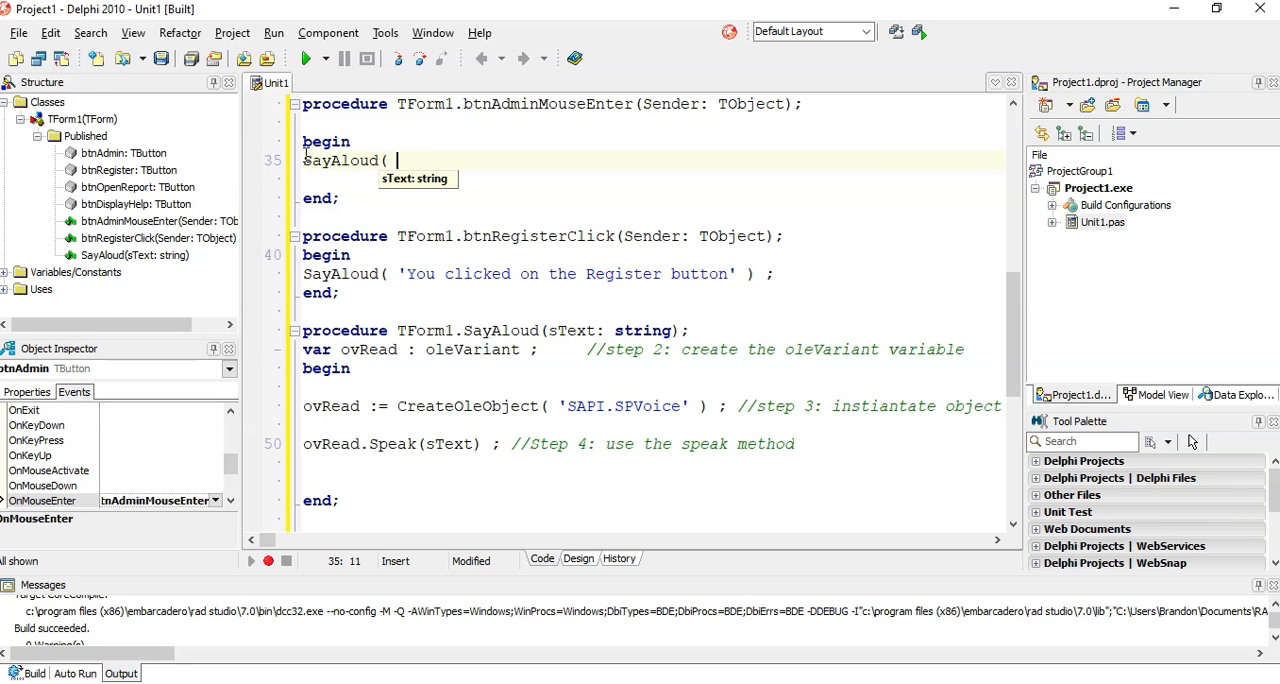
type("btnAdmin")
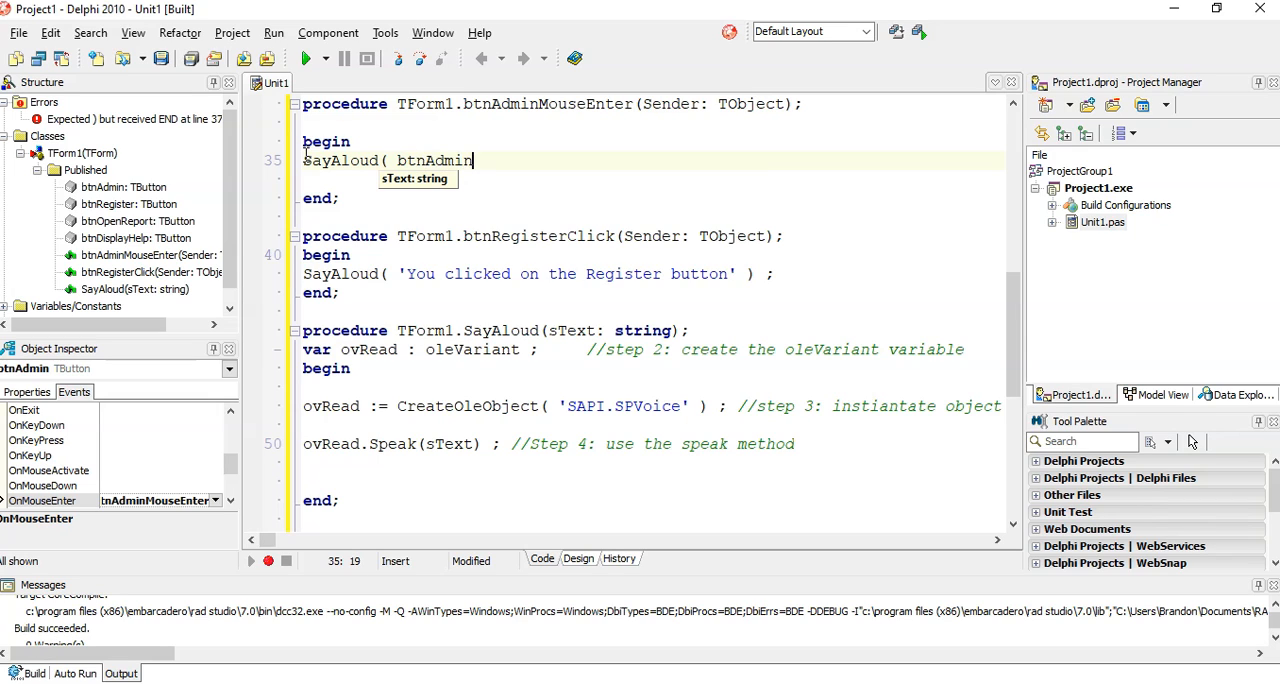
type(".Hint ) ;")
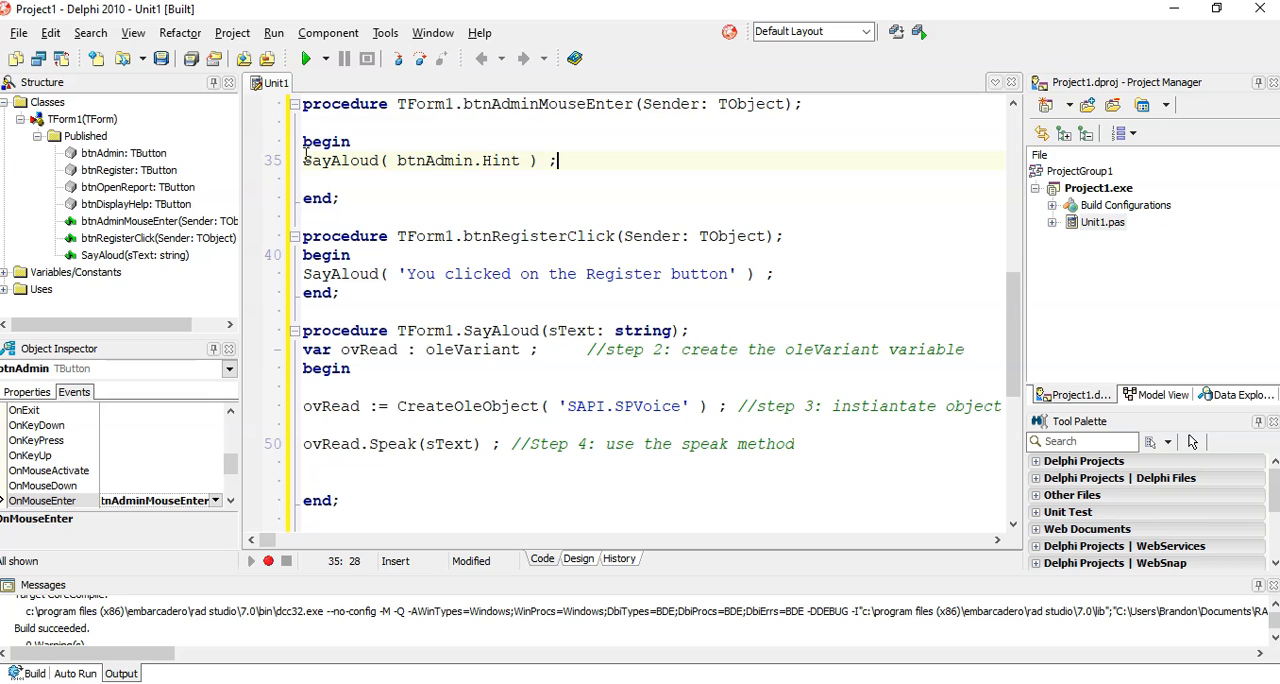
- Run the Text to Speech Example to test the Admin hint speech
left_click(308, 58)
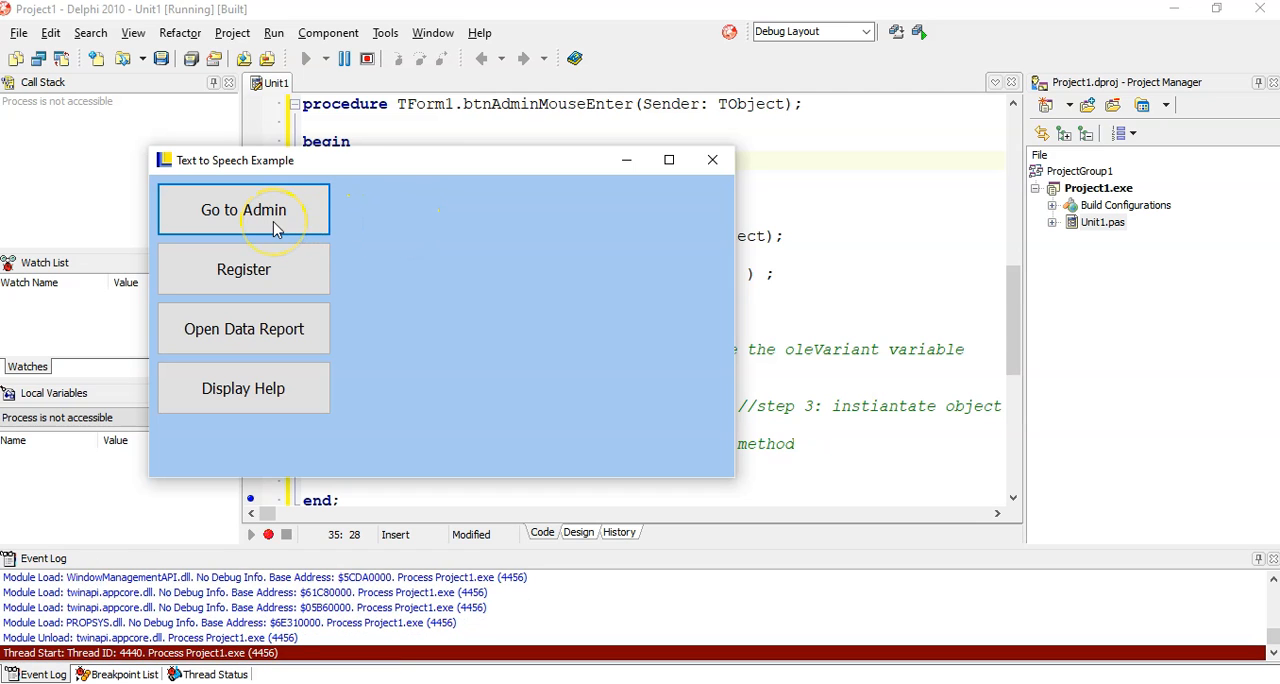
mouse_move(724, 226)
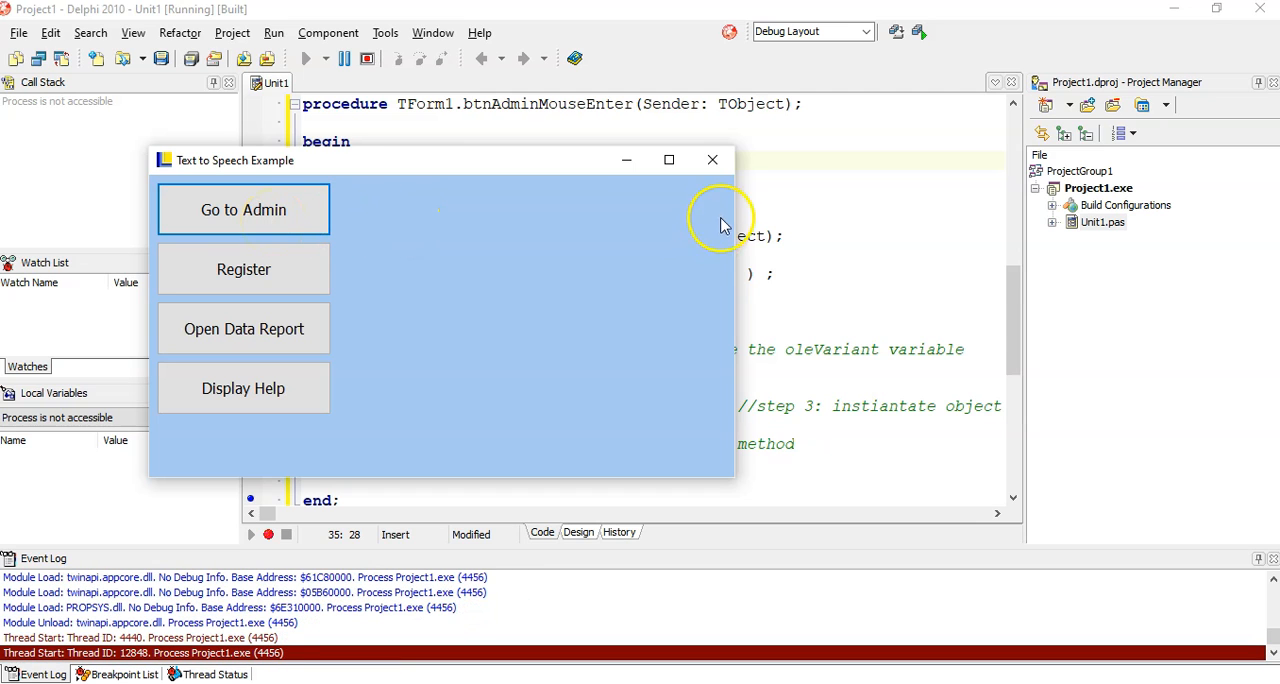
left_click(712, 160)
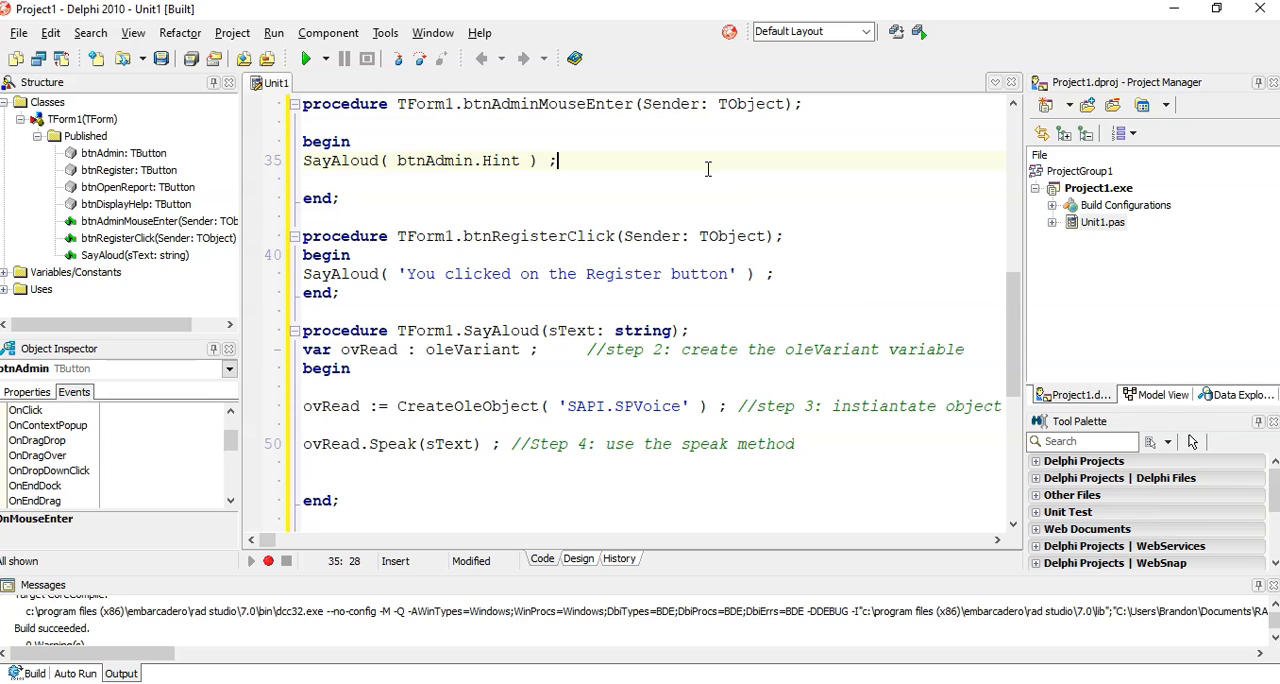
mouse_move(520, 310)
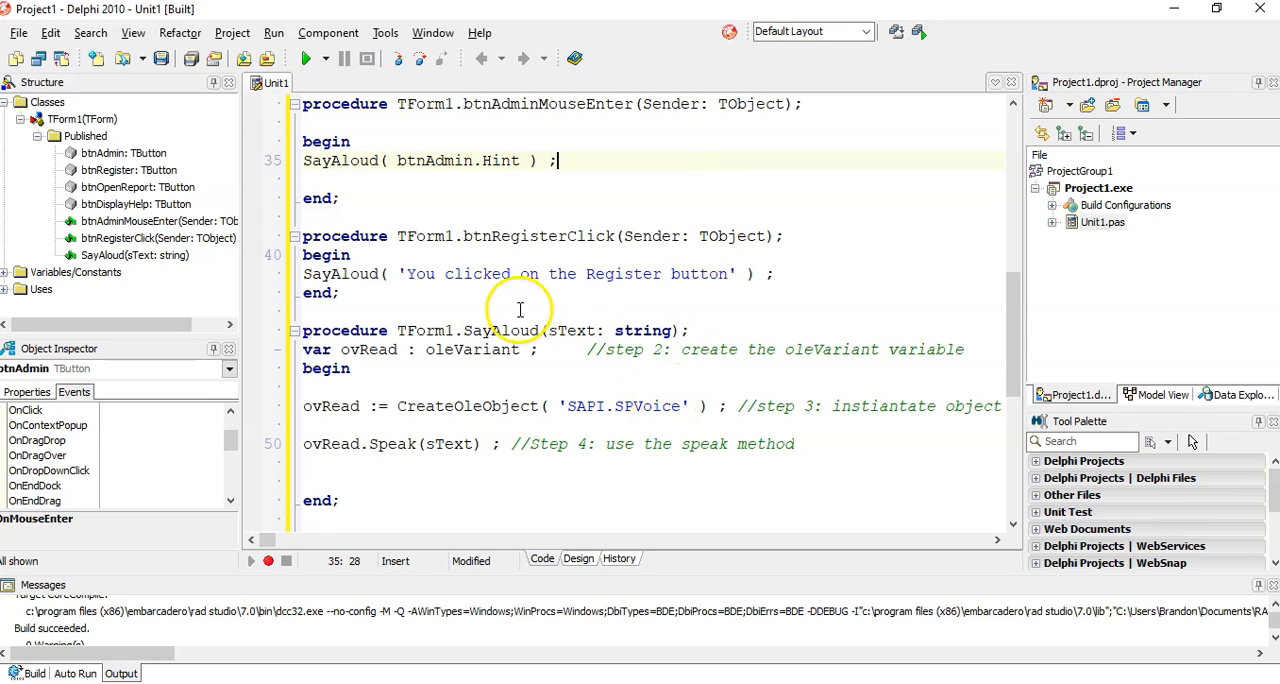
mouse_move(796, 338)
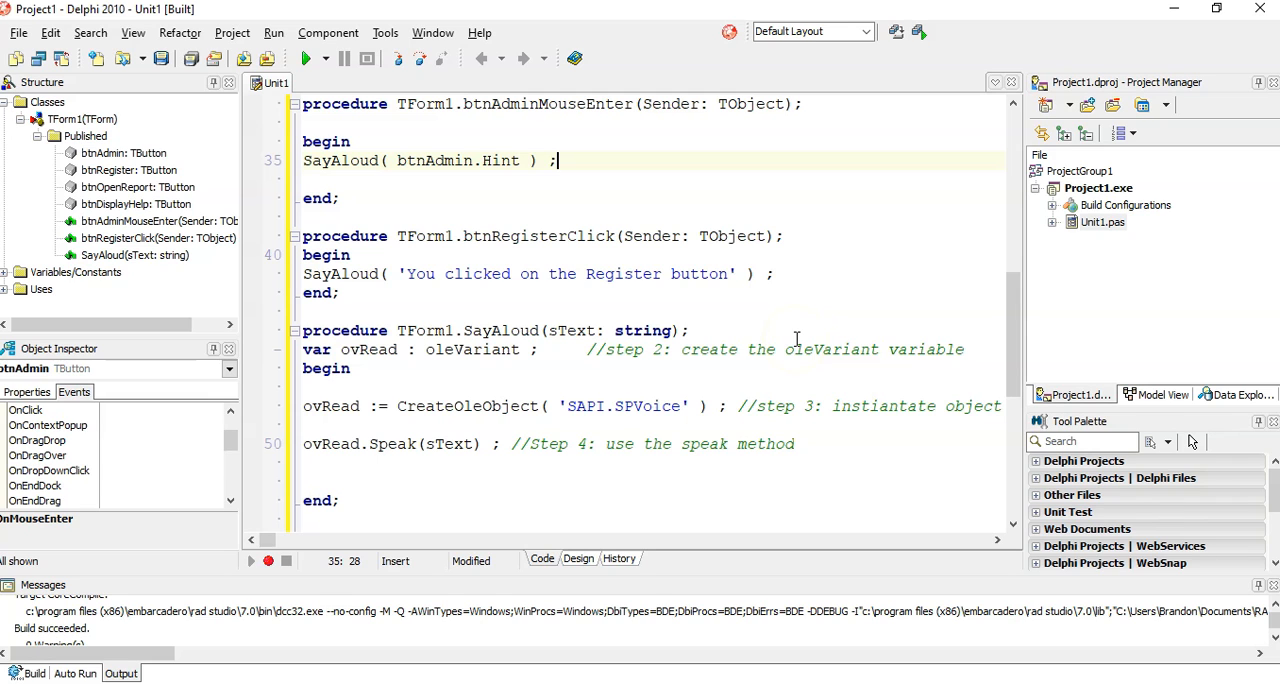
mouse_move(684, 246)
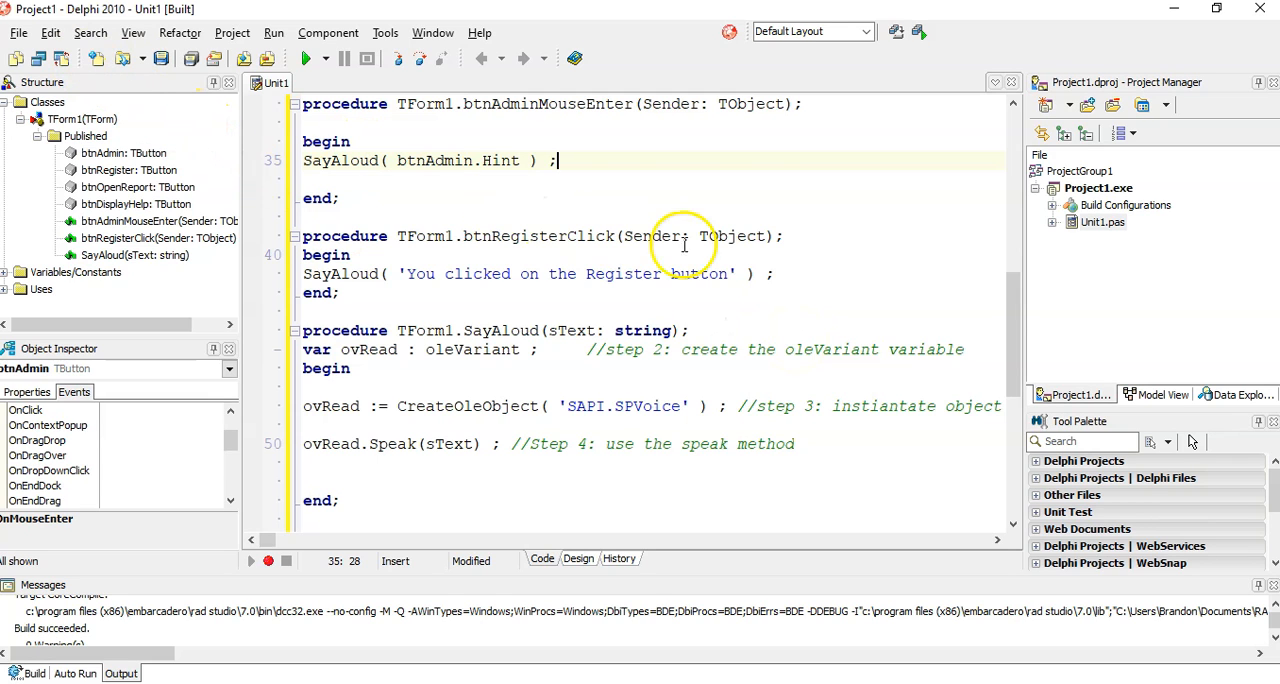
scroll("up", 3)
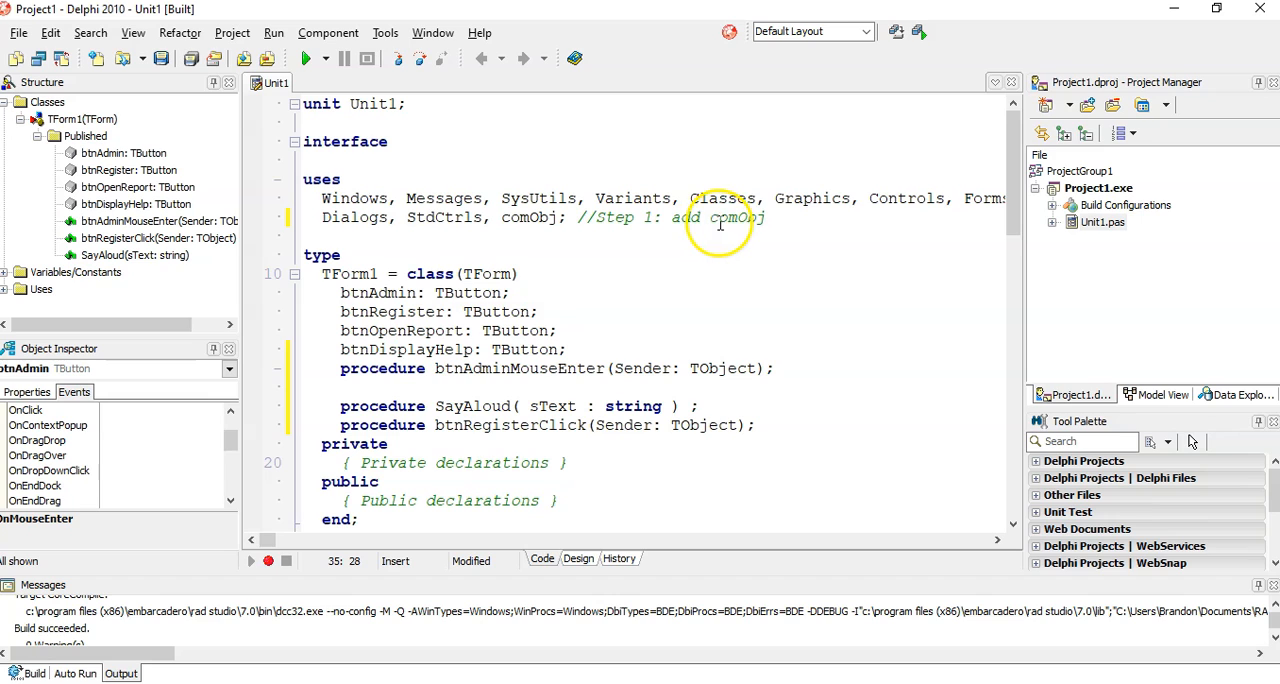
left_click(524, 218)
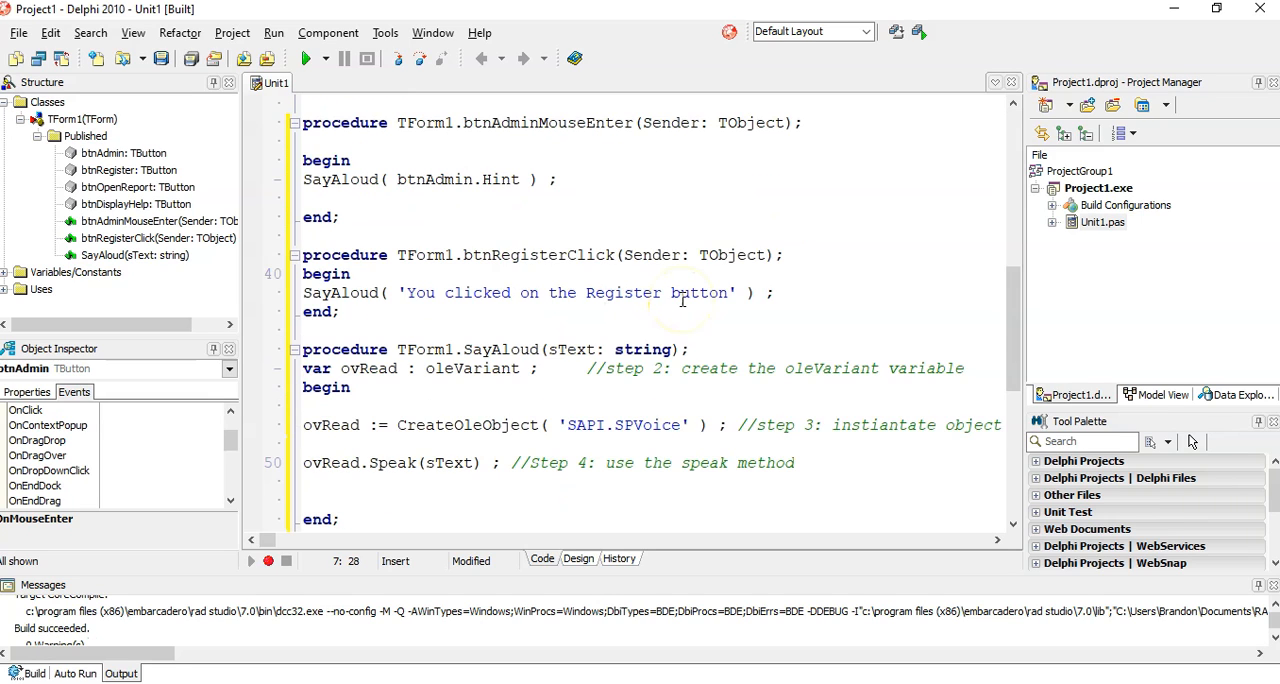
mouse_move(504, 336)
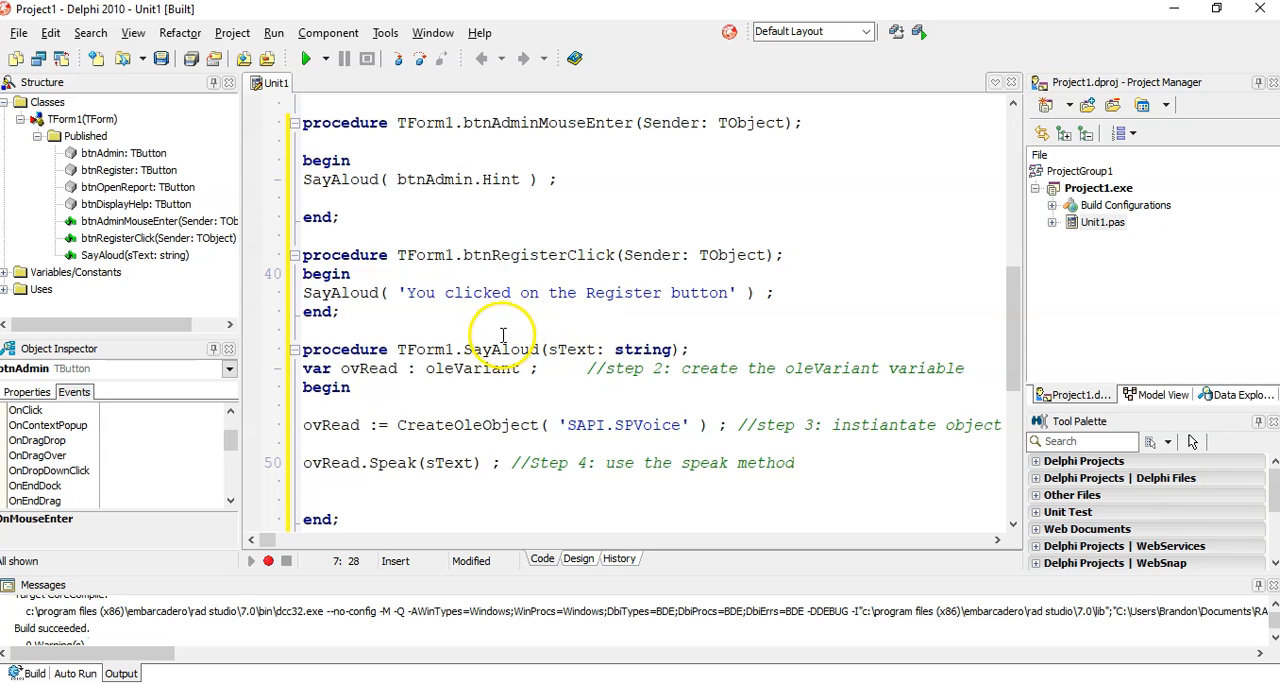
mouse_move(384, 372)
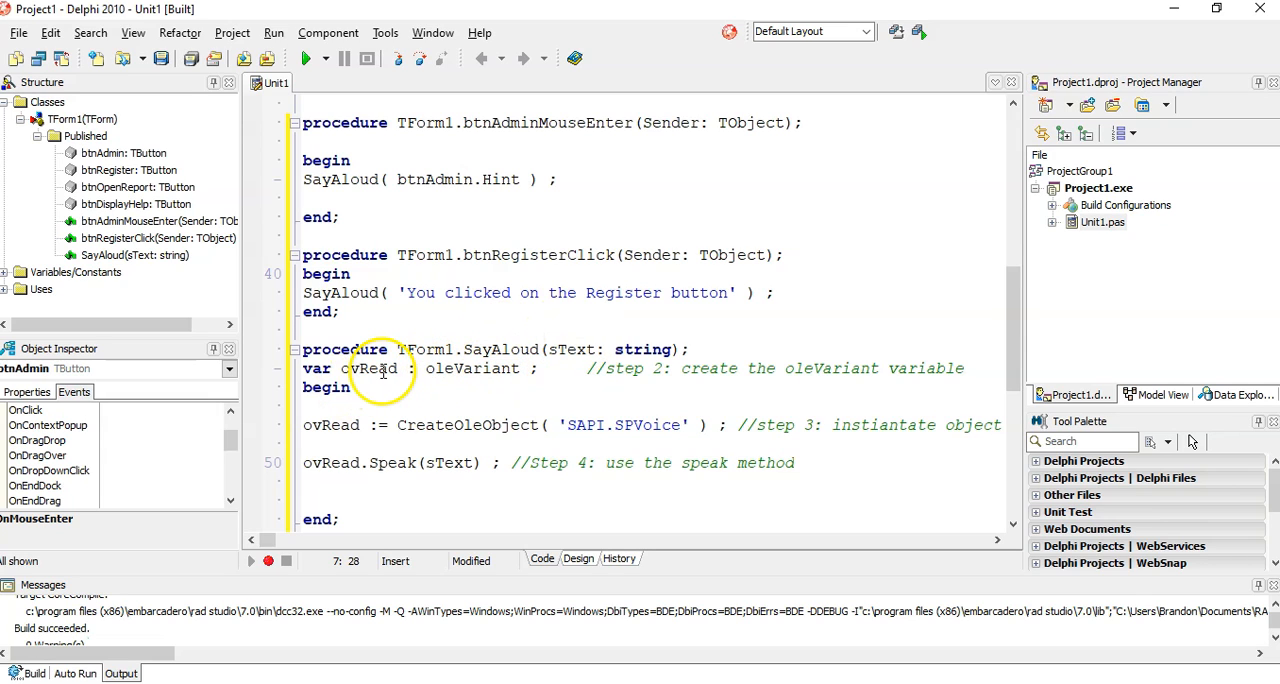
double_click(368, 368)
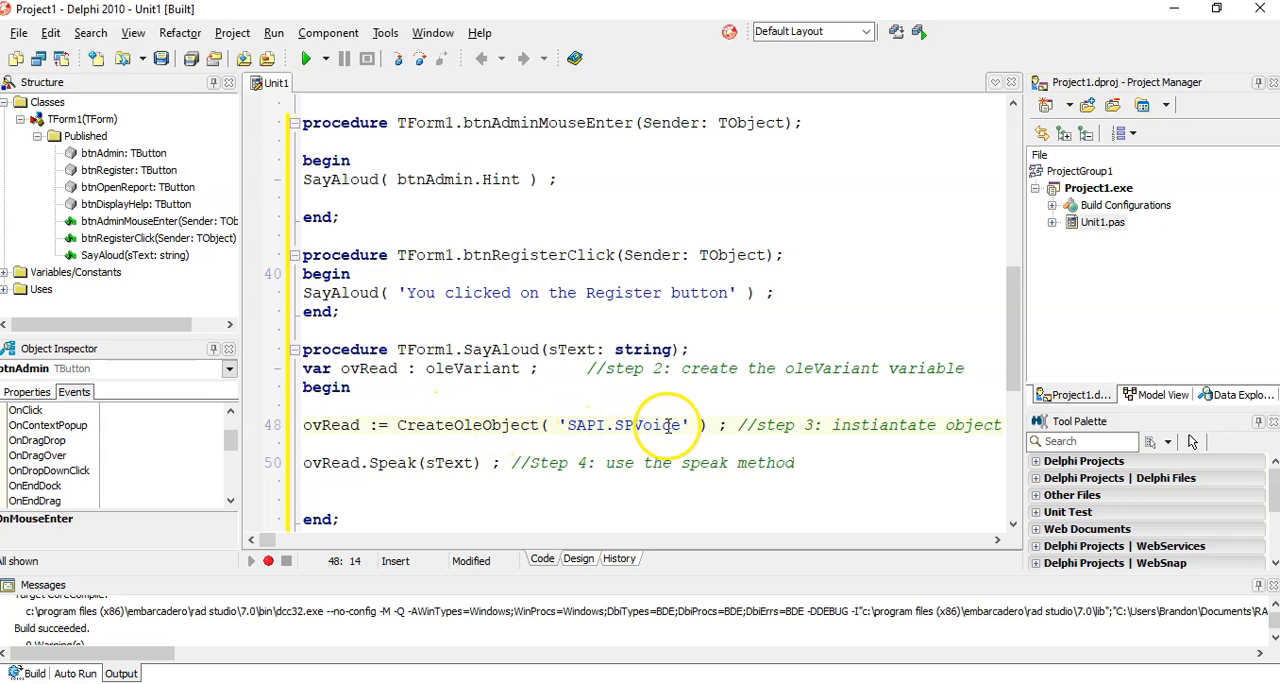
mouse_move(416, 470)
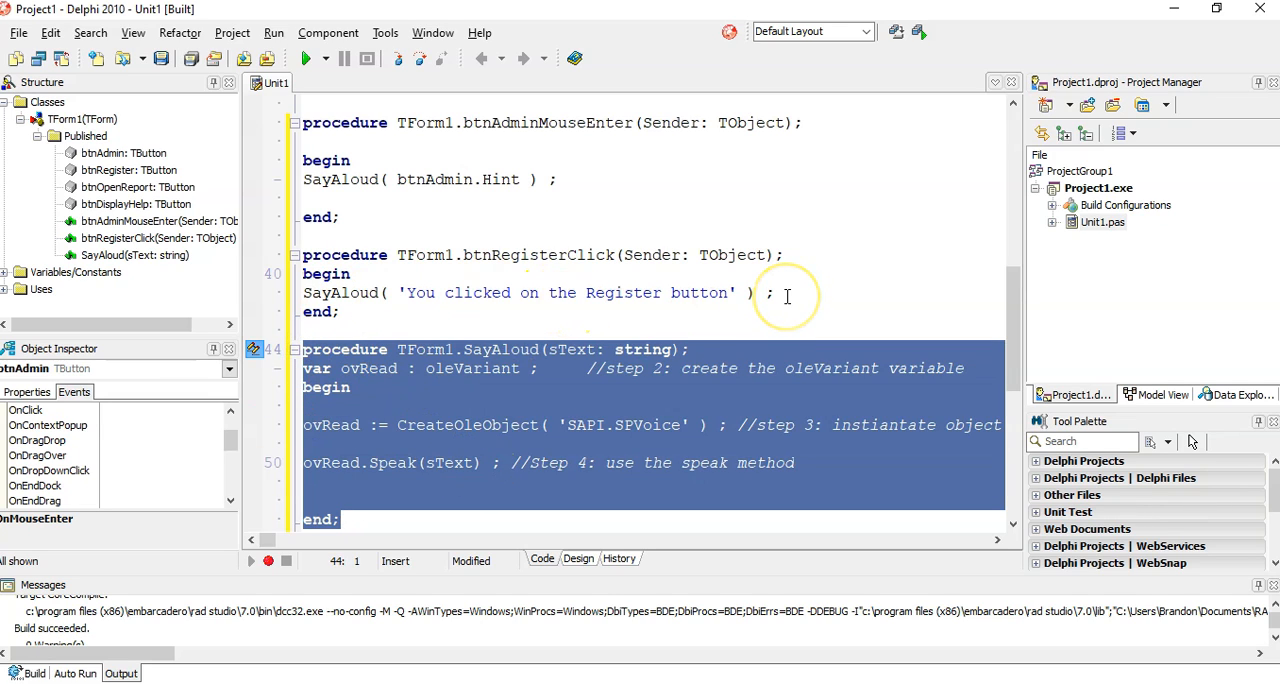
mouse_move(788, 296)
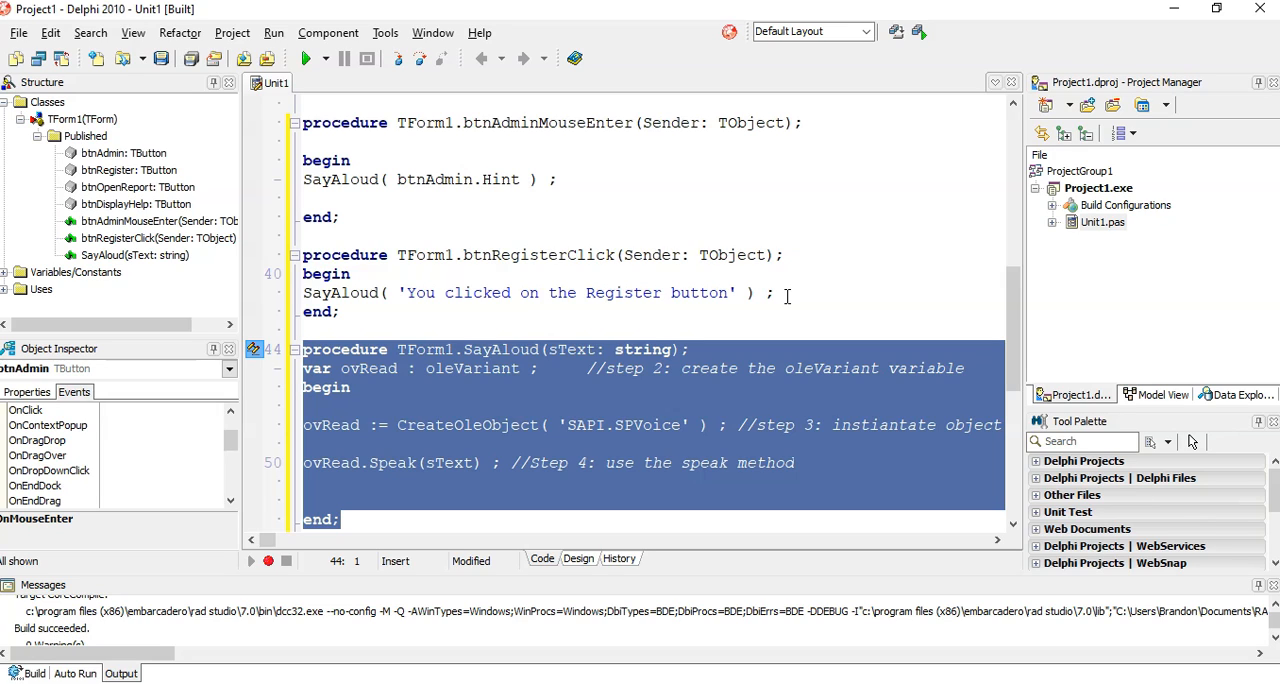